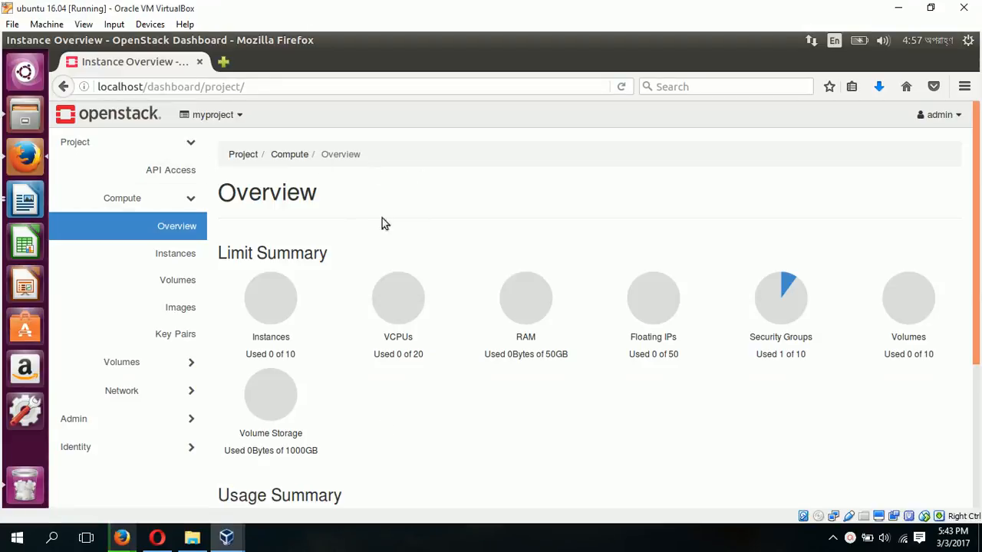
mouse_move(411, 233)
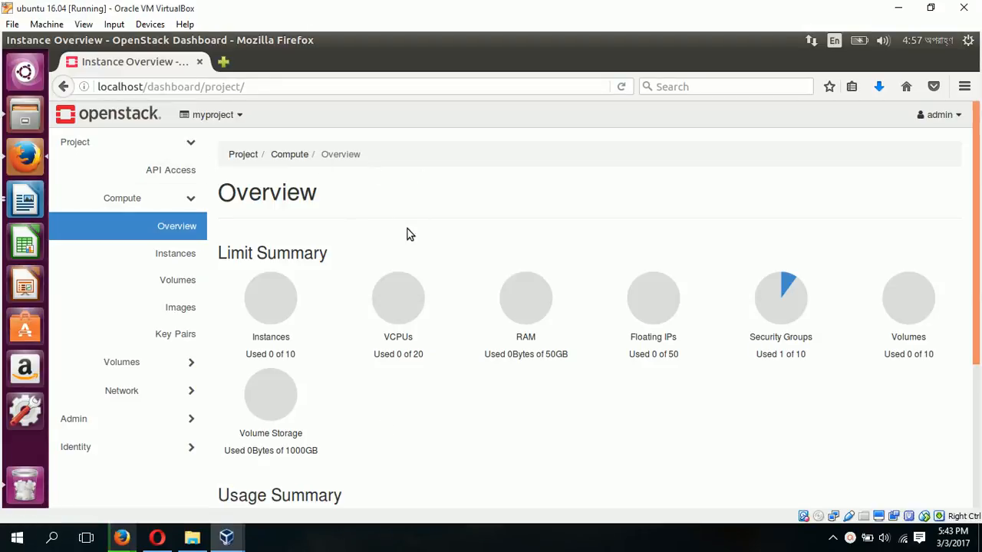
mouse_move(201, 295)
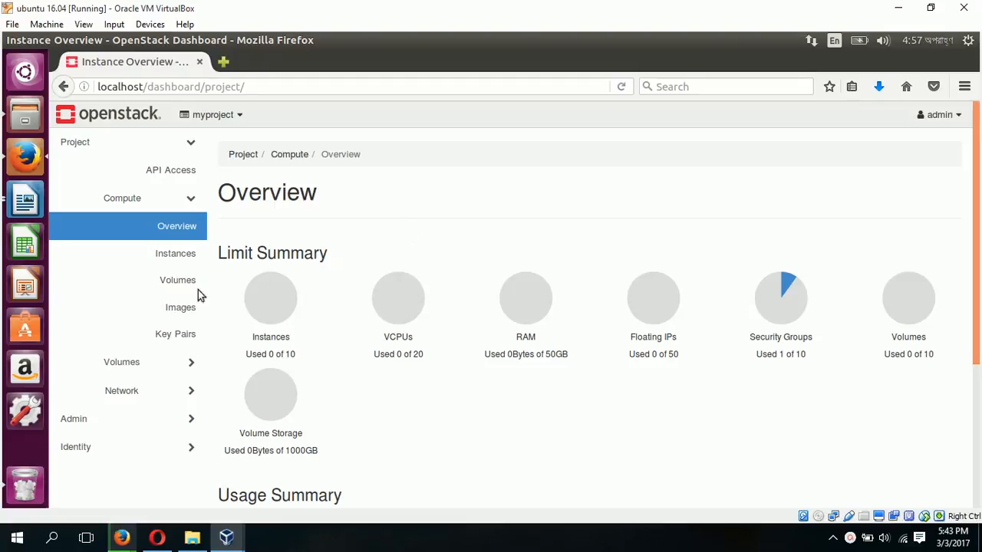
mouse_move(24, 157)
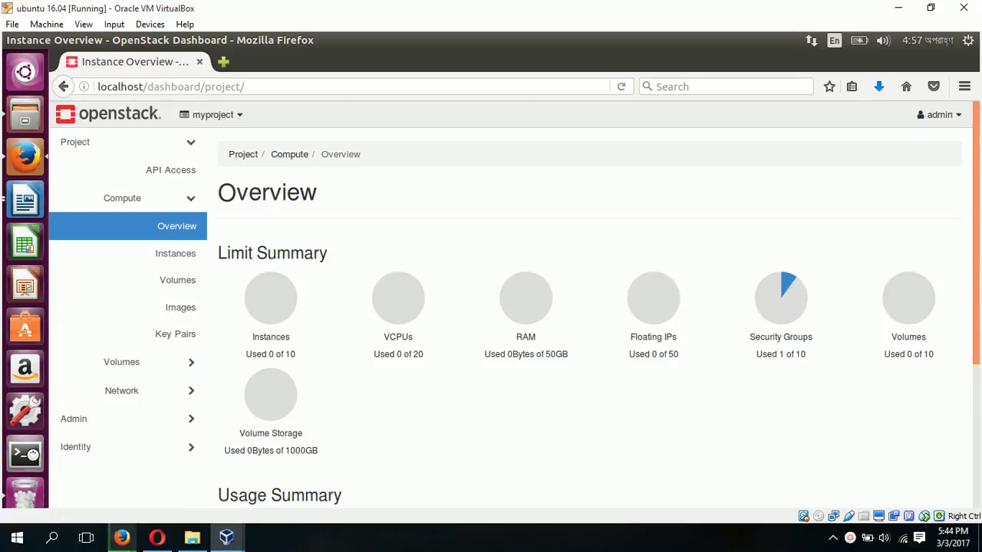
Run vgs as an unprivileged user after checking the volume-size instructions document
left_click(24, 454)
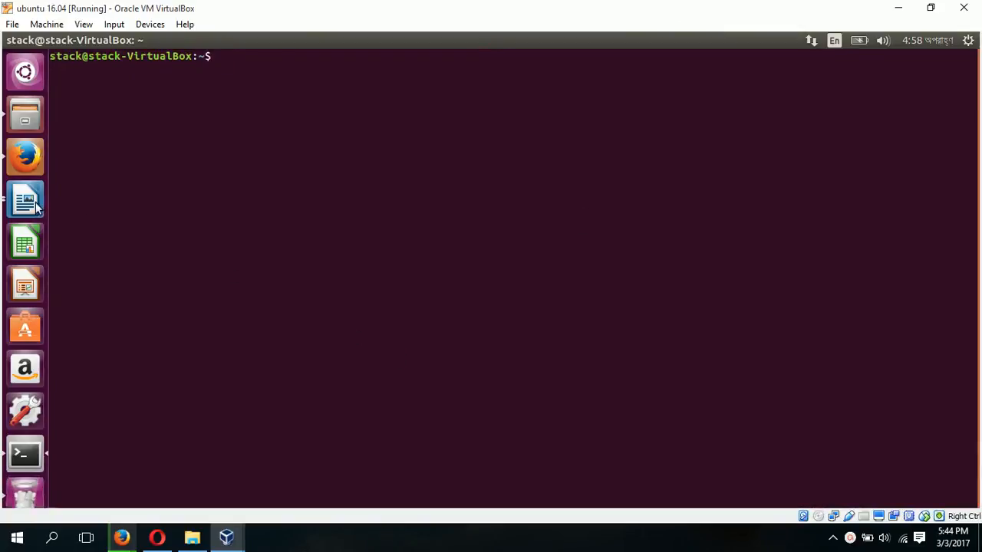
left_click(25, 199)
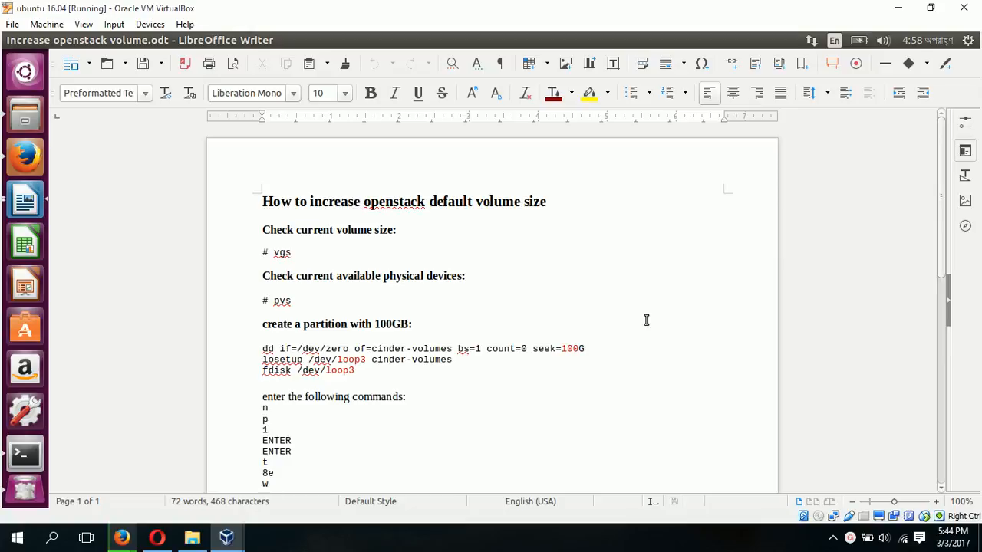
left_click(267, 419)
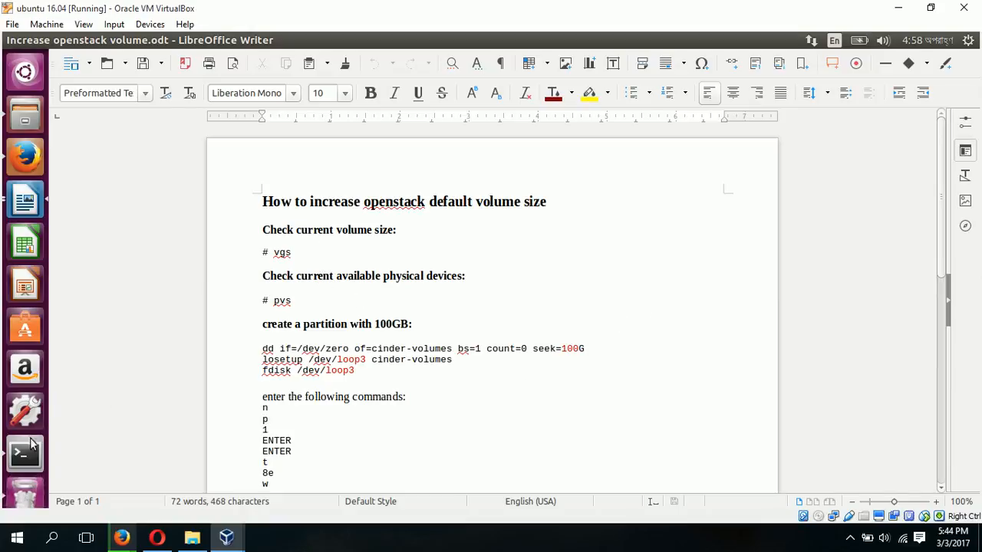
left_click(25, 452)
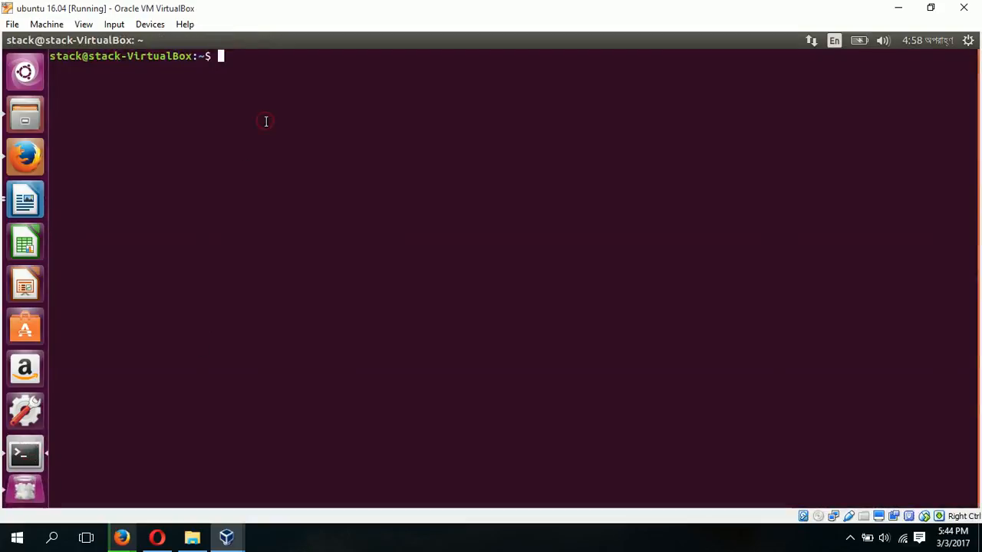
type("vgs")
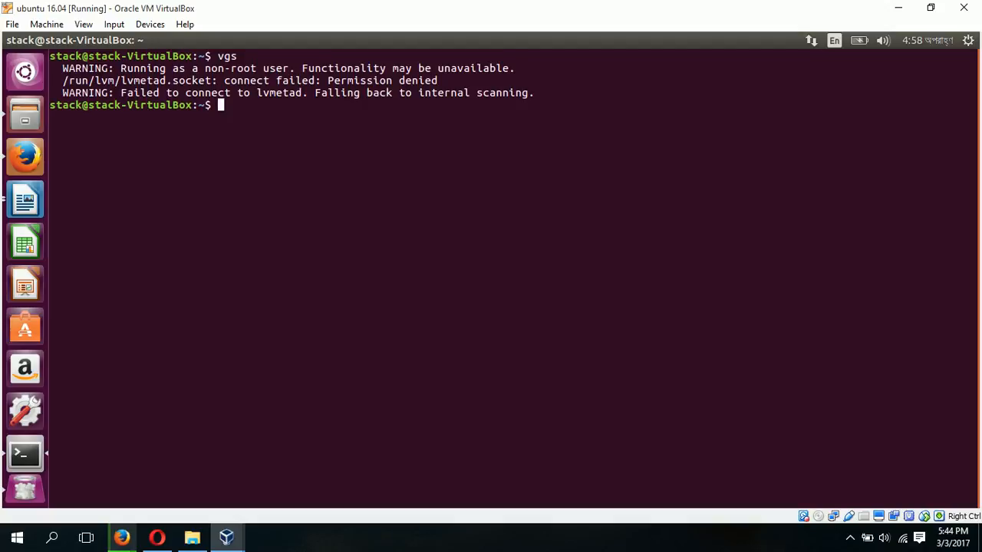
Become root with sudo -i and clear the terminal screen
type("su")
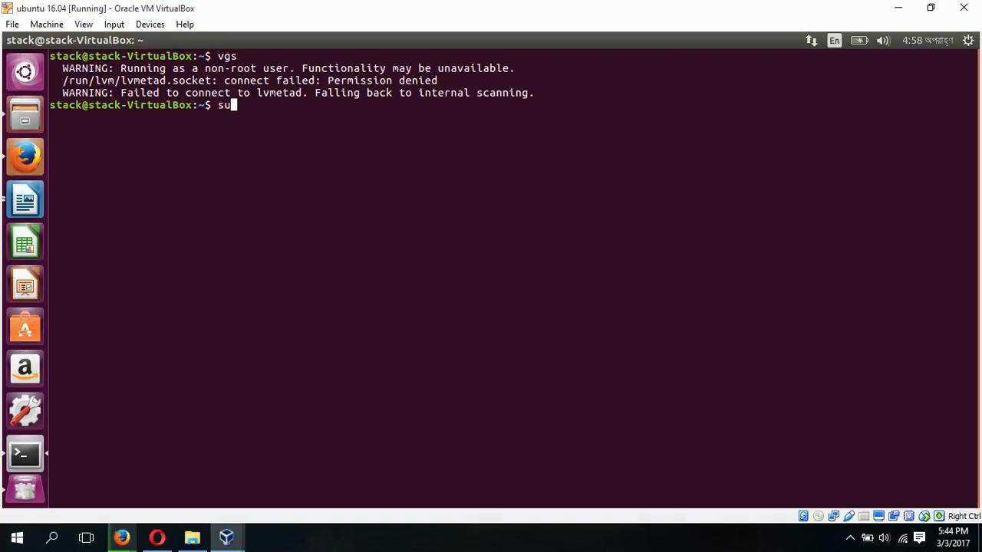
type("do")
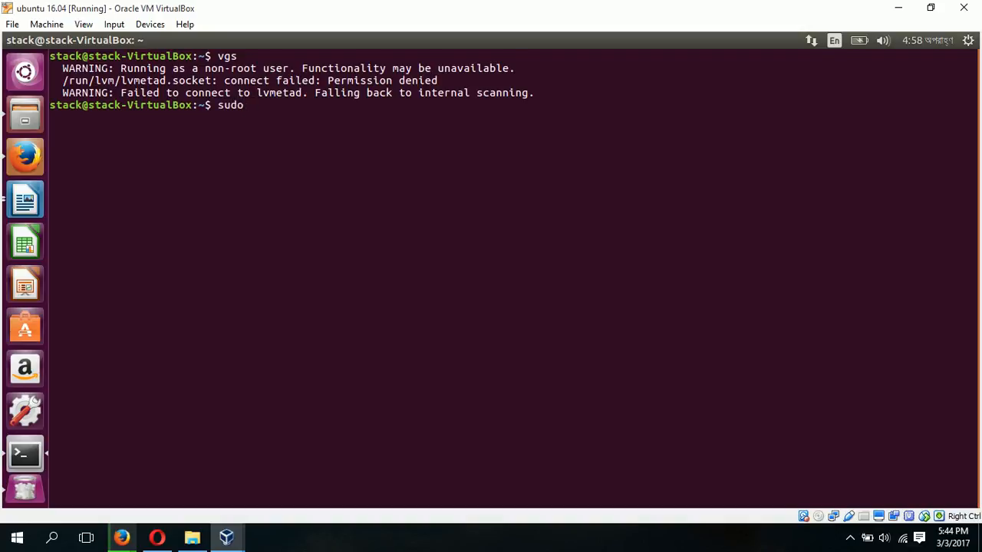
type("-")
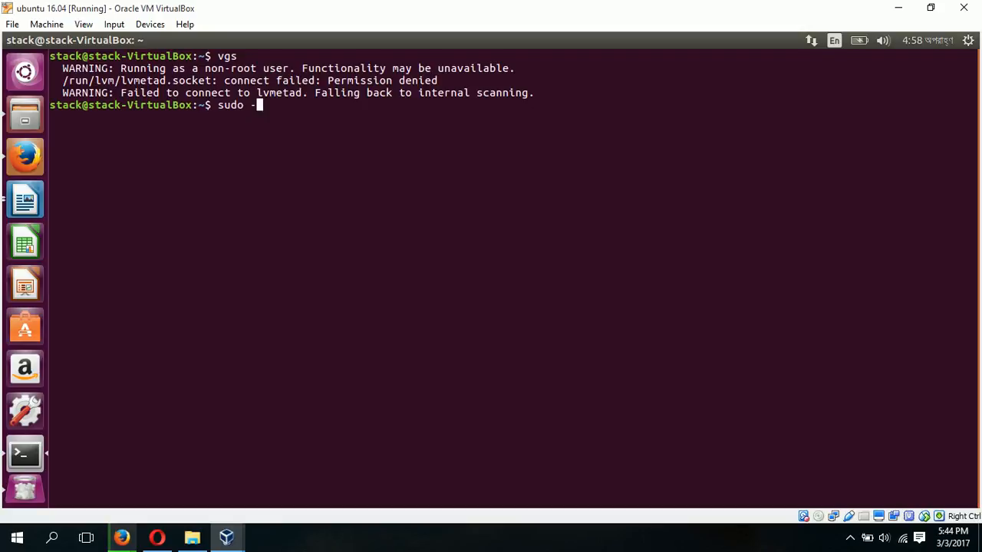
type("i")
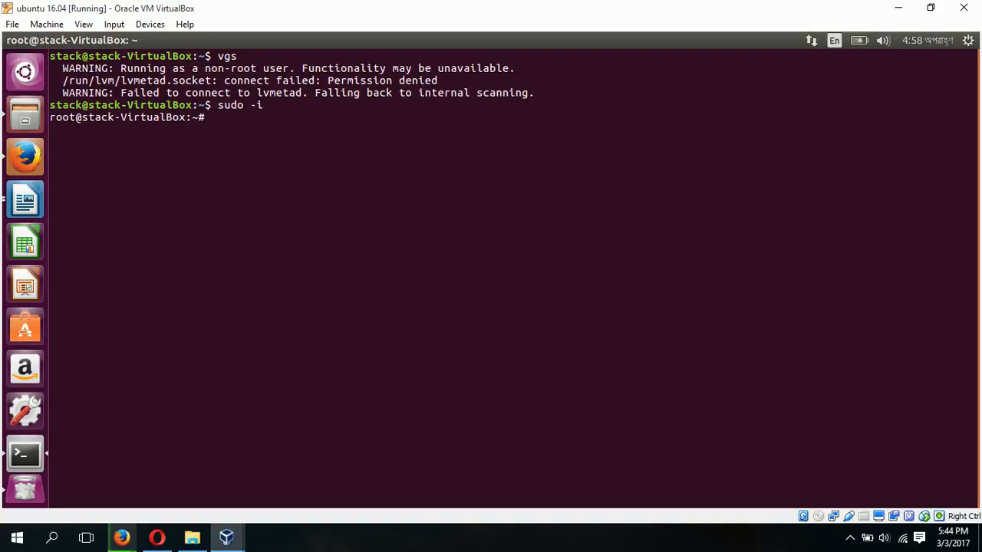
type("clear")
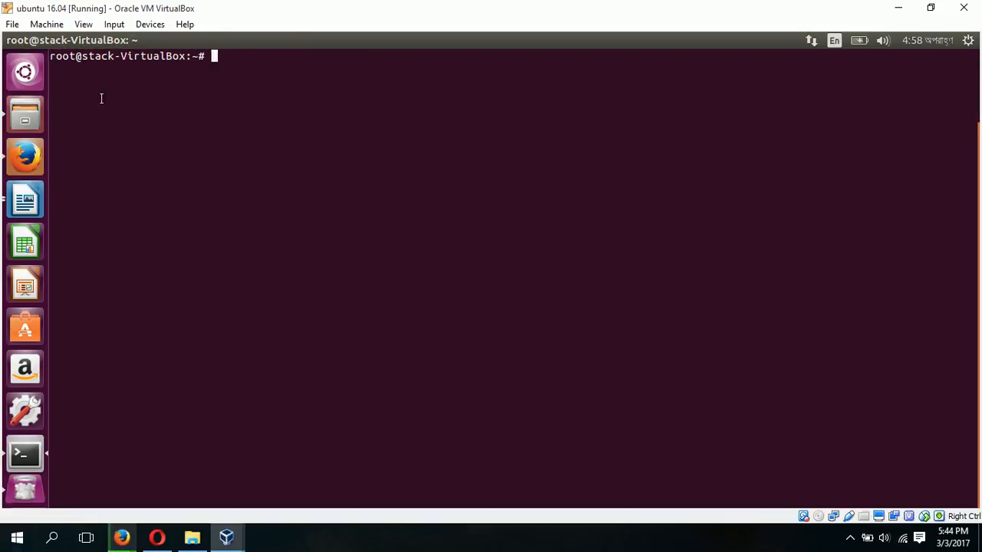
Run vgs as root and highlight a volume group name in the 10.01g output
type("vgs")
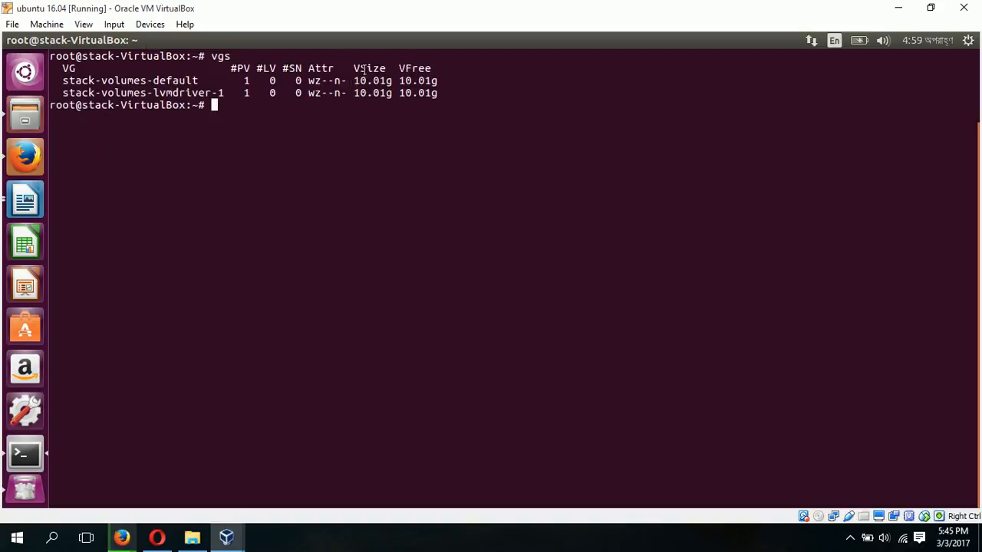
mouse_move(175, 123)
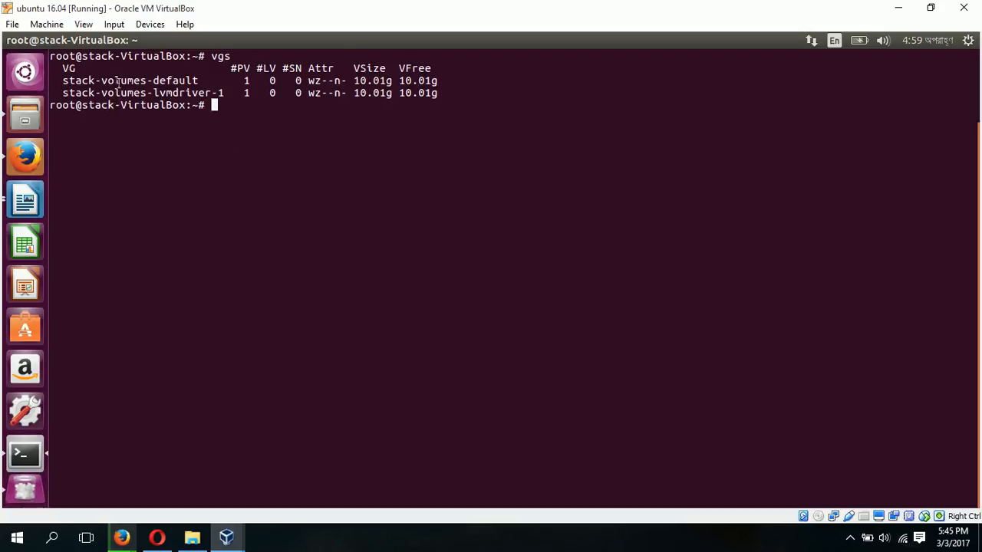
double_click(131, 79)
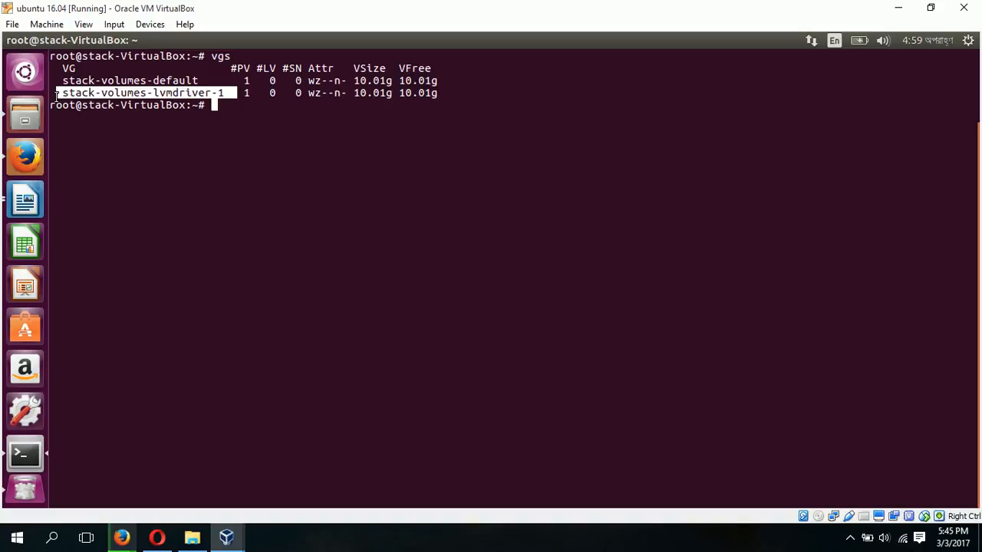
mouse_move(52, 120)
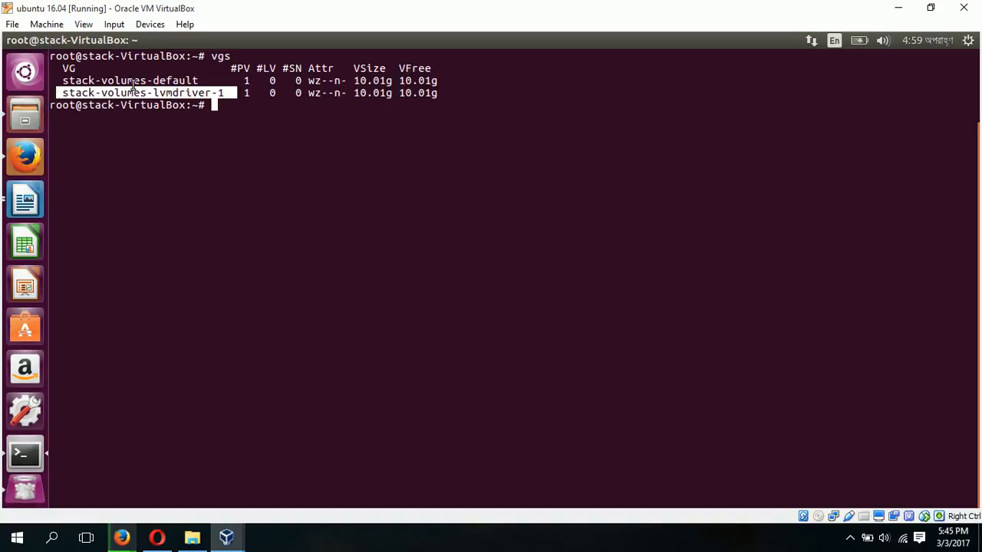
mouse_move(477, 156)
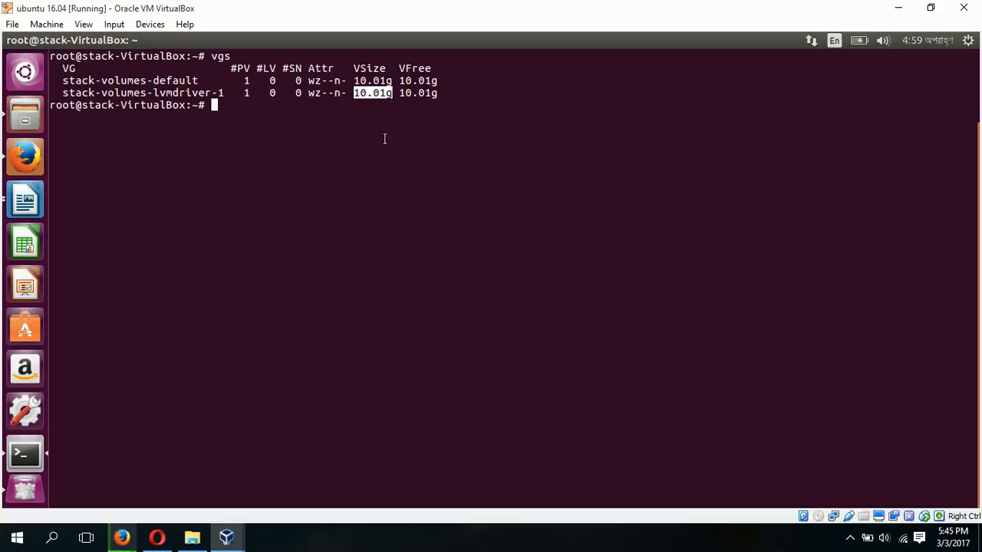
mouse_move(289, 448)
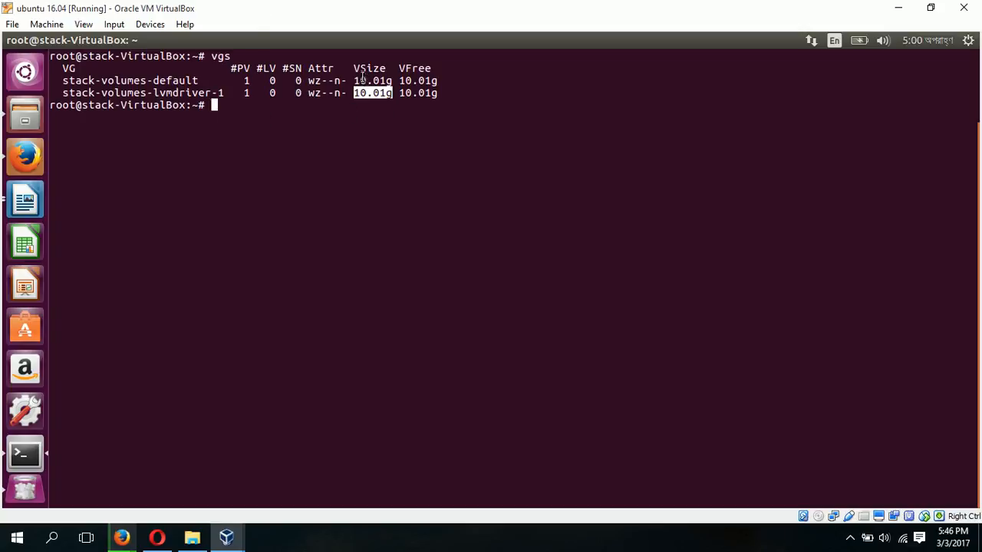
mouse_move(344, 104)
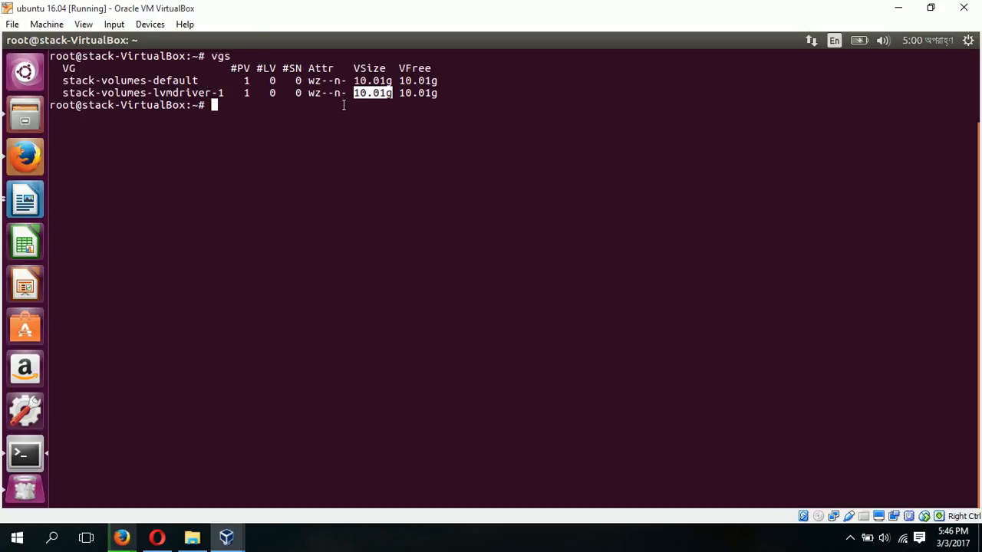
mouse_move(119, 258)
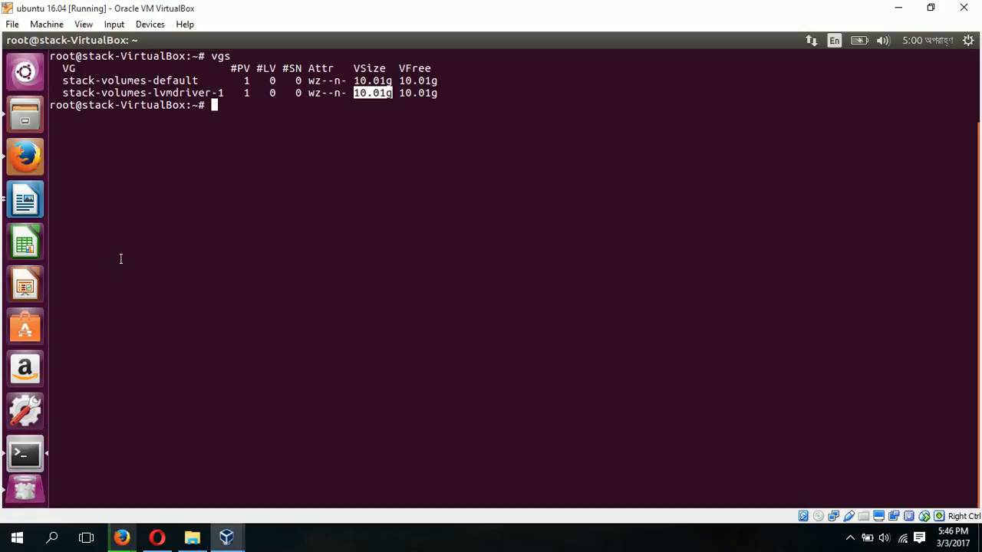
mouse_move(25, 156)
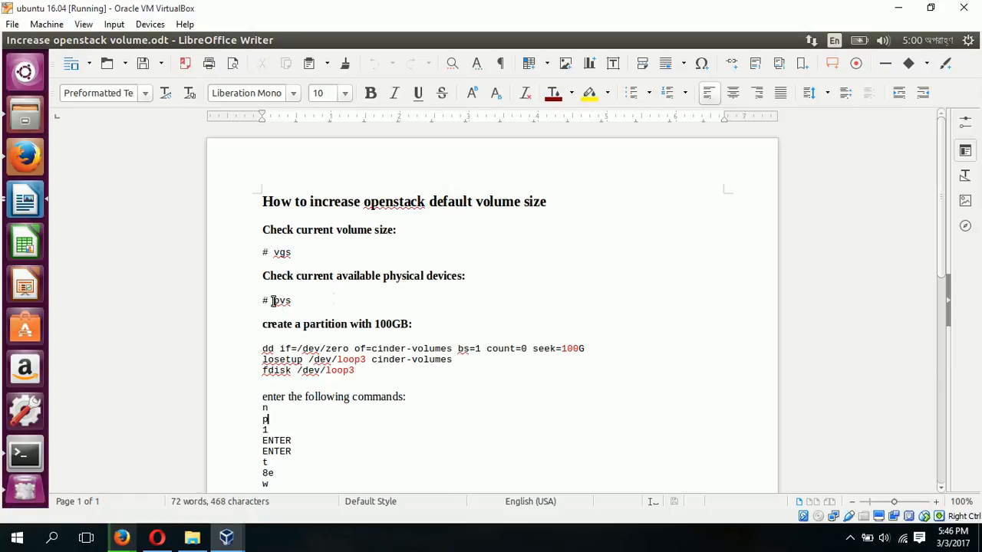
Run pvs to list /dev/loop0 and /dev/loop1 backing the stack volume groups
double_click(282, 299)
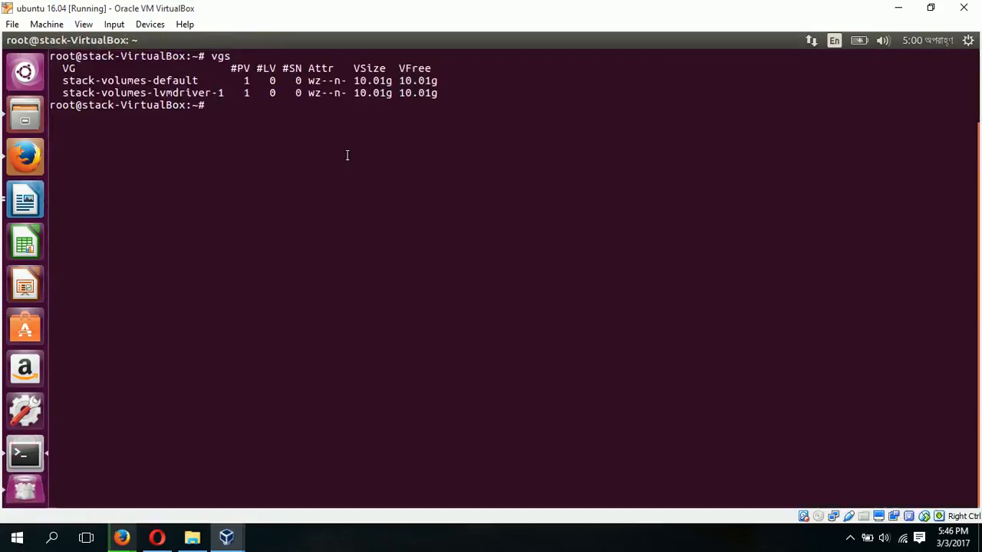
type("p")
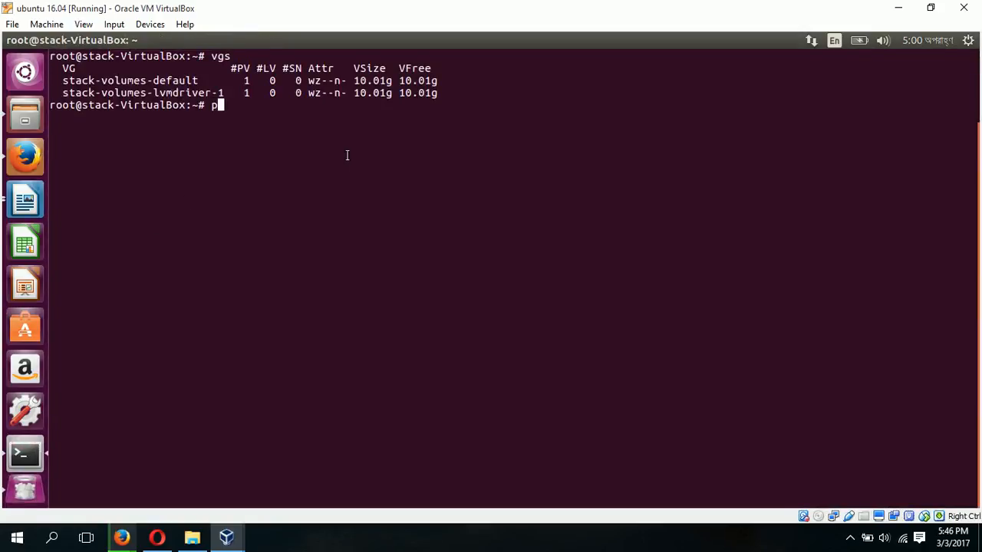
type("vs")
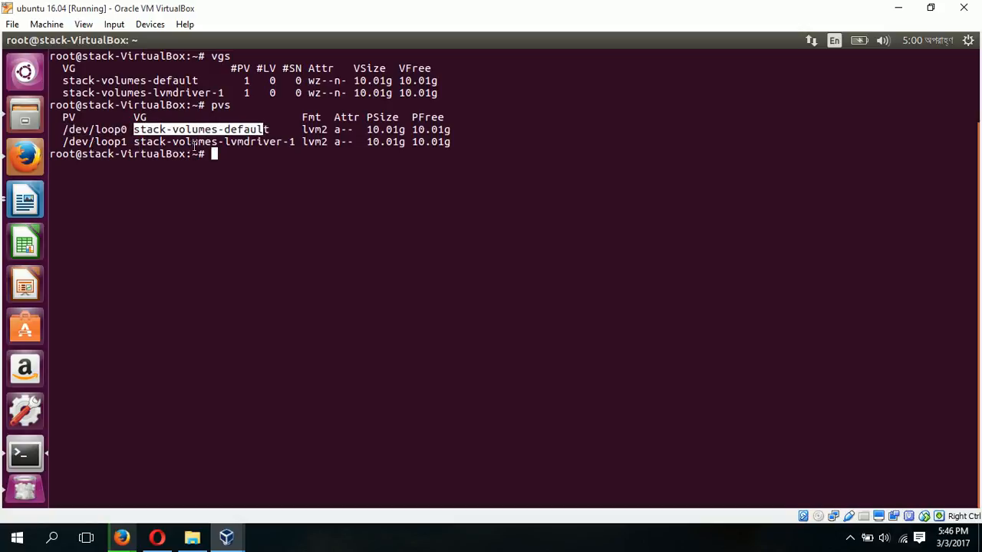
mouse_move(325, 175)
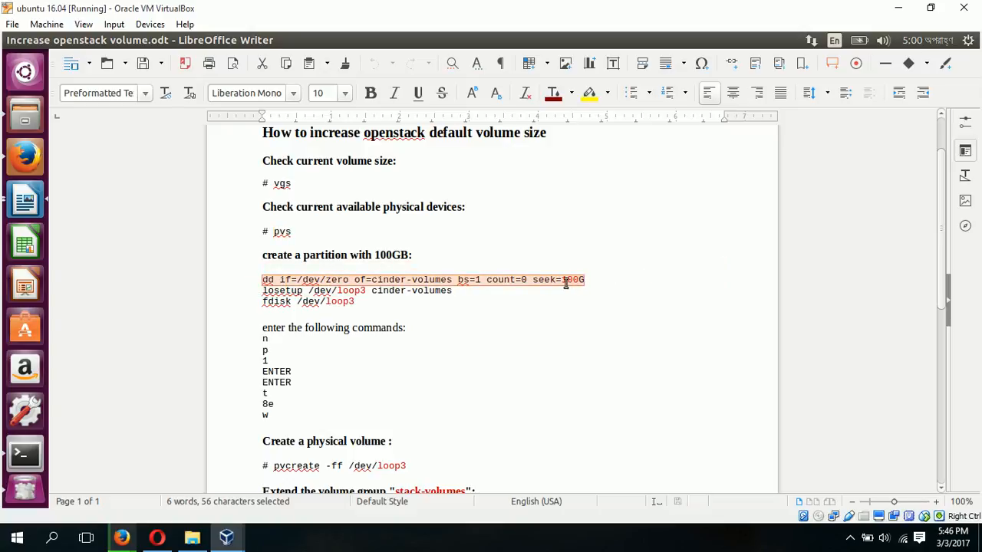
Create the 150G cinder-volumes file with the guide's dd command and attach it with losetup /dev/loop3
right_click(564, 280)
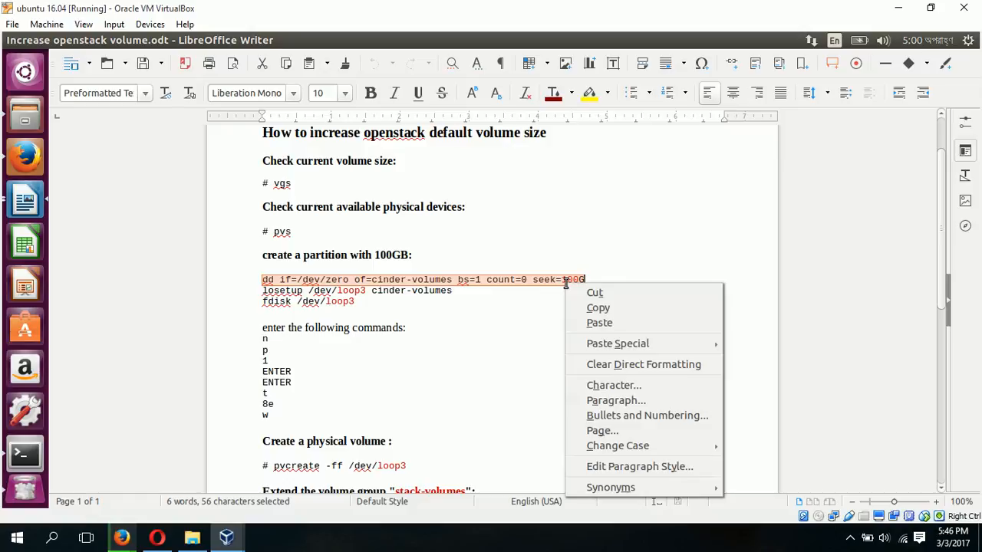
left_click(586, 307)
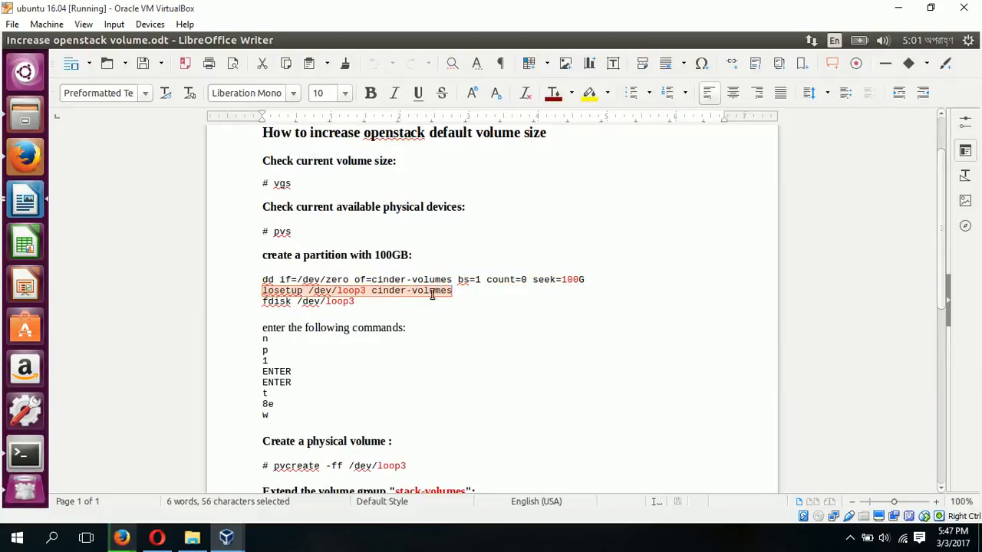
right_click(432, 292)
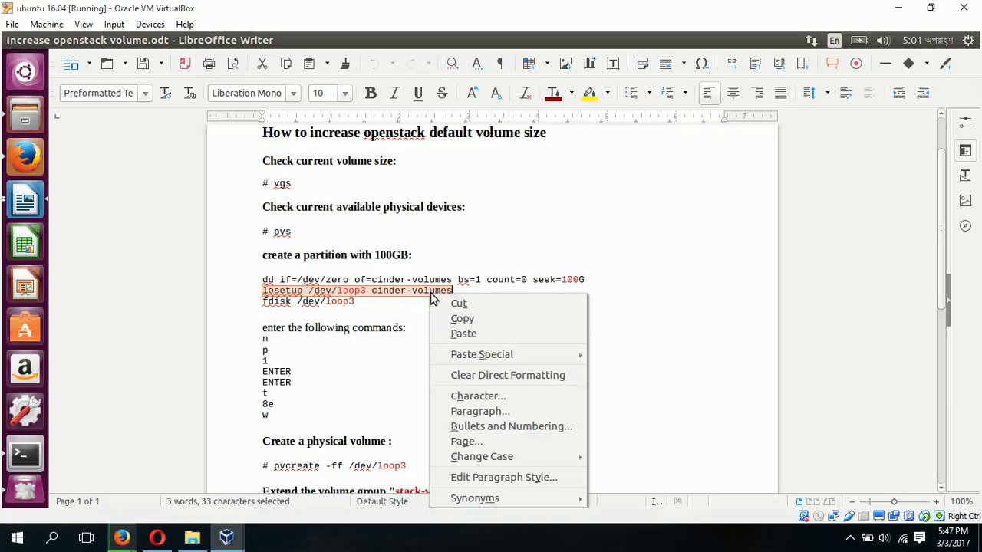
mouse_move(463, 318)
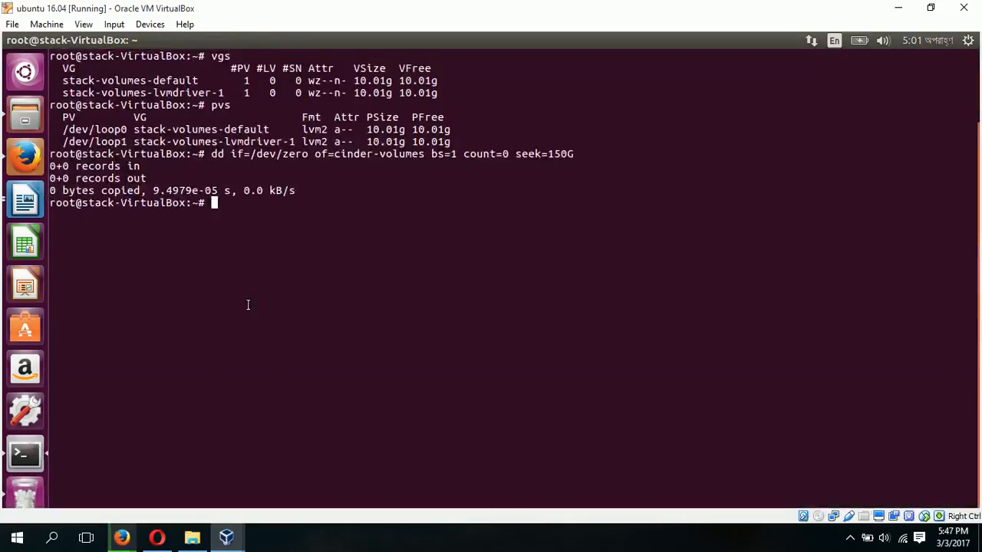
type("losetup /dev/loop3 cinder-volumes")
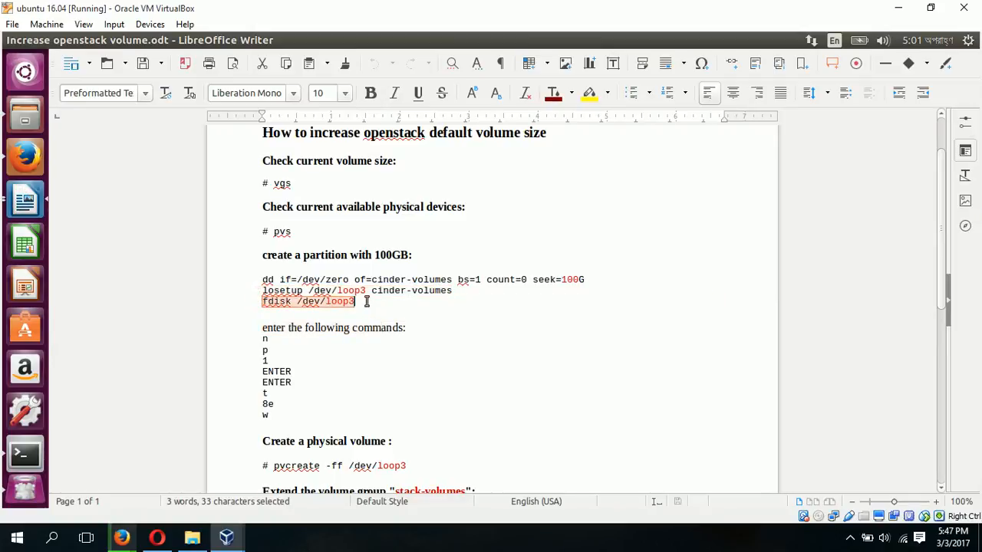
Copy the guide's fdisk /dev/loop3 command to the terminal prompt
right_click(330, 301)
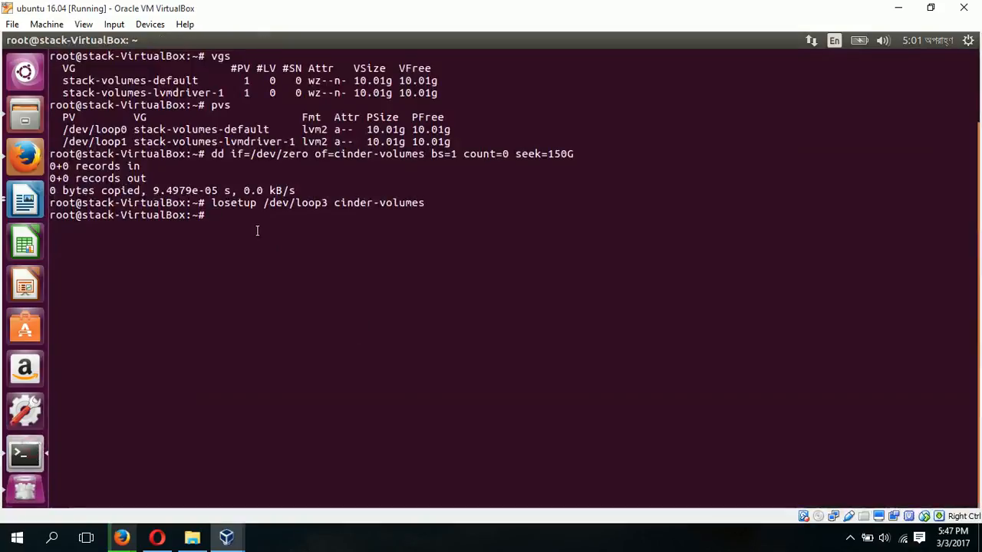
type("fdisk /dev/loop3")
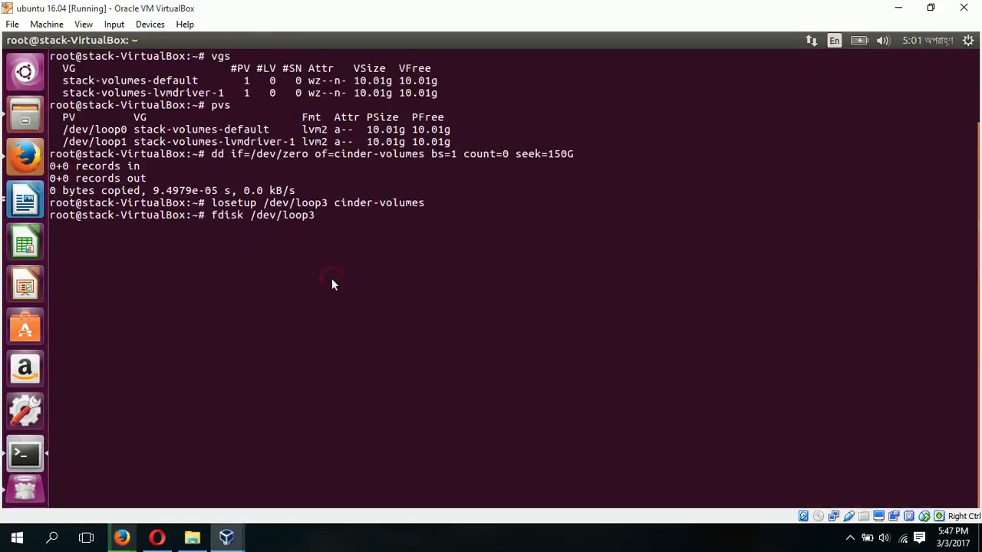
In fdisk on /dev/loop3, create primary partition 1 with default sectors and set its type to 8e
key("Return")
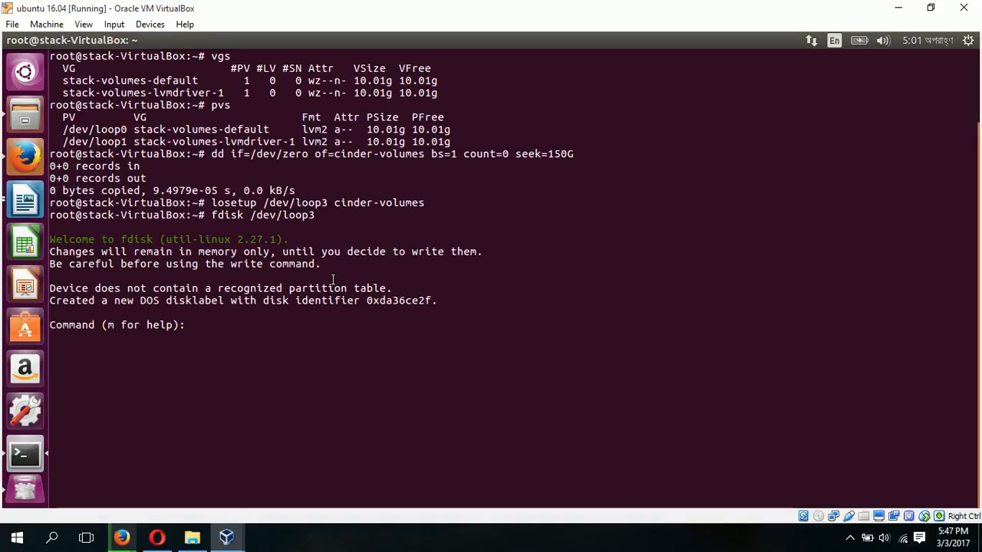
type("n")
type("p")
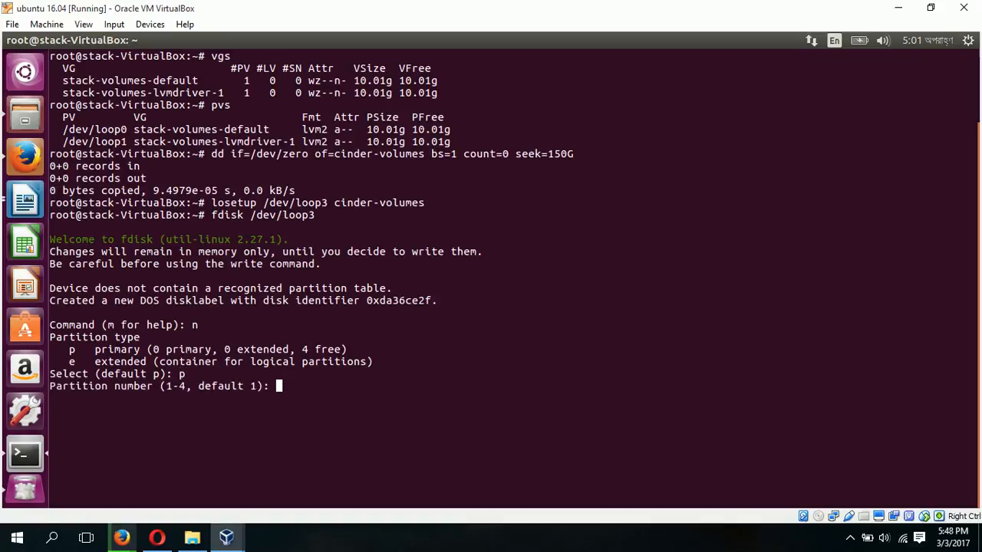
type("1")
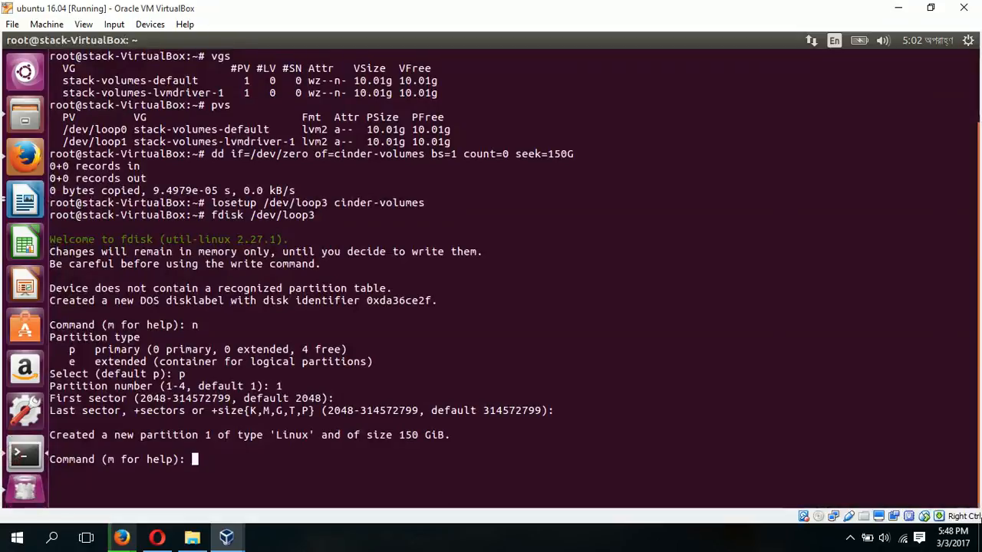
type("t")
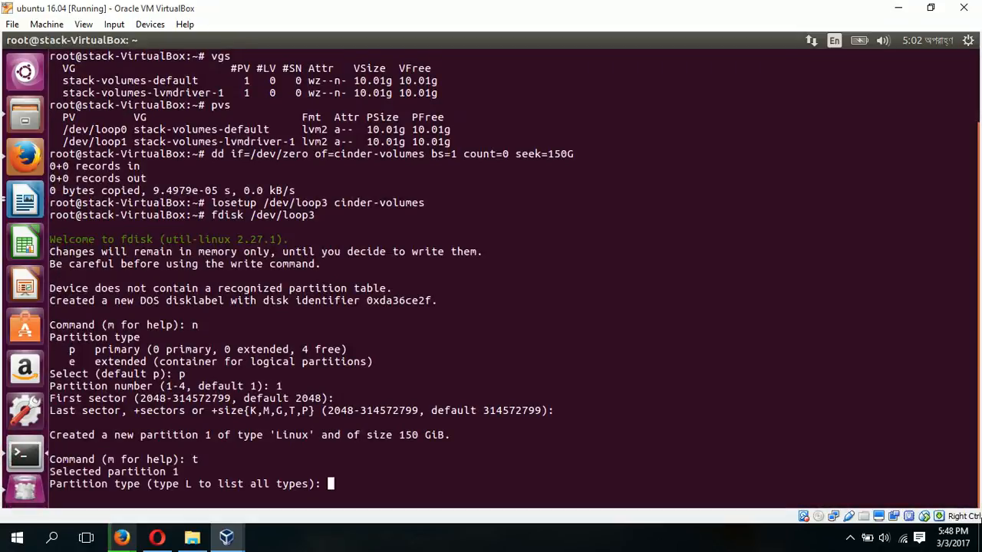
type("8e")
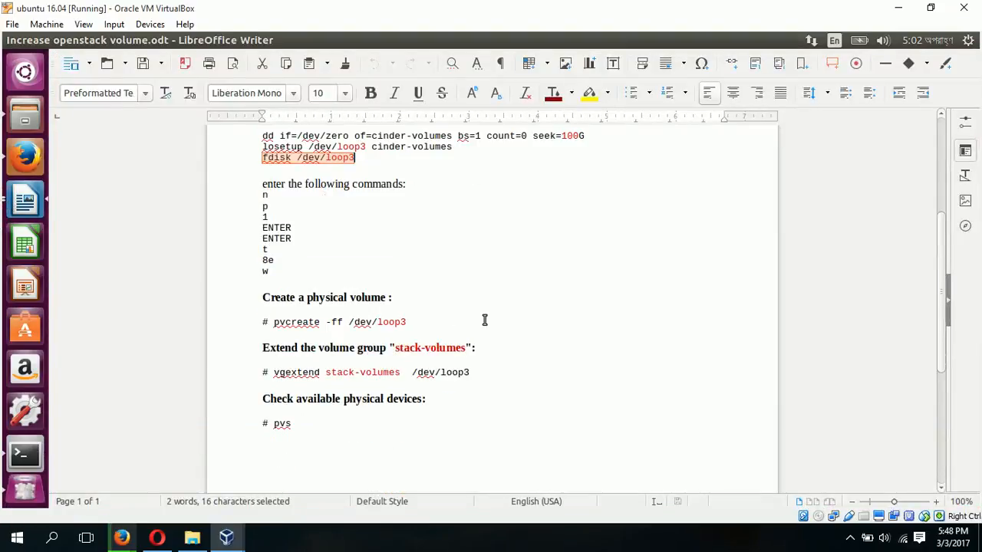
mouse_move(276, 333)
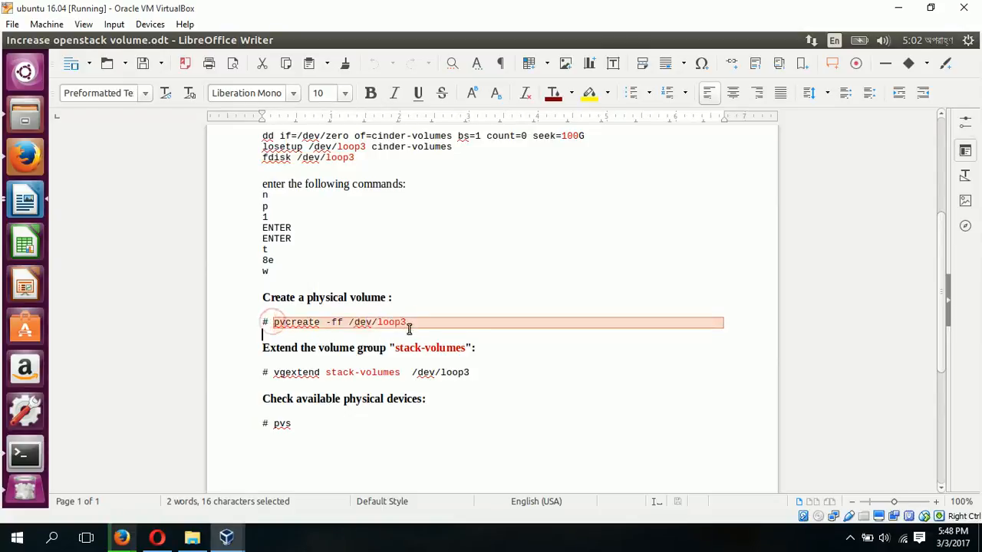
Make /dev/loop3 an LVM physical volume with pvcreate -ff /dev/loop3
right_click(341, 323)
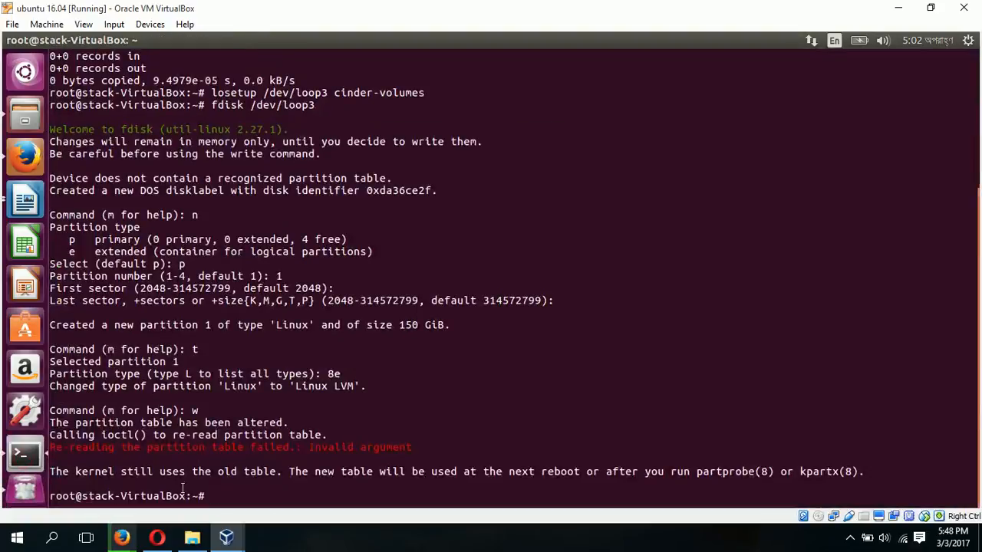
type("pvcreate -ff /dev/loop3")
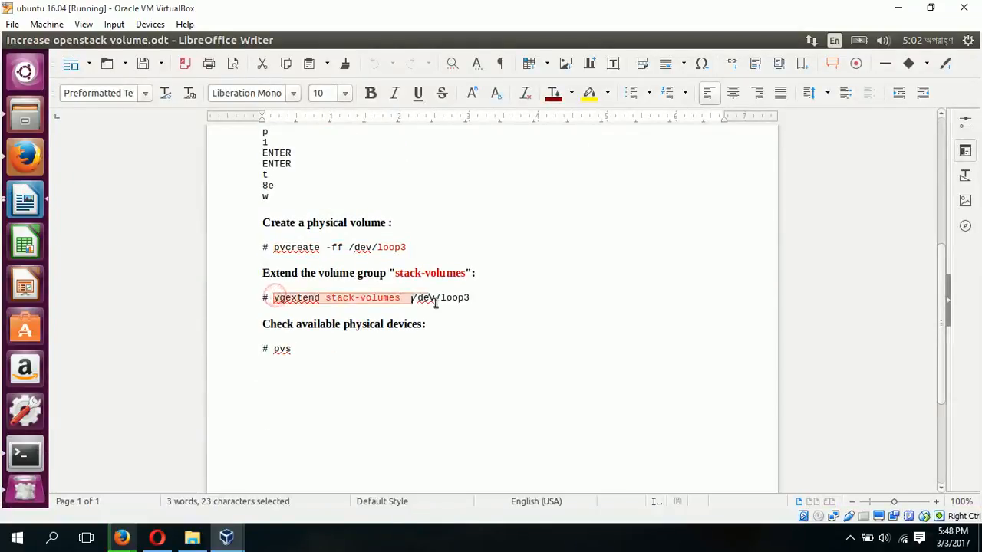
Extend stack-volumes-lvmdriver-1 with /dev/loop3 using vgextend
left_click_drag(407, 298, 469, 297)
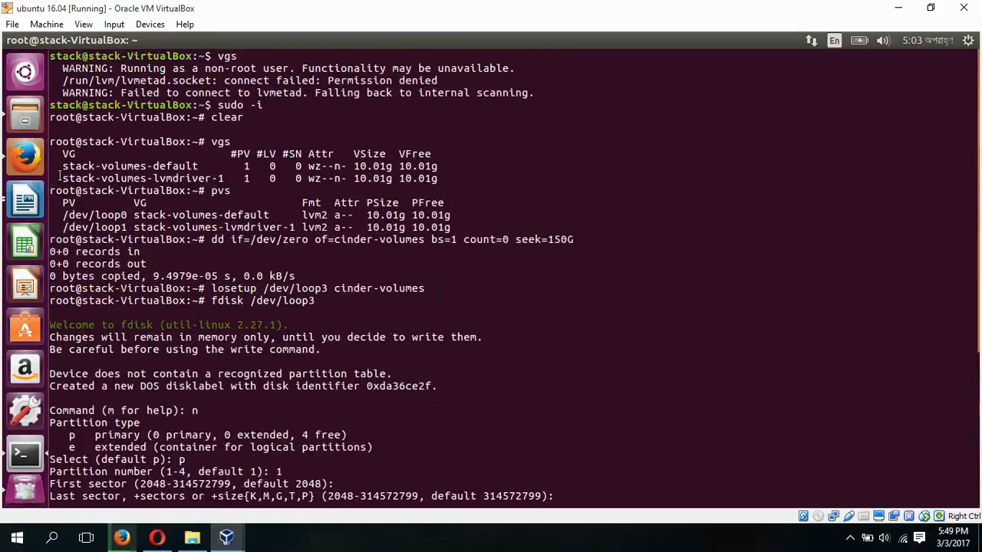
double_click(130, 178)
type("w")
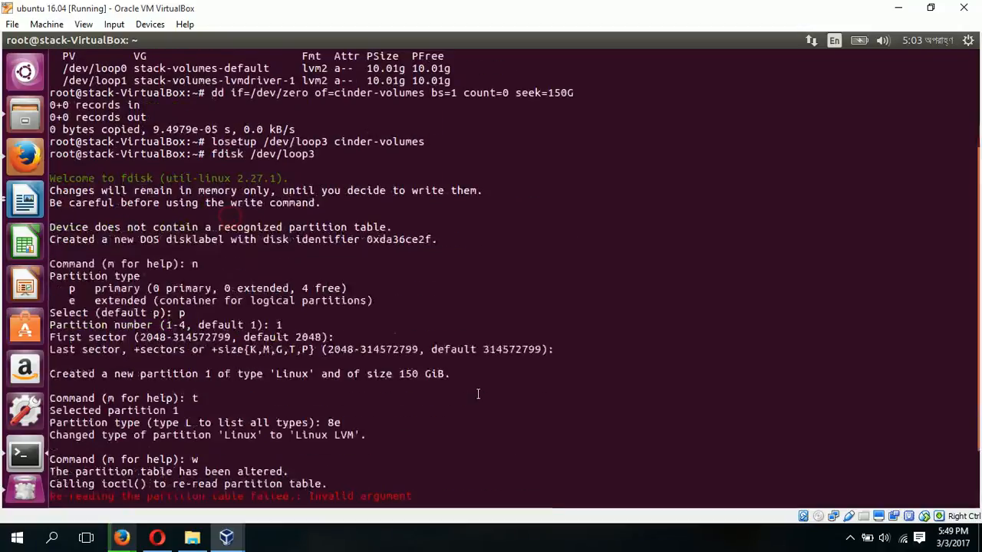
type("pvcreate -ff /dev/loop3")
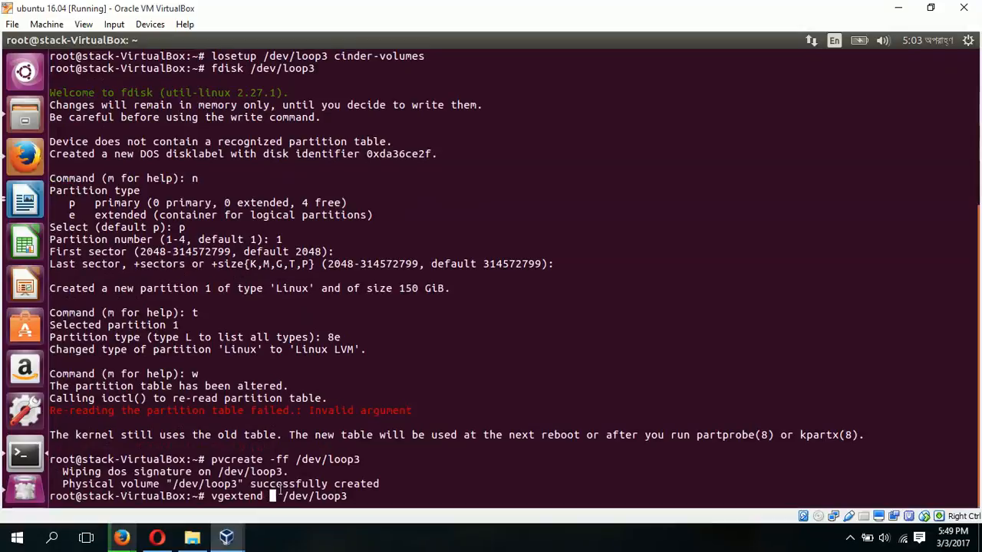
type("stack-volumes-lvmdriver-1")
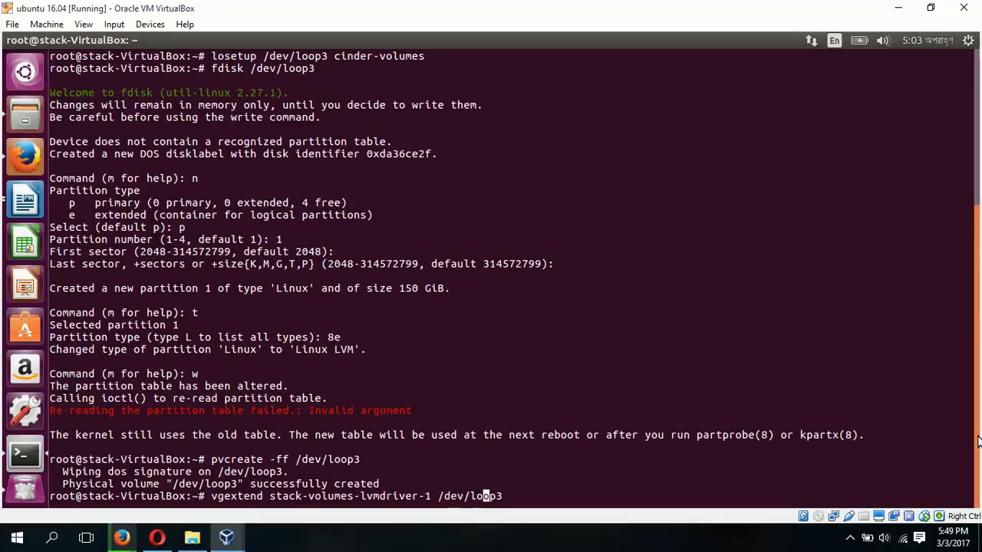
key("Return")
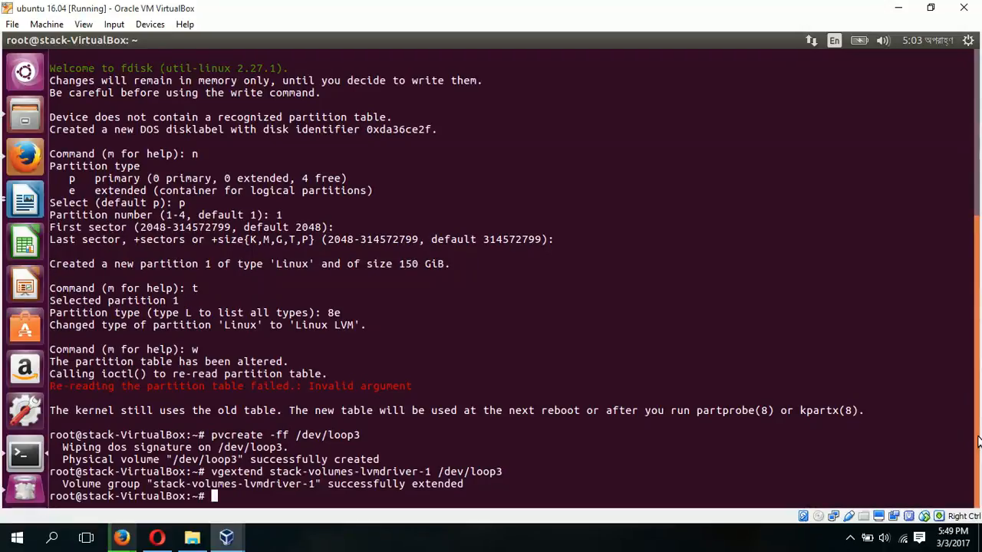
type("project/")
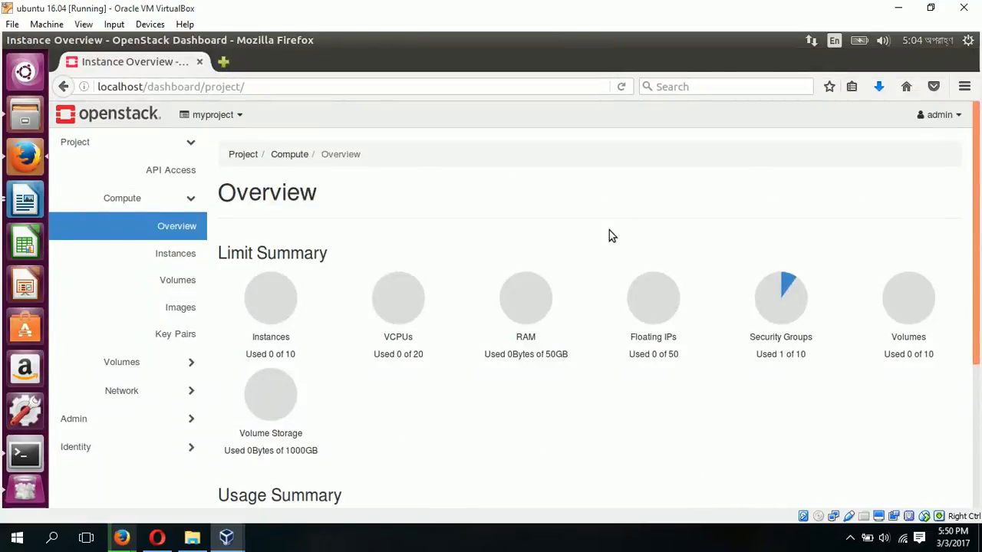
mouse_move(268, 331)
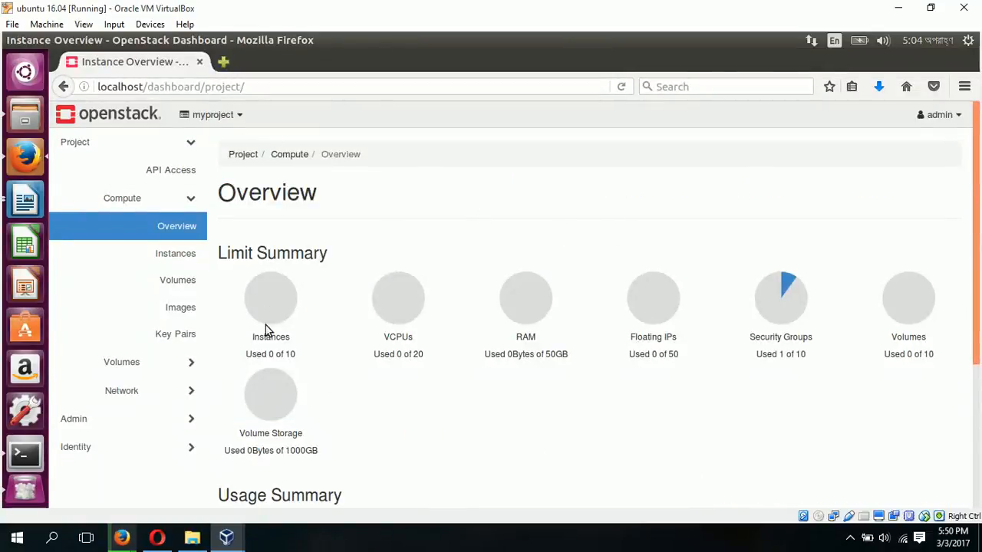
Navigate via Project > Compute > Instances to the empty Volumes list
left_click(174, 253)
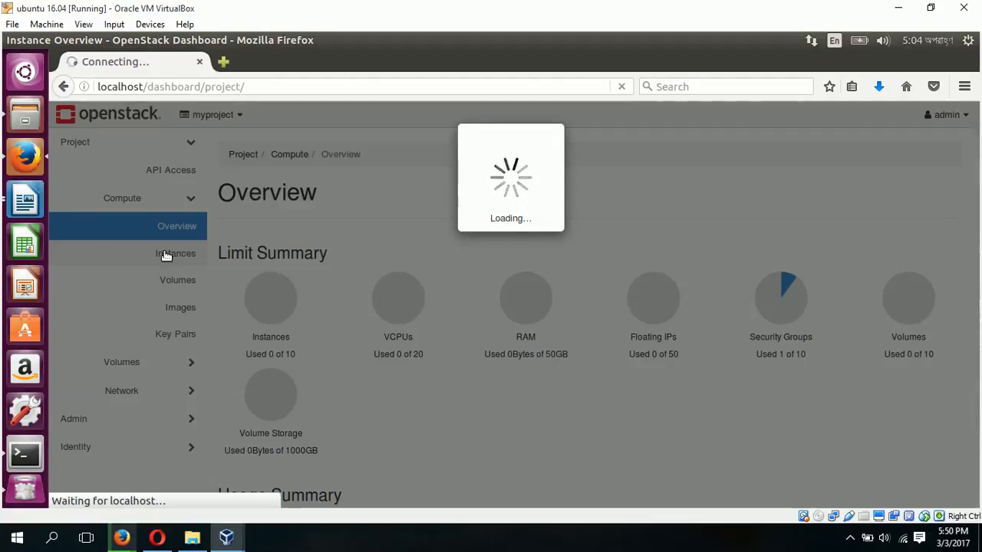
left_click(175, 255)
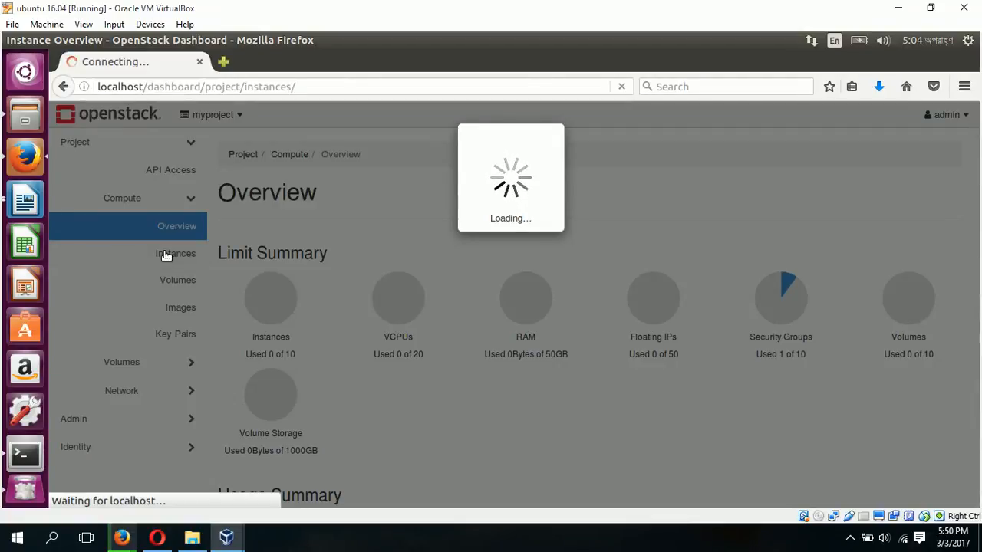
left_click(174, 253)
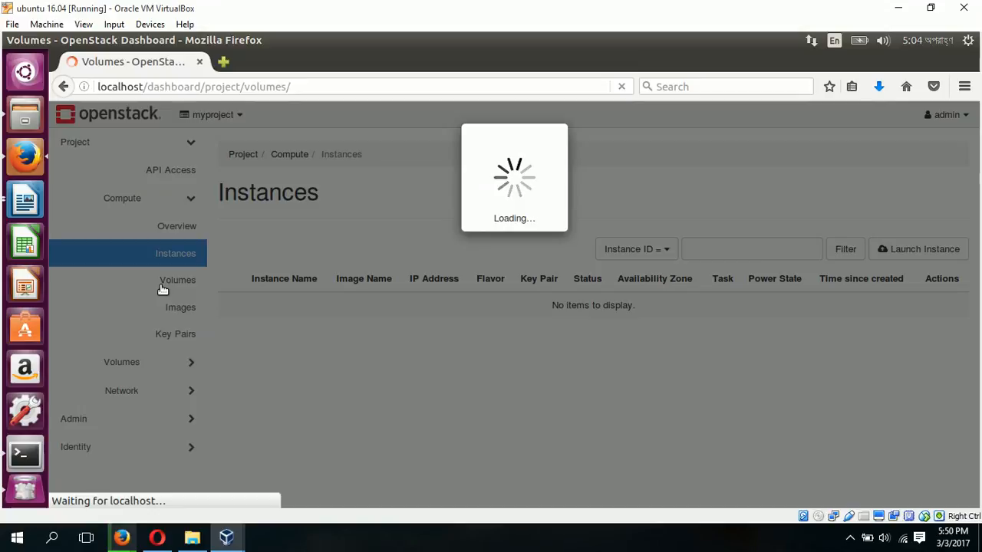
left_click(178, 279)
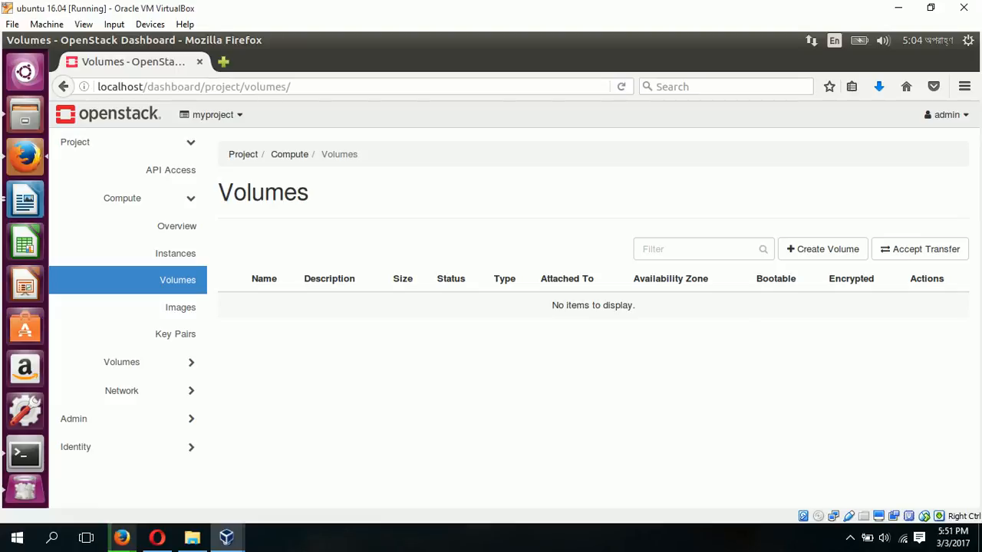
mouse_move(823, 249)
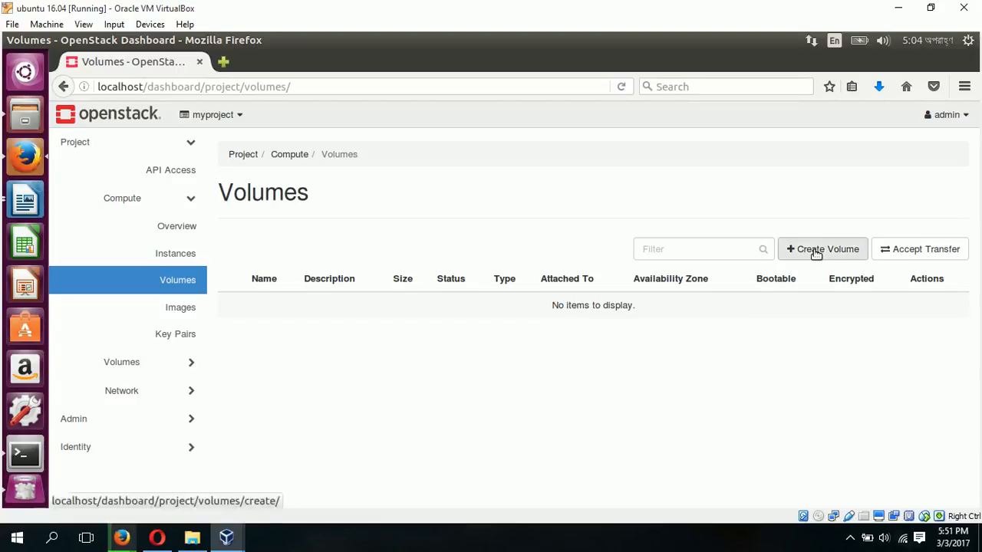
Start a new volume named vol-webserver and check its lvmdriver-1 volume type
left_click(822, 248)
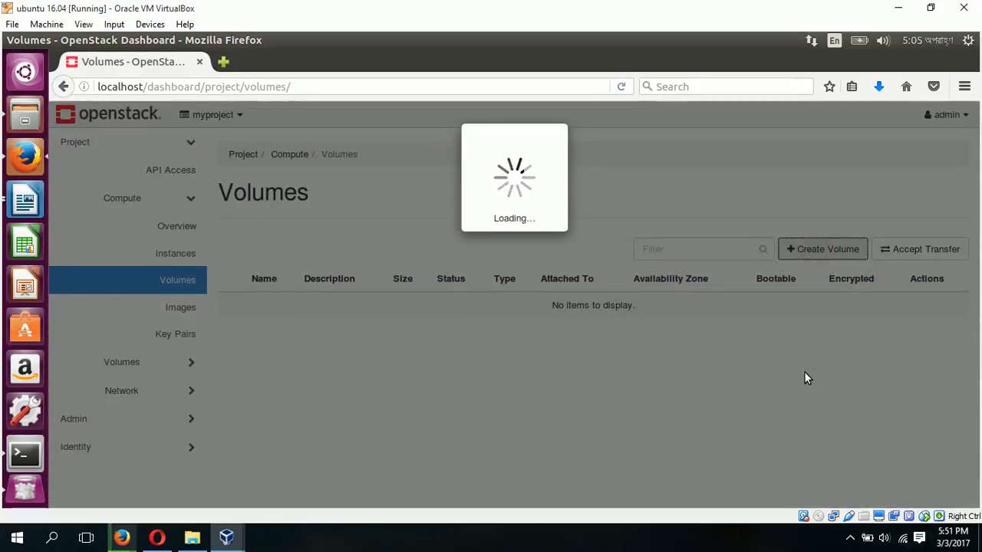
left_click(822, 248)
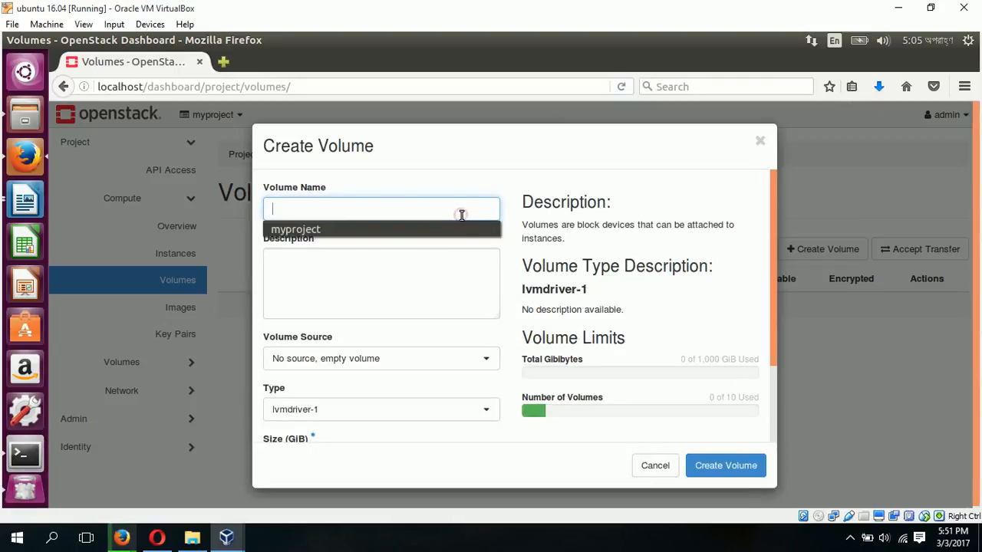
type("v")
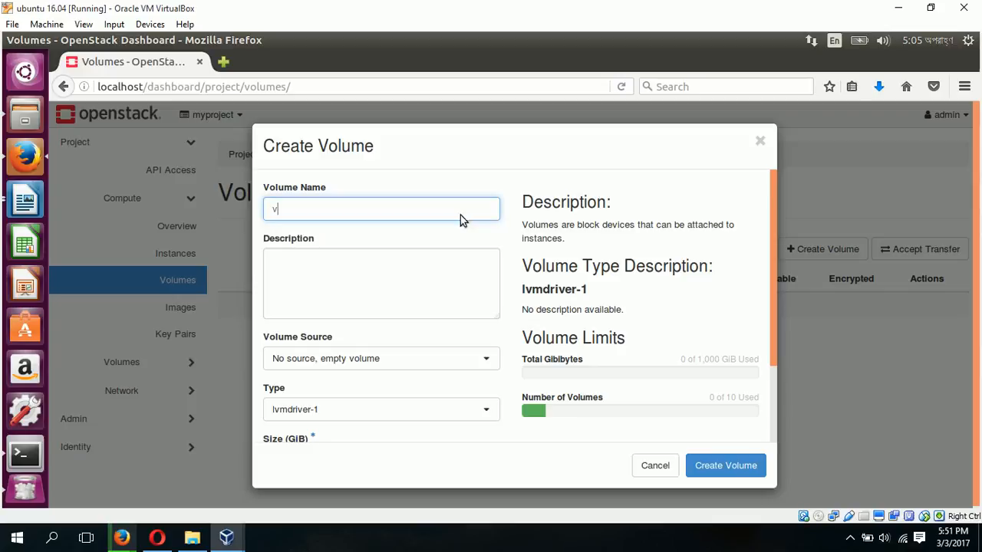
type("ol-we")
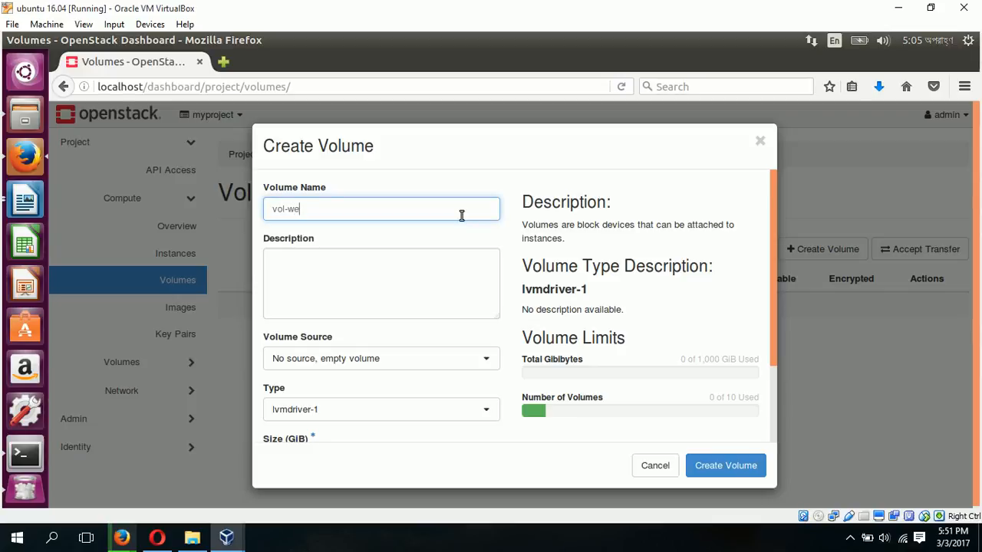
type("bserver")
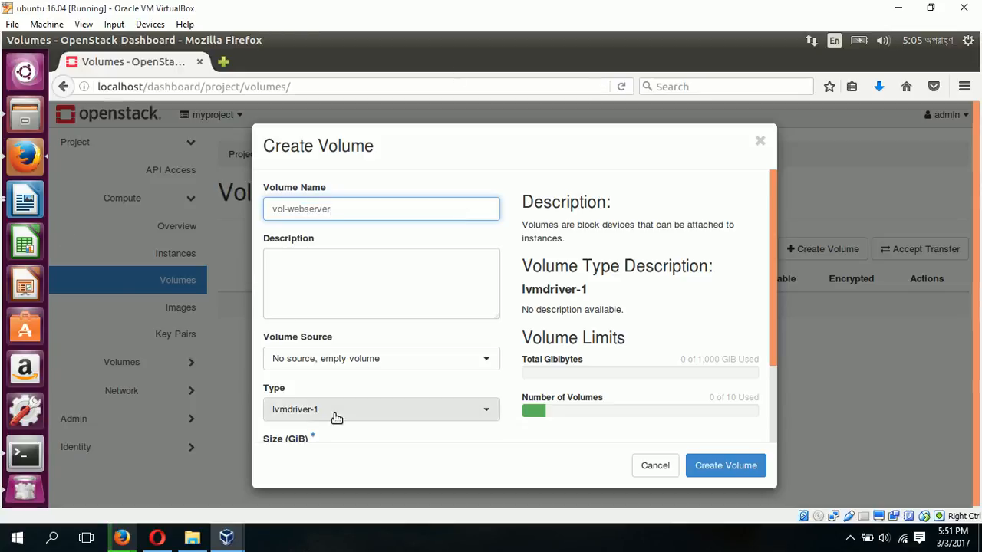
left_click(381, 408)
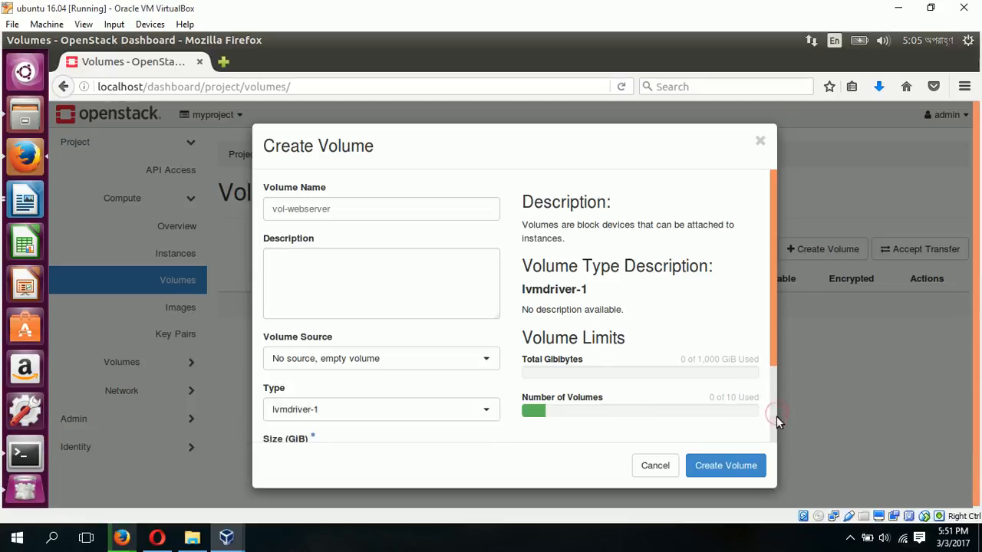
Set the volume size to 80 GiB and create the volume
scroll("down", 3)
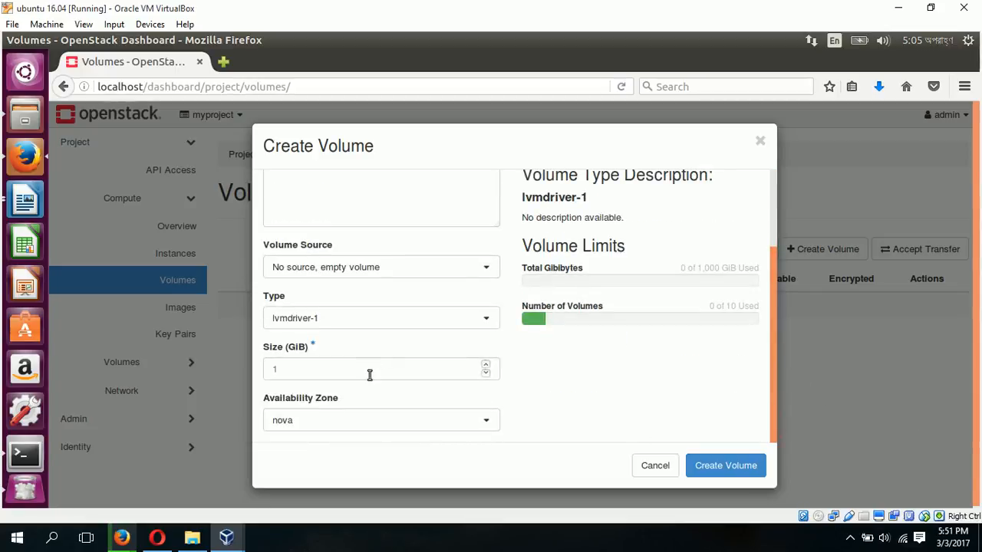
left_click(376, 368)
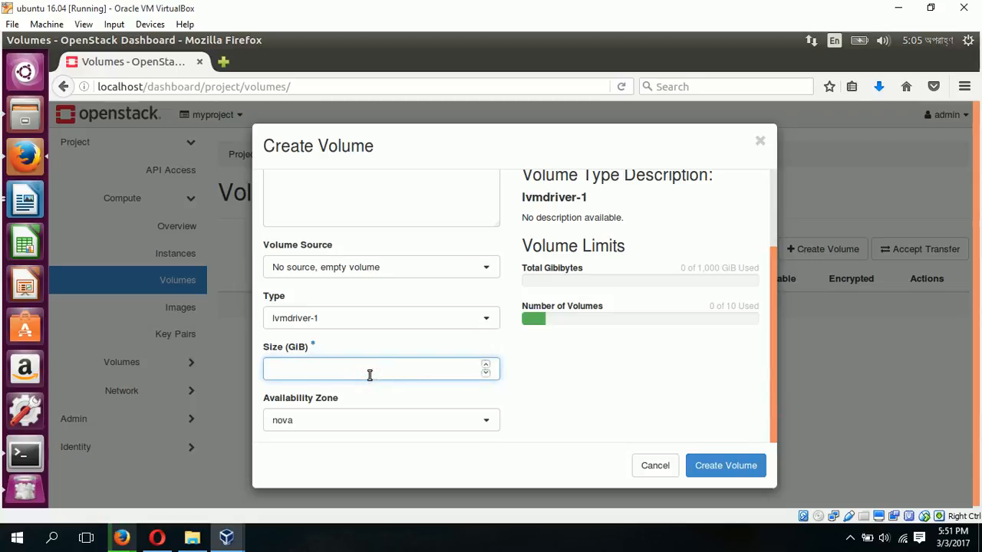
type("8")
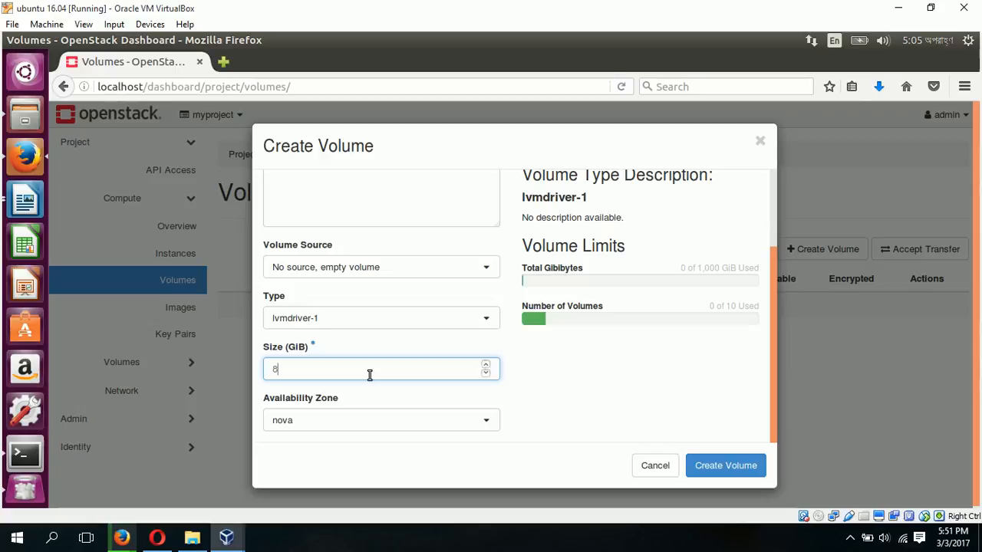
type("0")
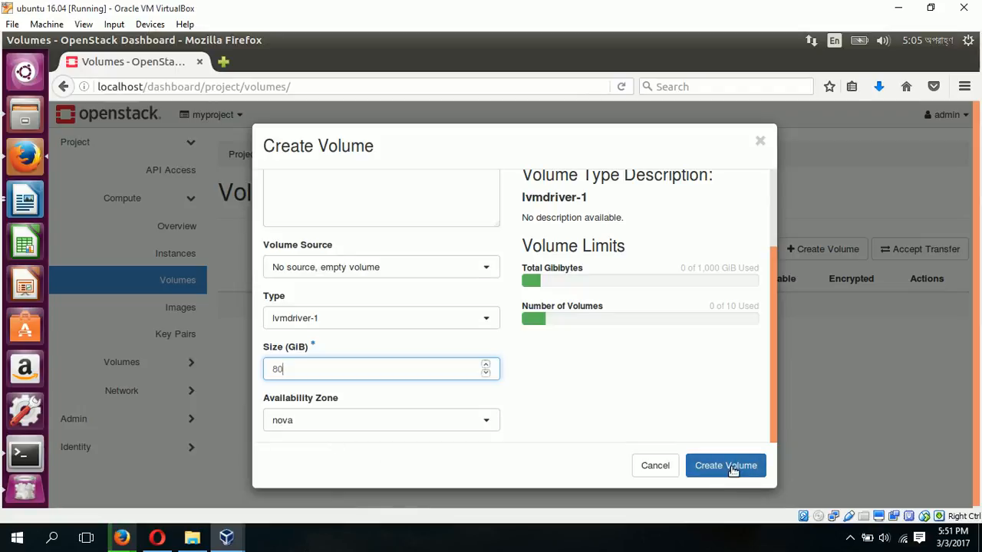
left_click(724, 464)
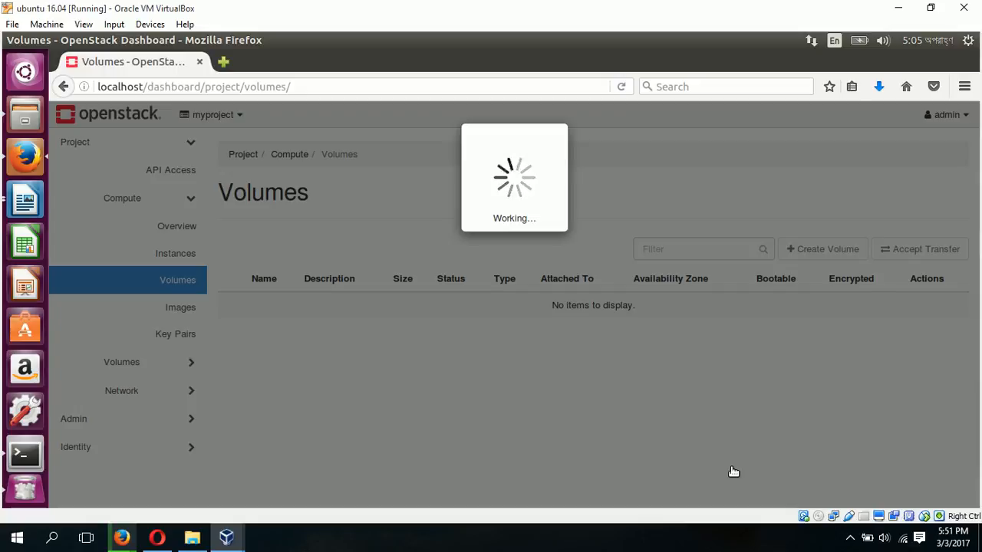
Reload the Volumes page to see vol-webserver listed as Available at 80 GiB
left_click(622, 86)
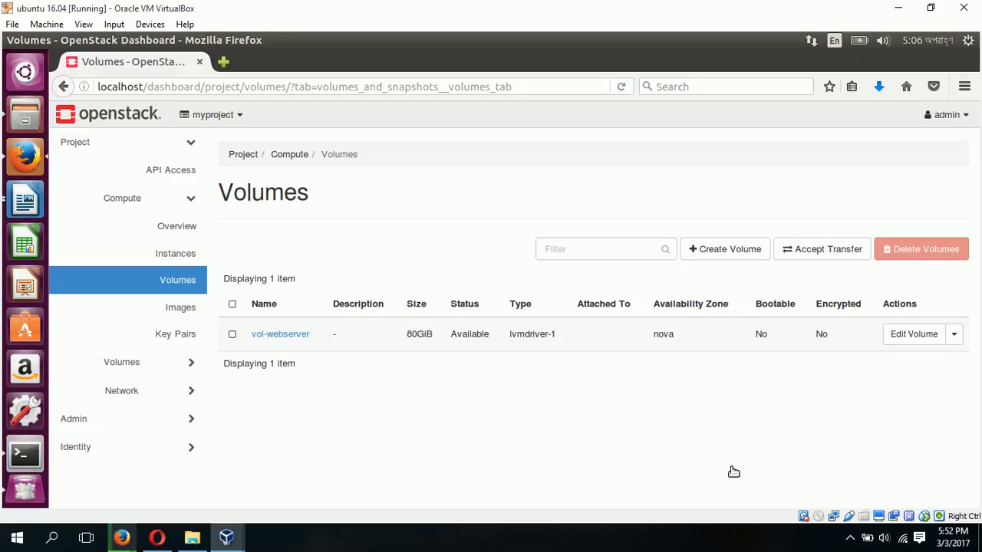
mouse_move(362, 355)
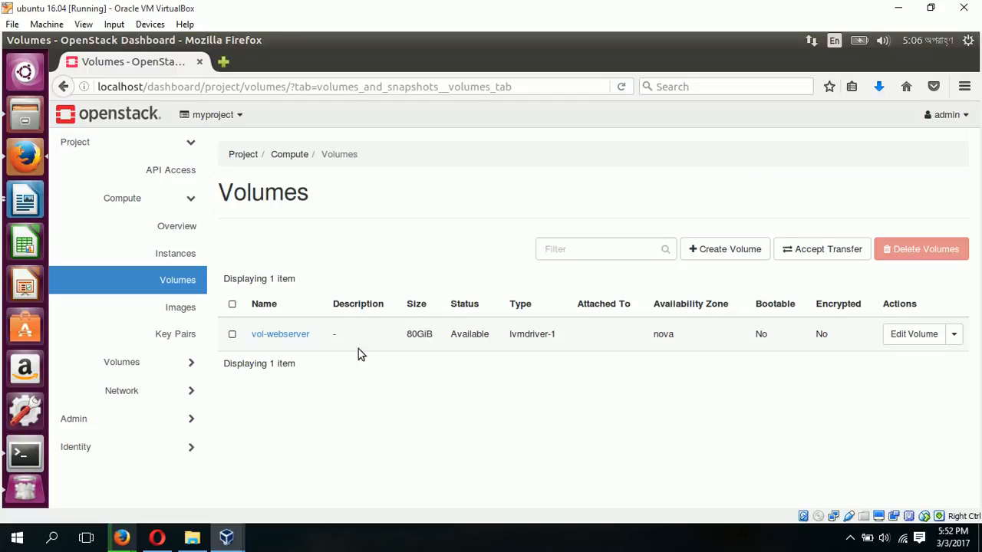
mouse_move(279, 334)
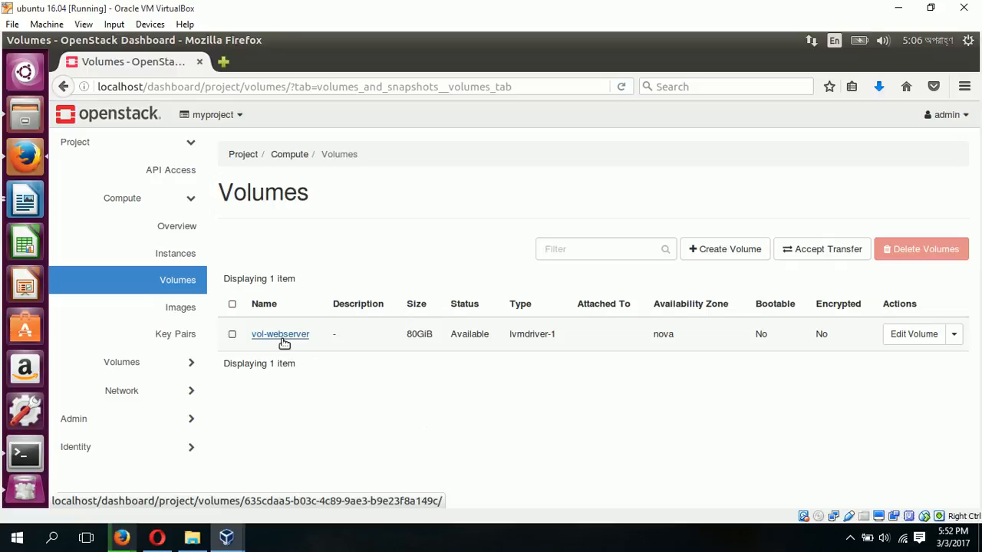
mouse_move(397, 337)
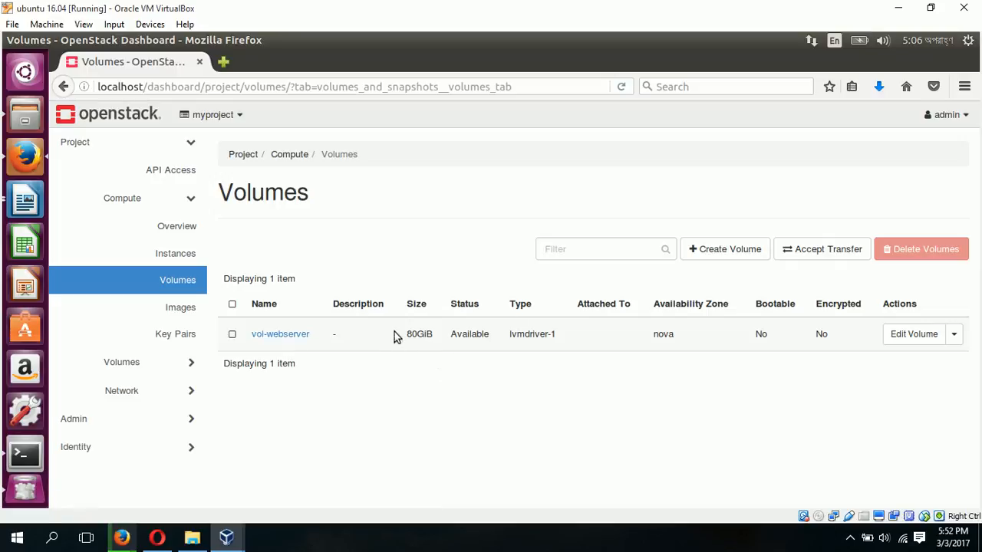
mouse_move(484, 316)
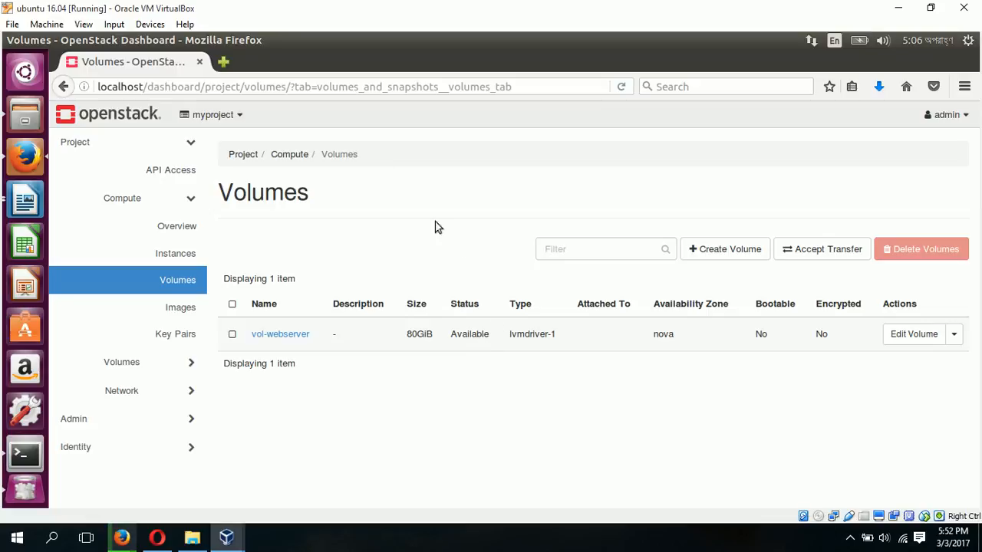
mouse_move(475, 362)
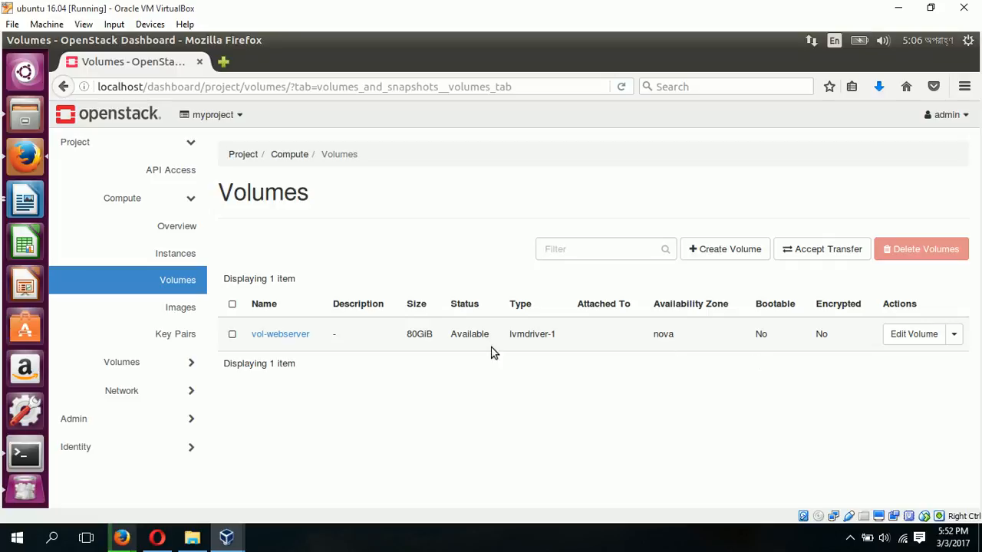
mouse_move(794, 345)
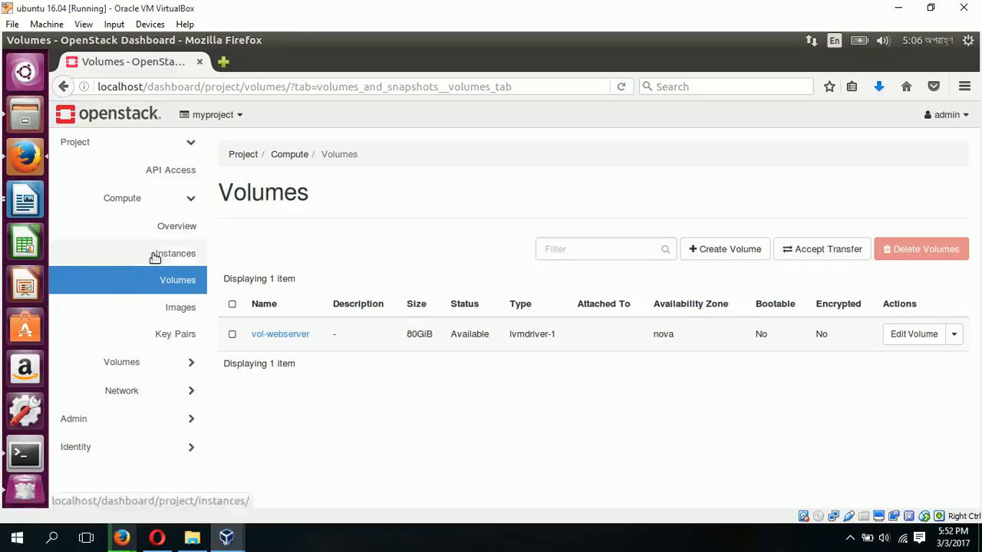
Open the project's Networks list showing only public, and start creating a new network
left_click(174, 253)
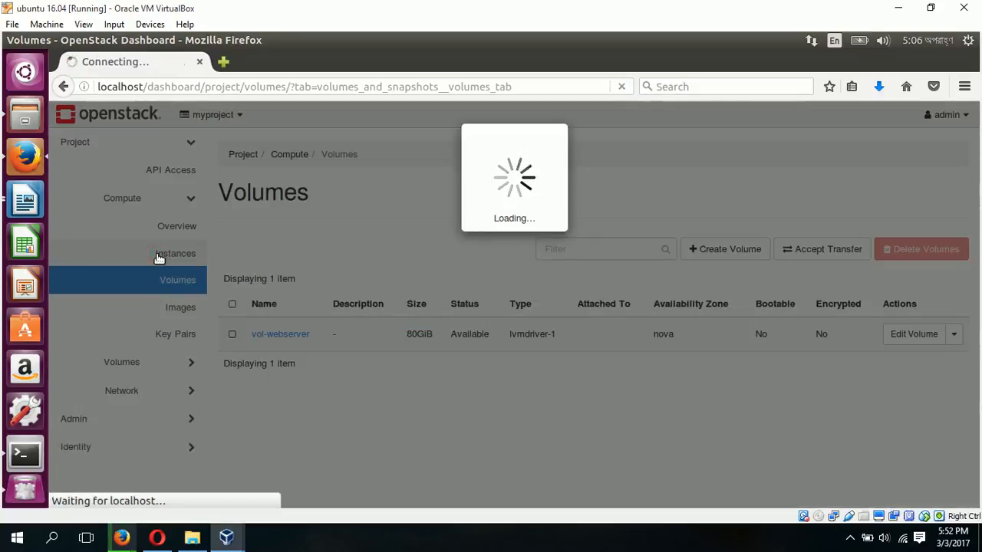
left_click(175, 253)
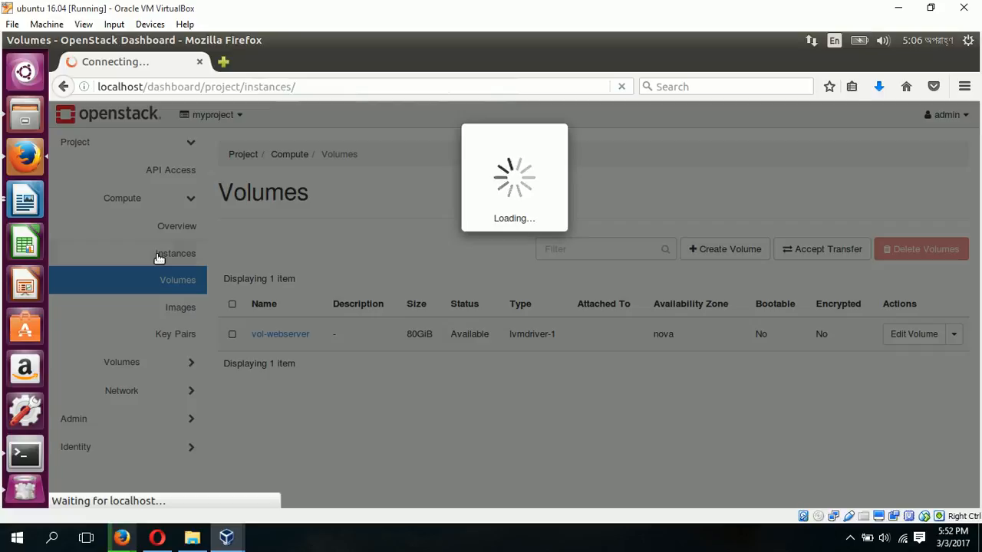
left_click(175, 253)
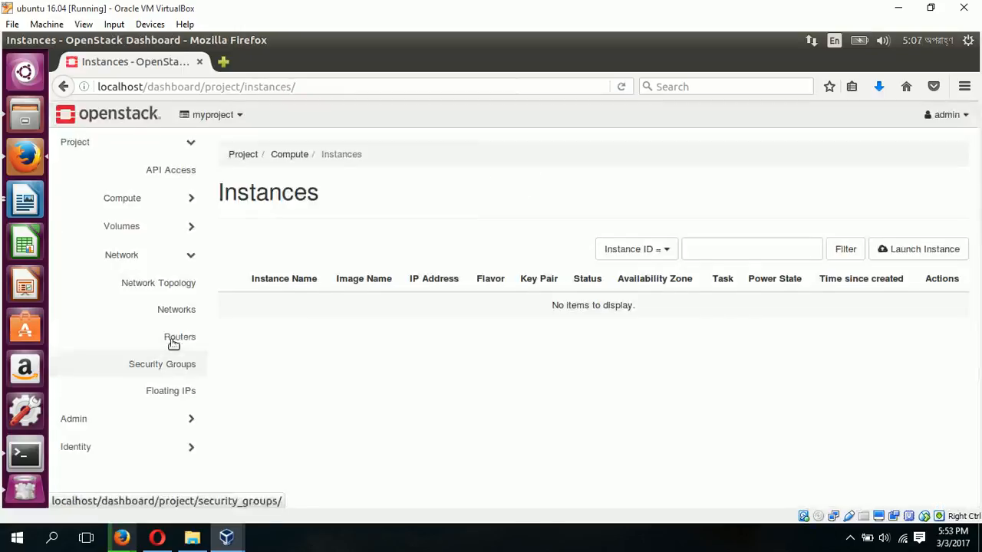
left_click(175, 310)
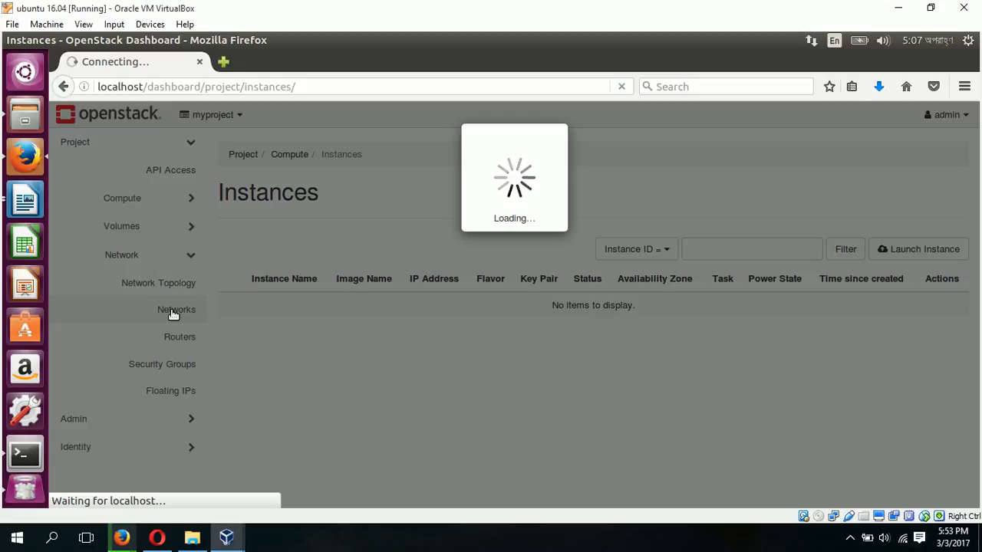
left_click(175, 310)
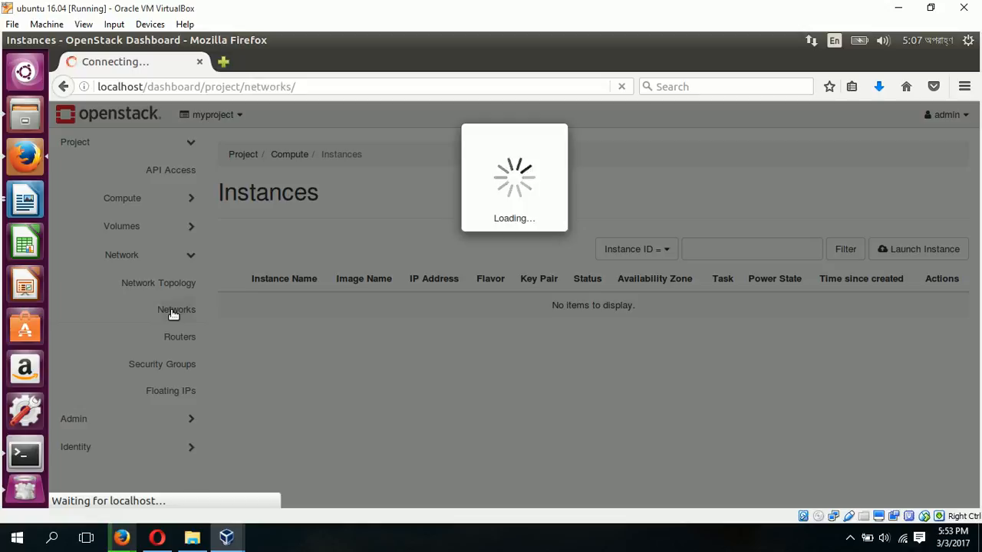
left_click(175, 310)
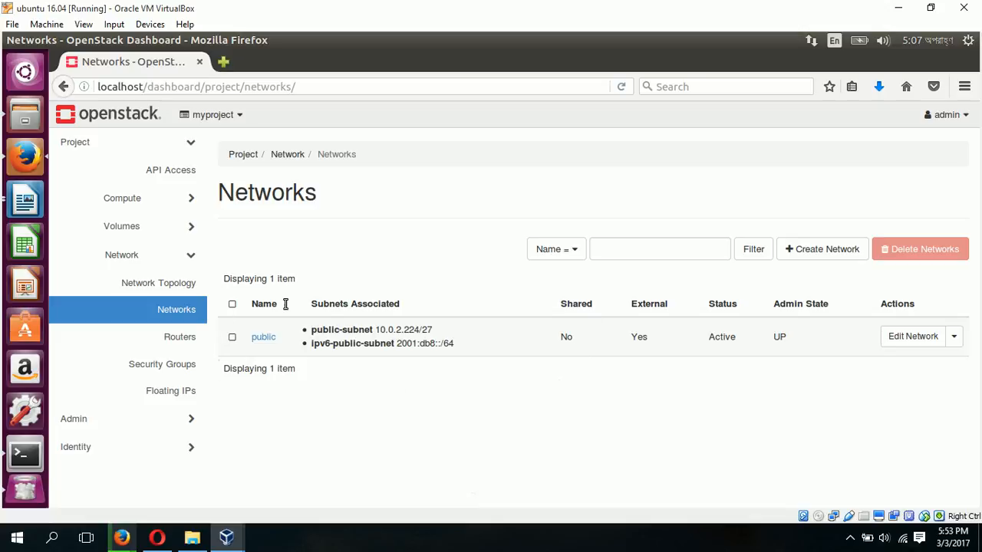
mouse_move(406, 365)
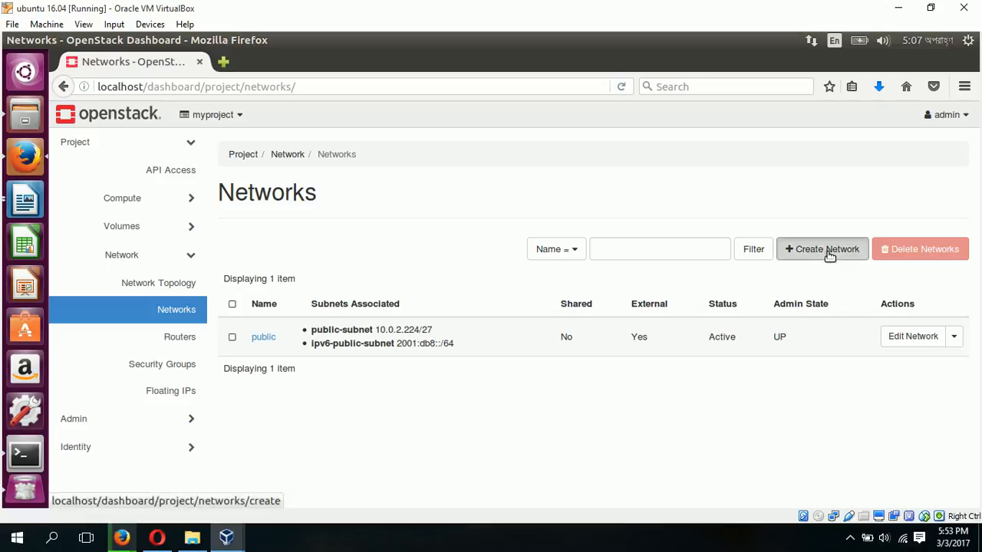
left_click(822, 249)
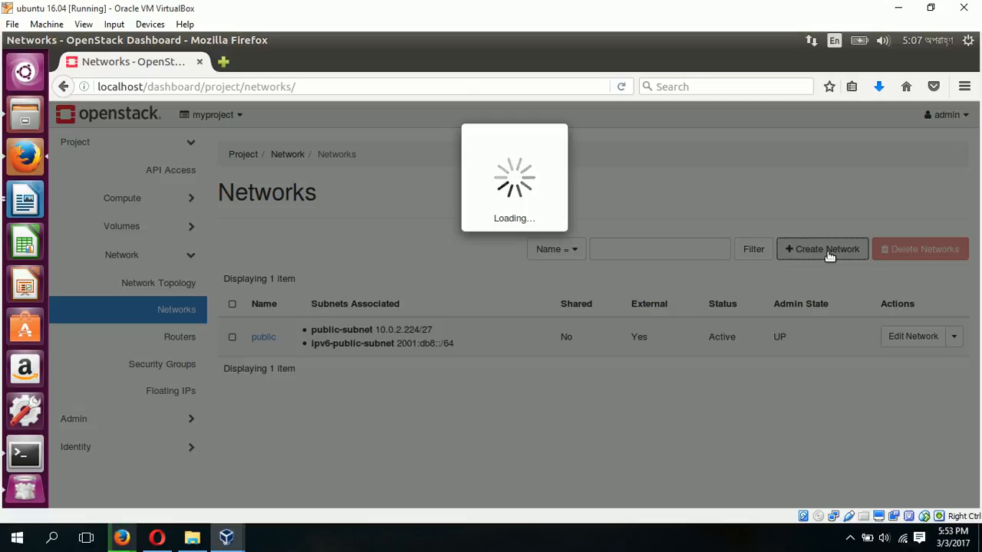
Name the new network private-net and continue to the subnet step
left_click(822, 248)
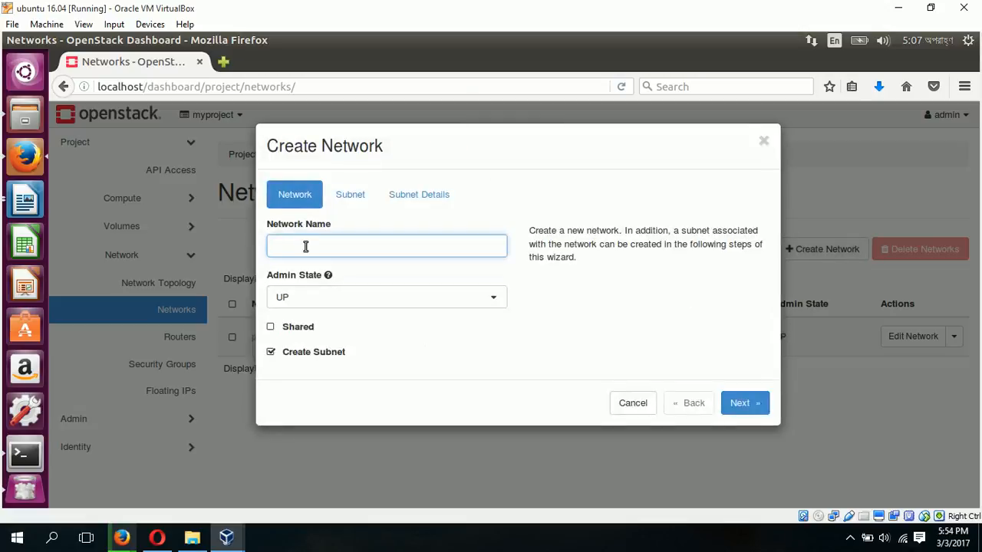
type("private-net")
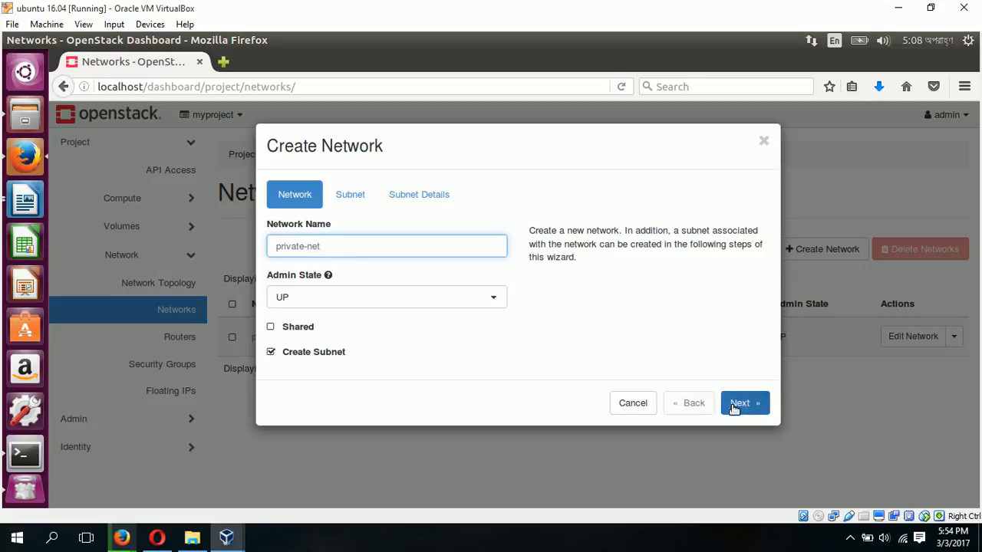
left_click(739, 402)
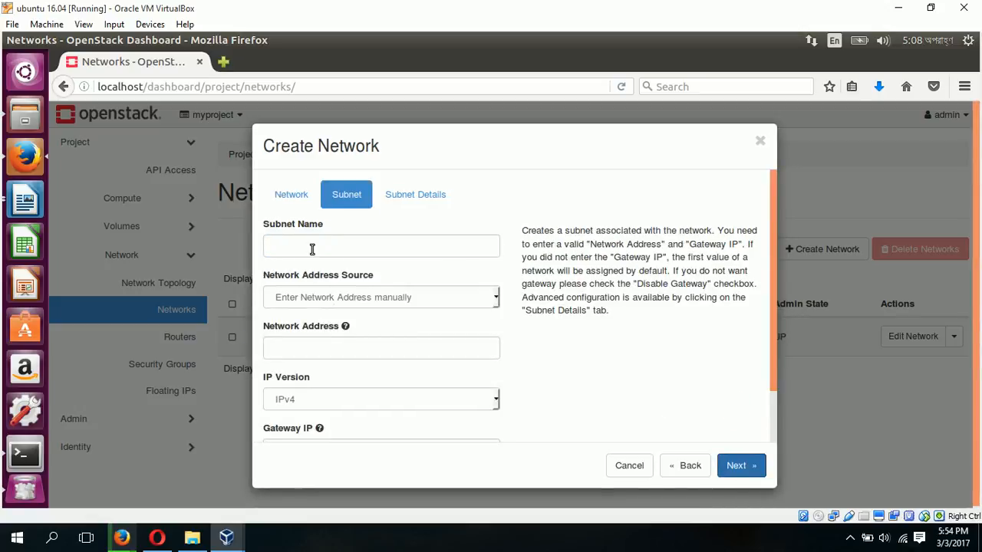
Name the subnet private-subnet, keeping manual network address entry
type("p")
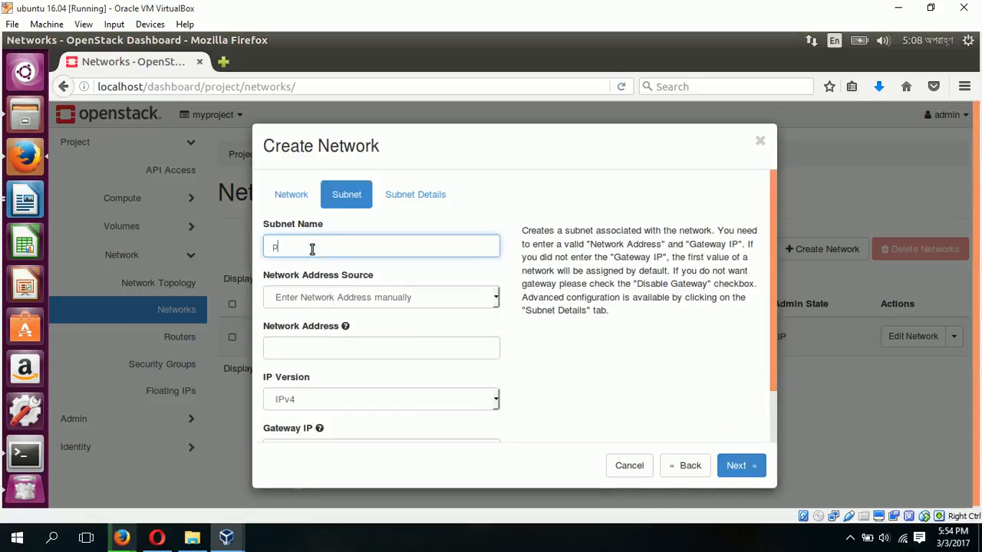
type("rivate-s")
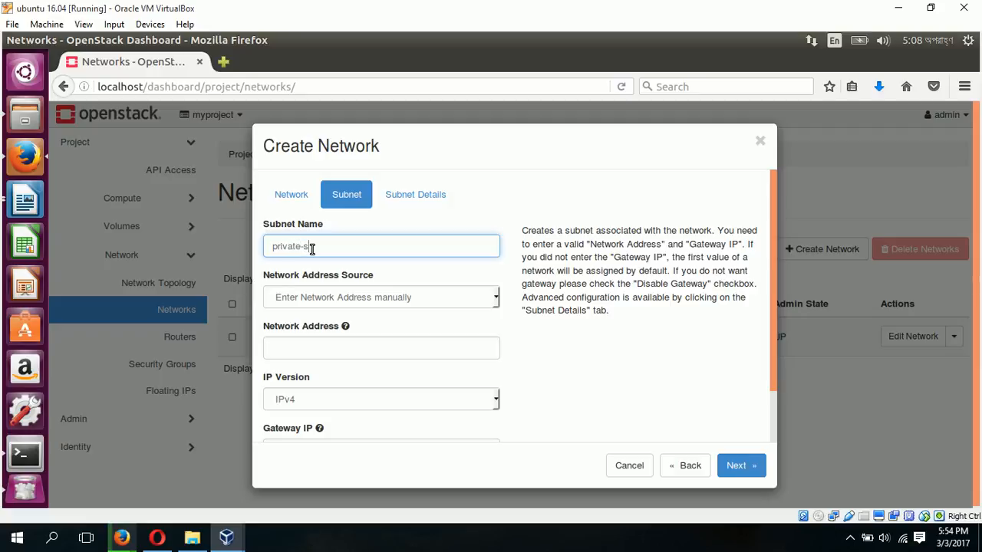
type("ubnet")
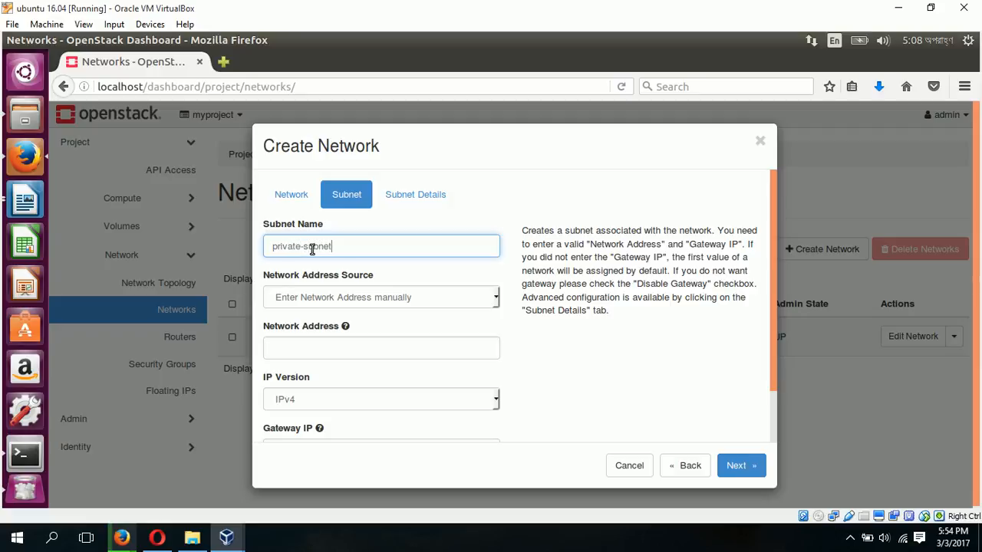
left_click(381, 297)
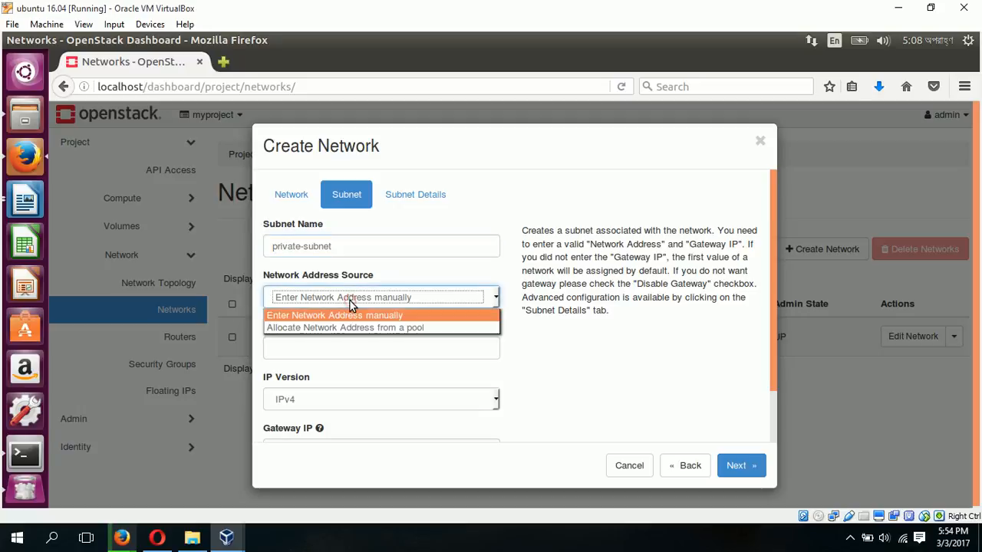
left_click(334, 316)
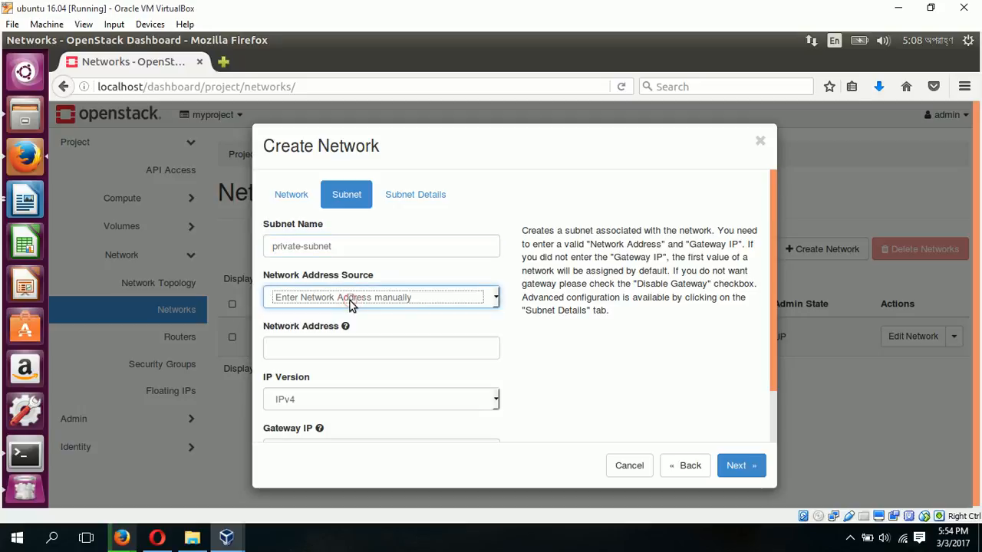
Set the network address to 192.168.122.1/27 over IPv4, leave the gateway blank, and continue to subnet details
left_click(380, 346)
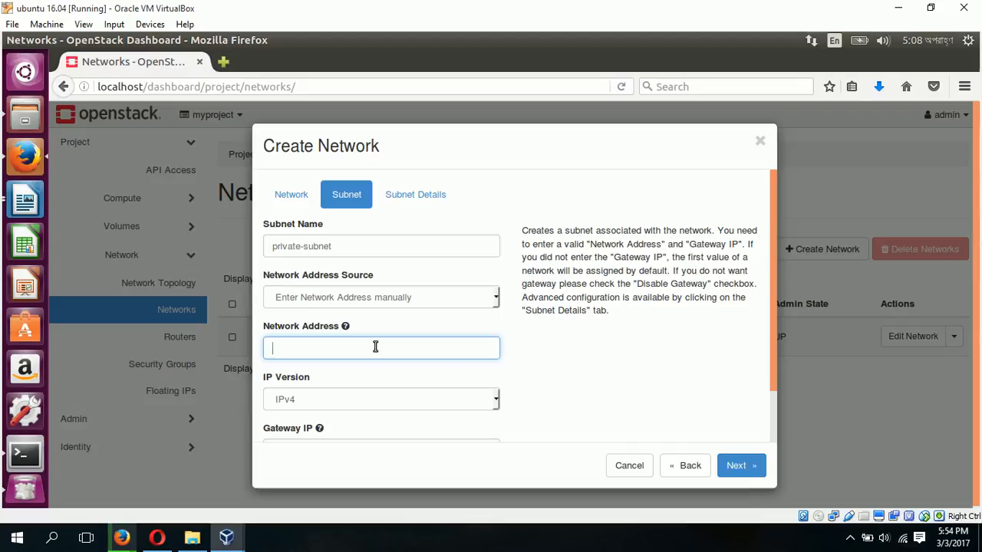
type("1")
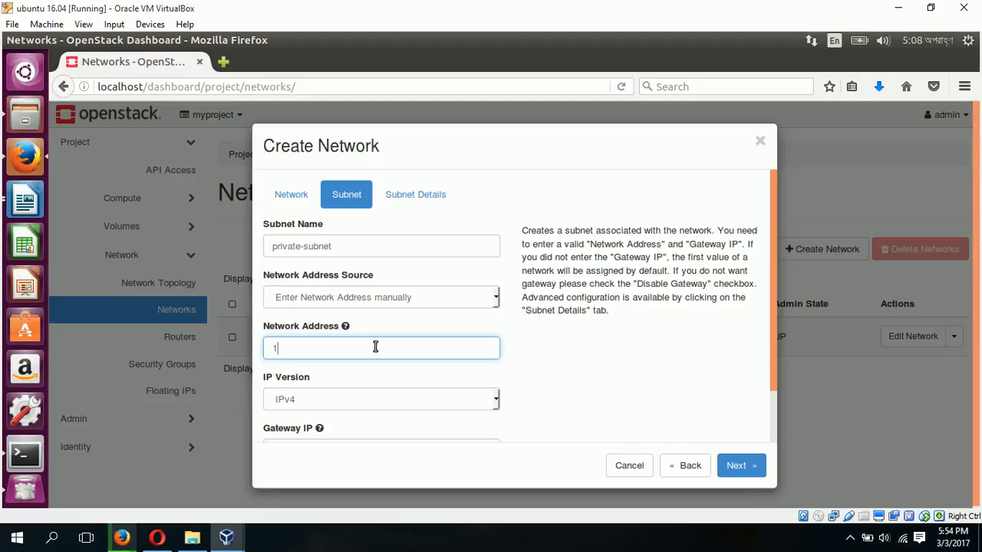
type("92")
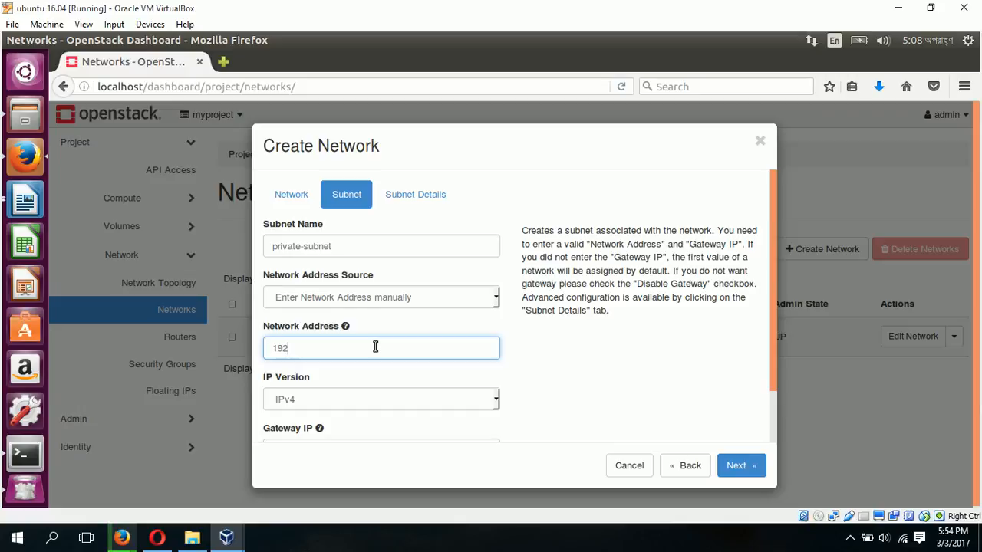
type(".168.")
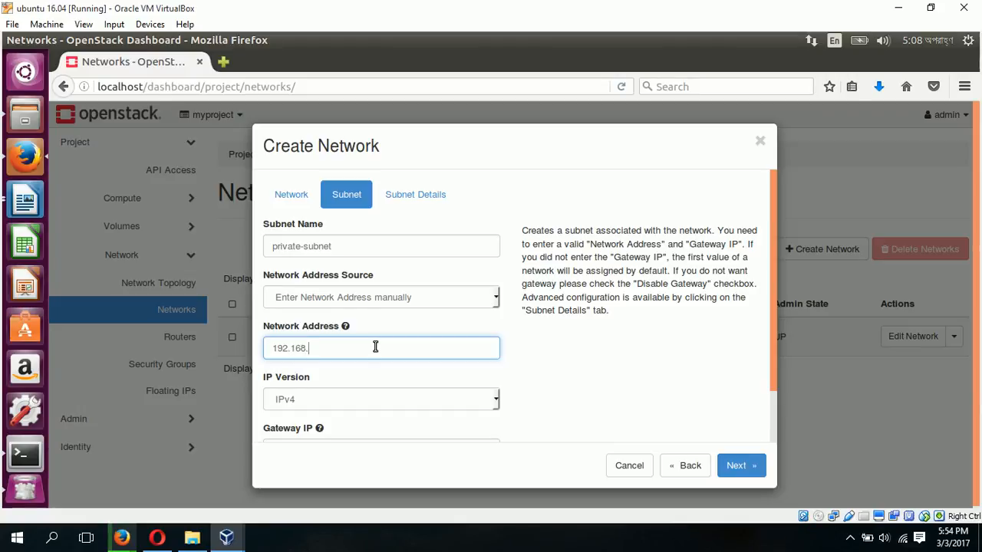
type("122.1/")
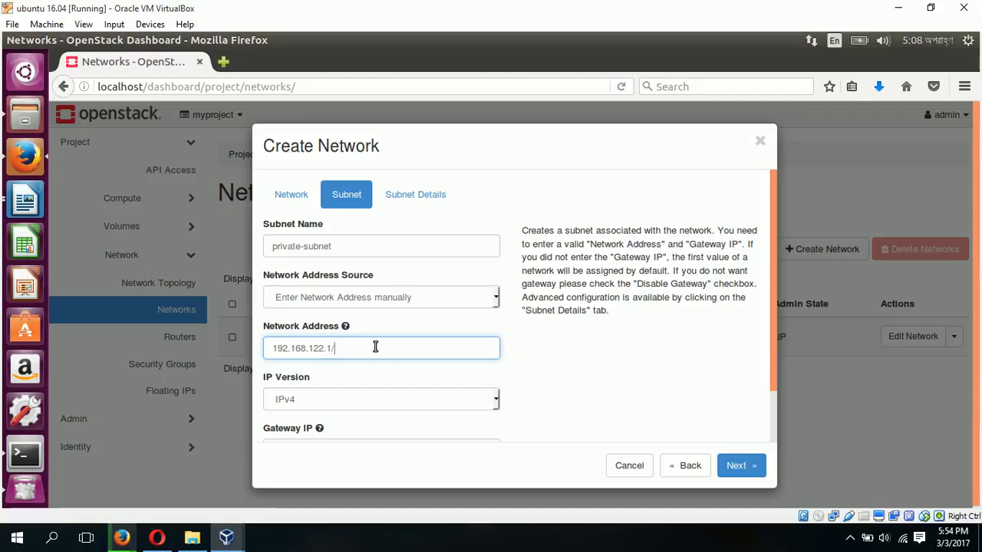
type("27")
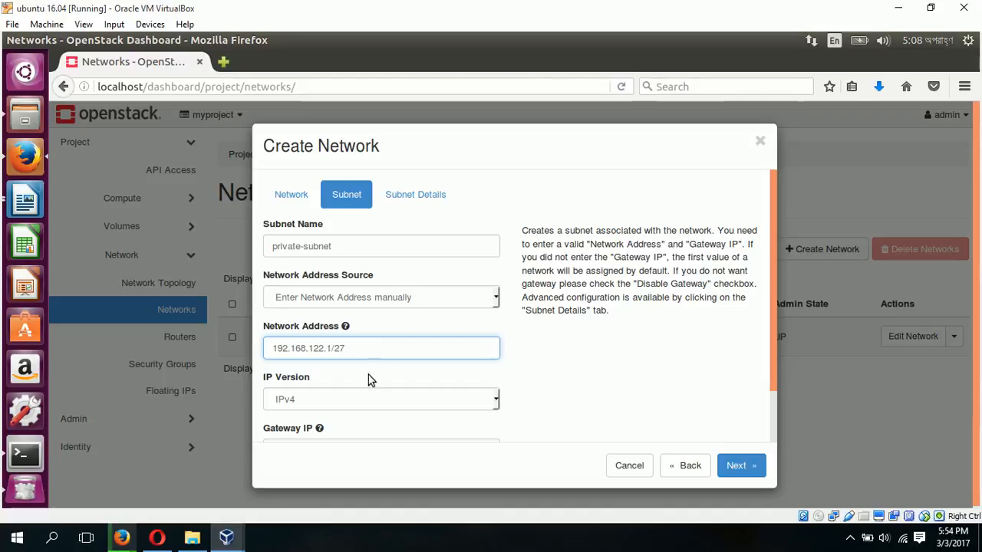
scroll("down", 3)
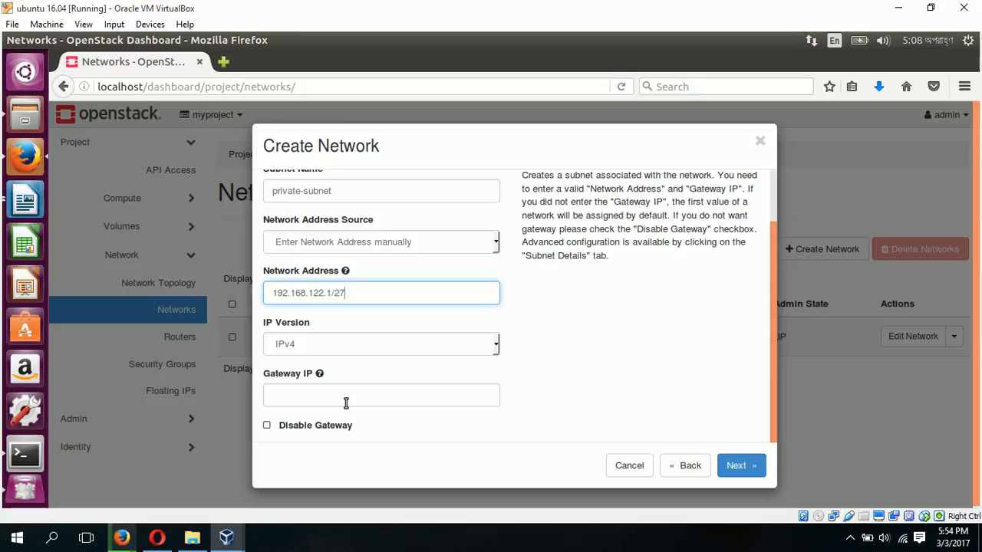
left_click(345, 396)
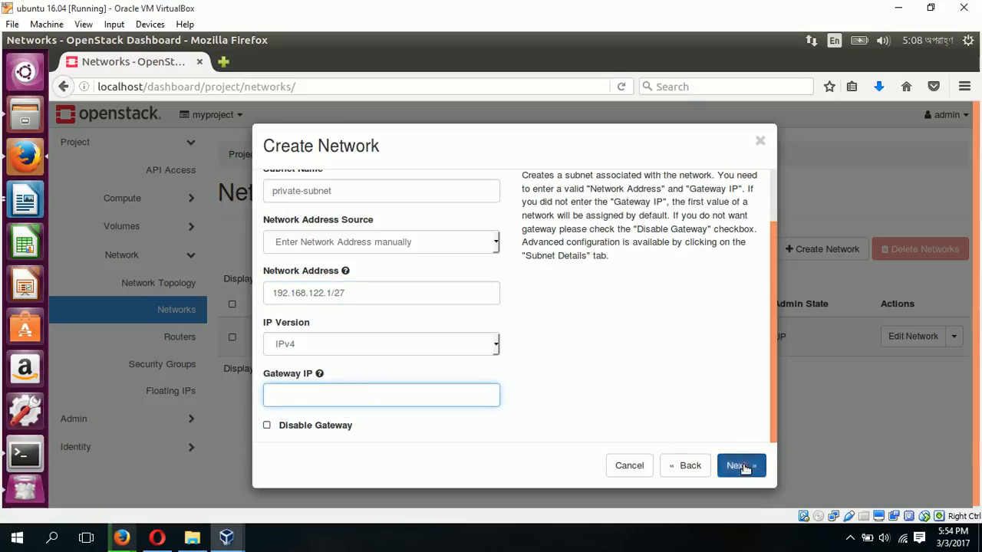
left_click(740, 466)
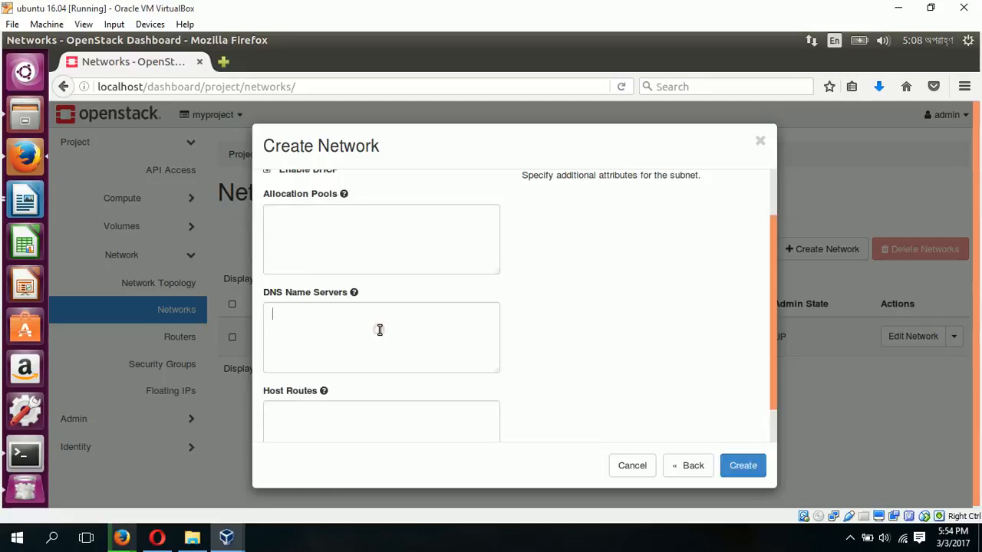
Set DNS name servers 8.8.8.8 and 8.8.4.4 and create the private-net network
type("8")
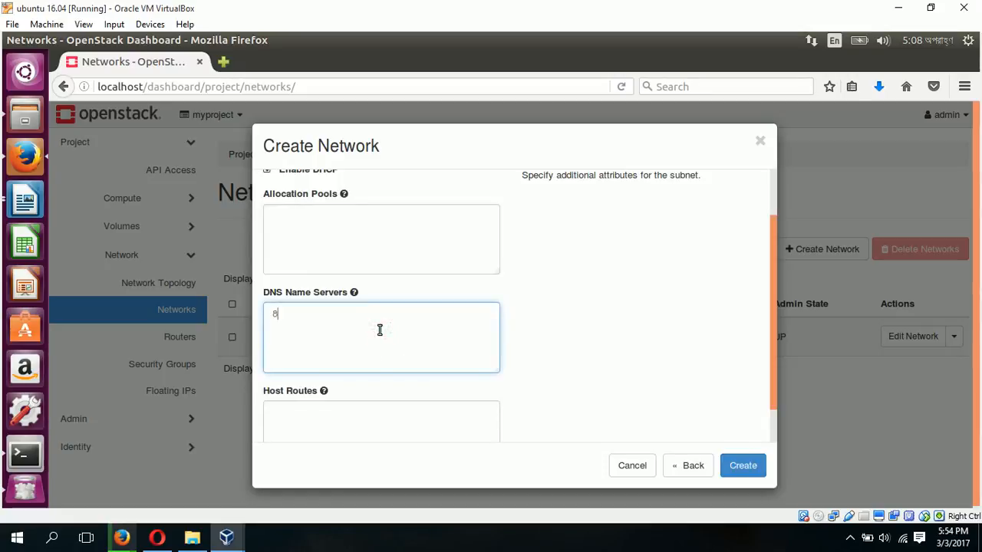
type(".8.8.8")
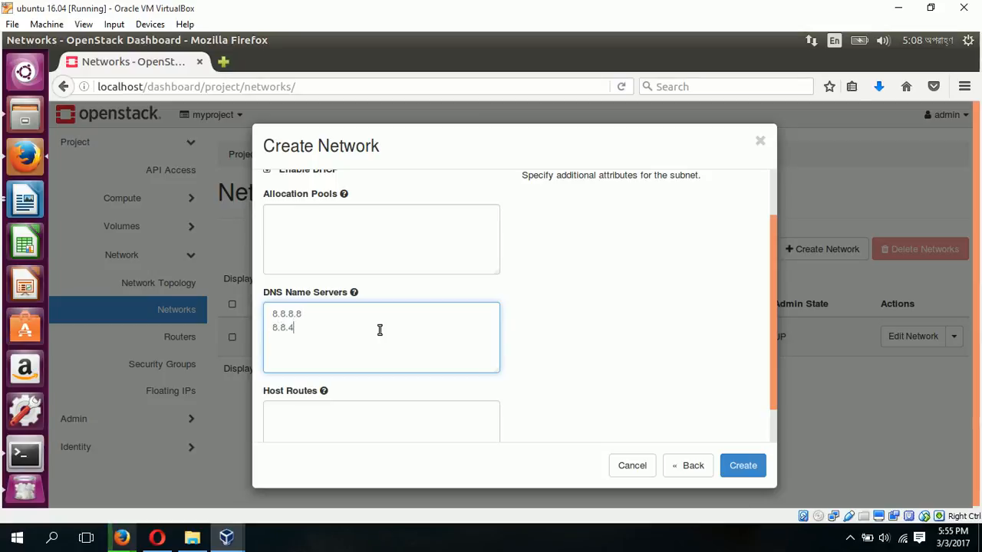
type(".4")
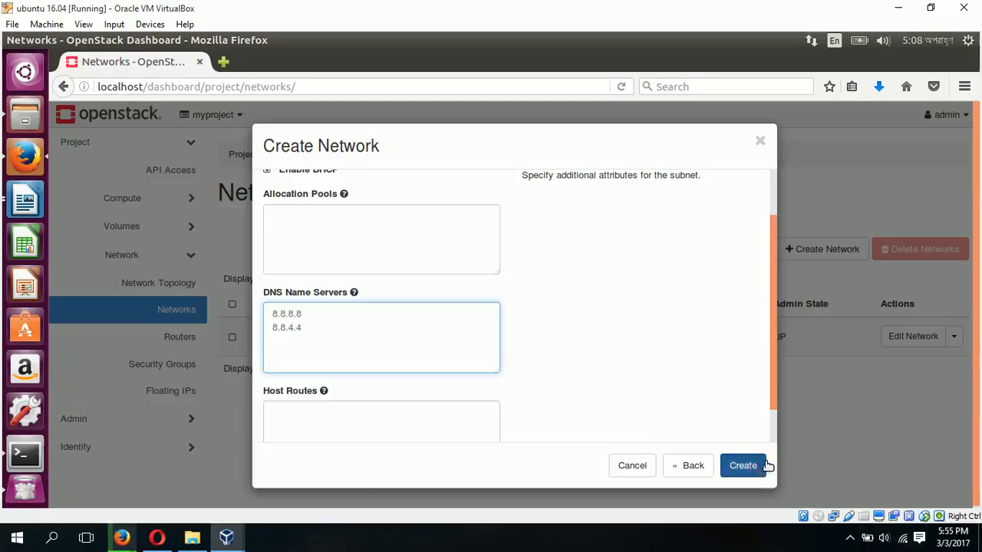
left_click(742, 466)
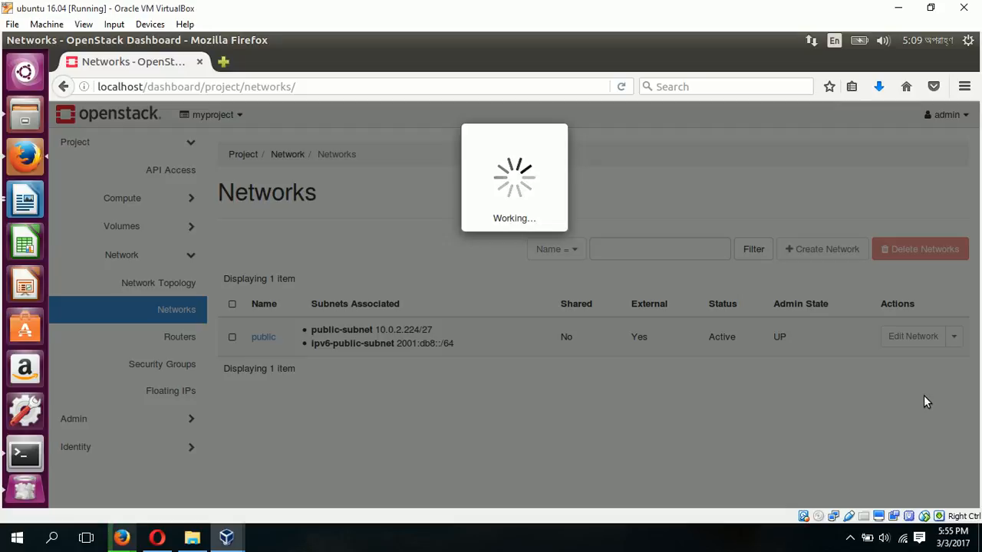
left_click(621, 86)
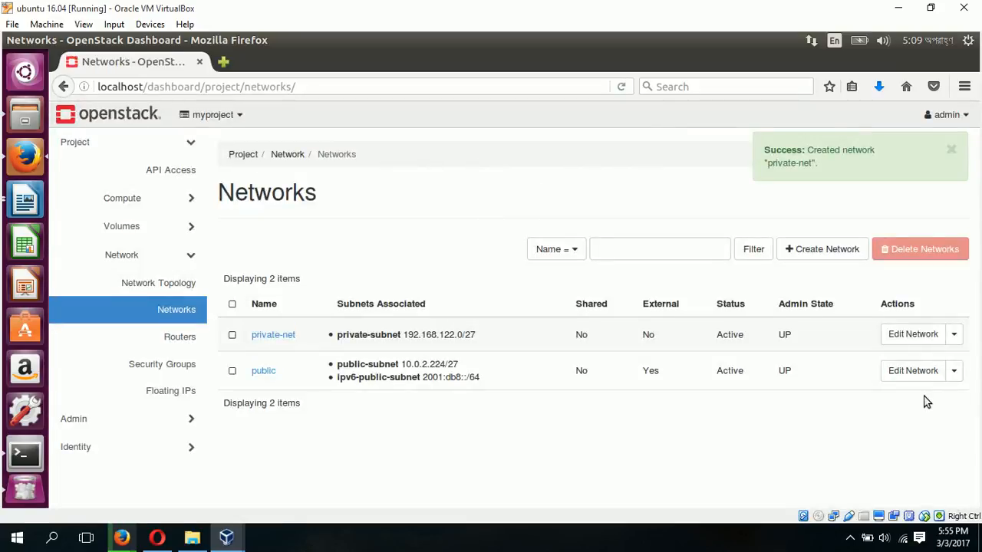
mouse_move(279, 291)
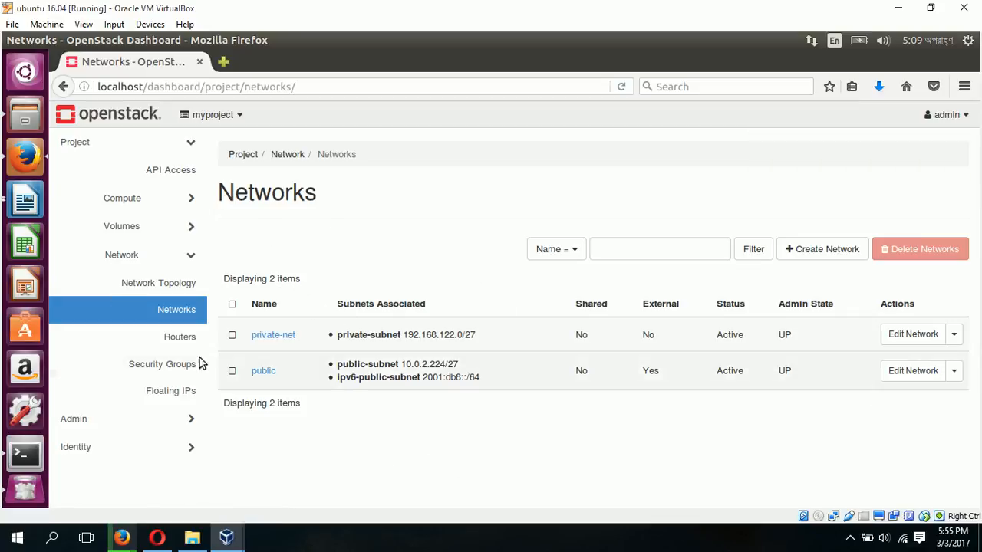
Go to the Routers list and start creating a new router
left_click(180, 337)
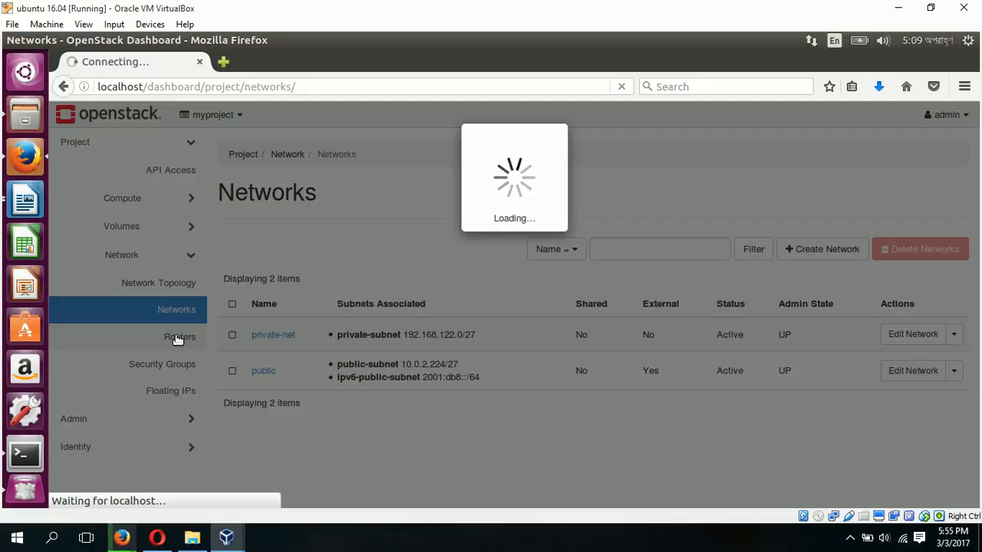
left_click(179, 337)
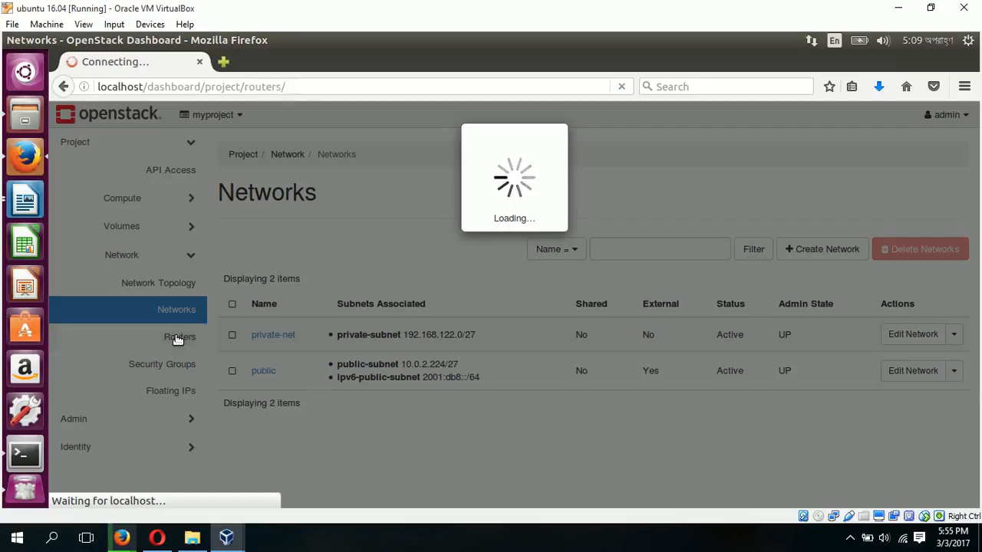
left_click(180, 338)
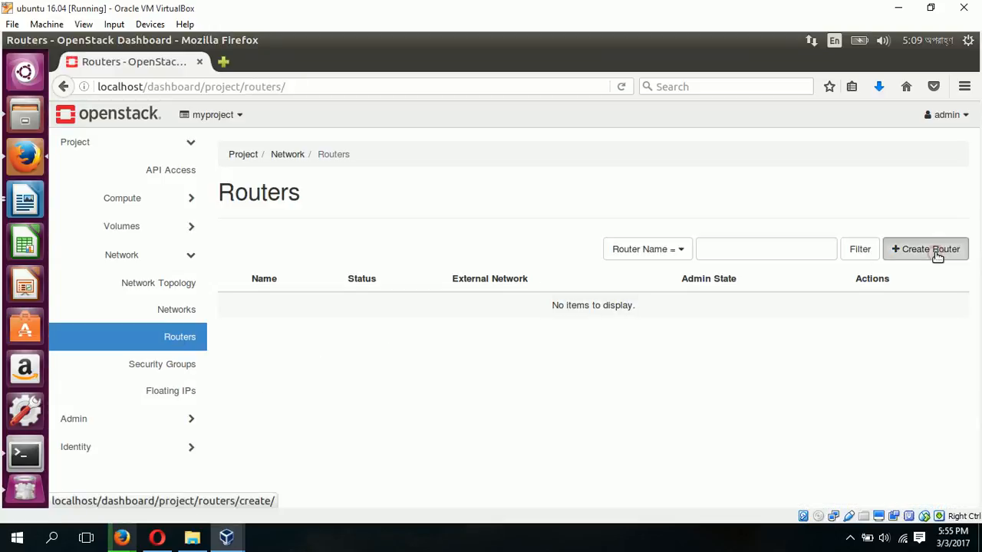
left_click(926, 249)
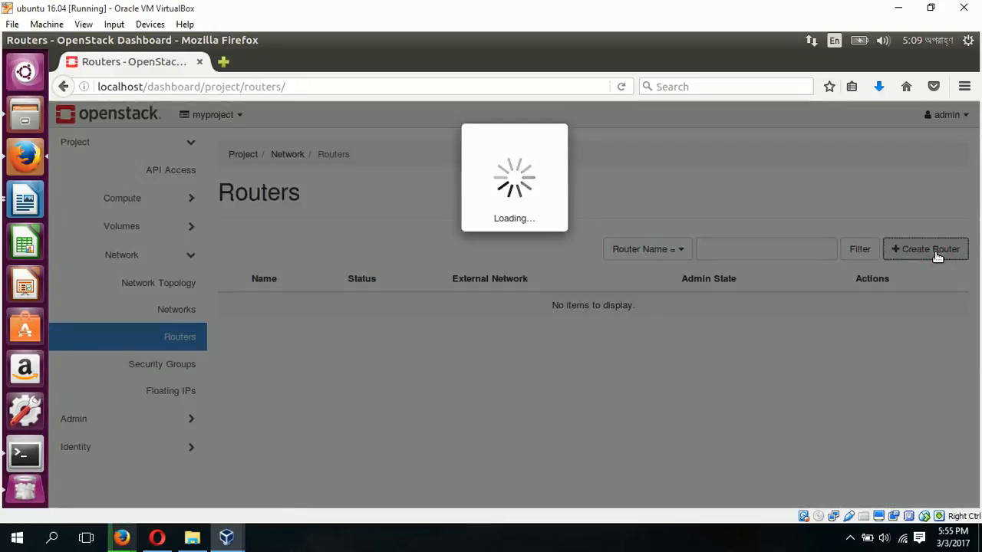
left_click(925, 249)
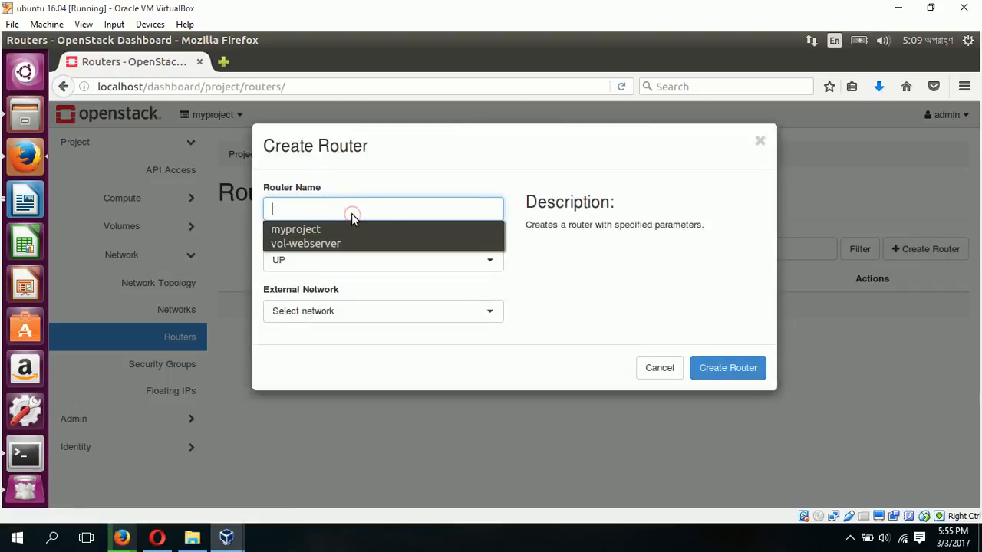
Name the router 'router', set public as its external network, and create it
type("rou")
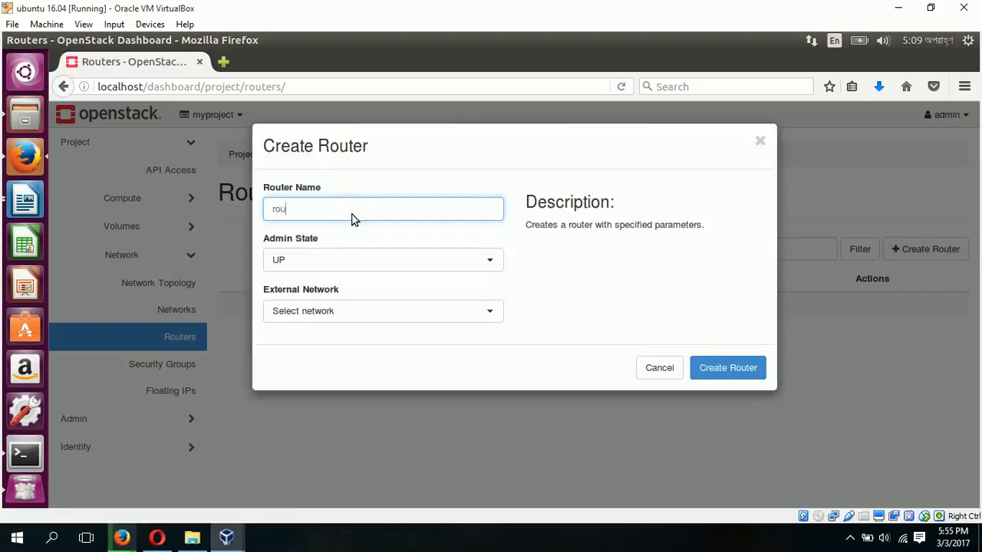
type("ter")
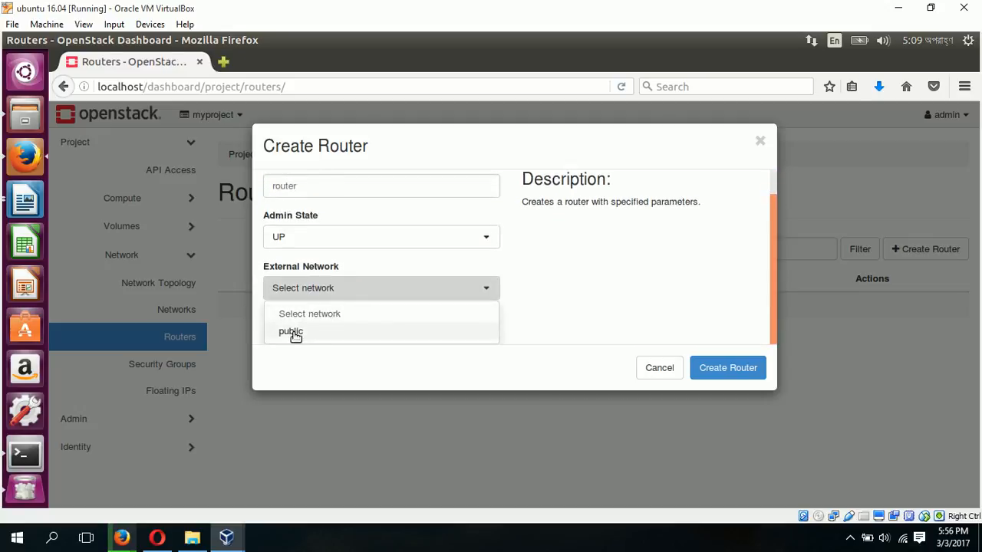
left_click(290, 332)
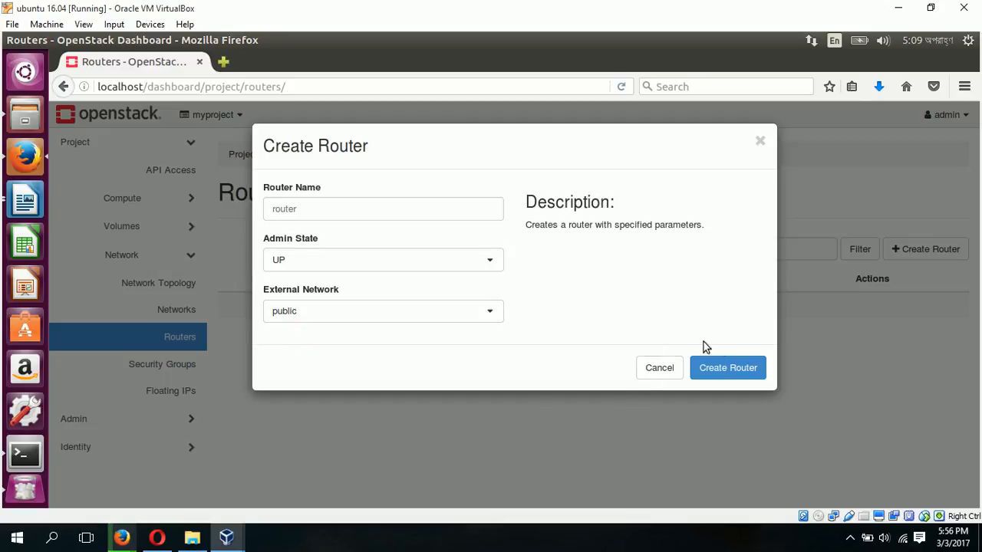
left_click(727, 369)
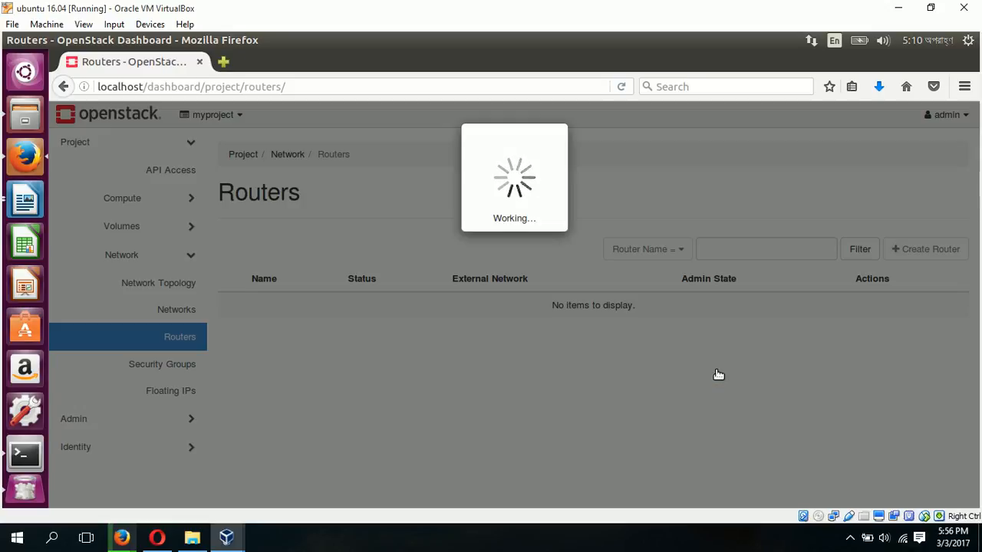
left_click(621, 86)
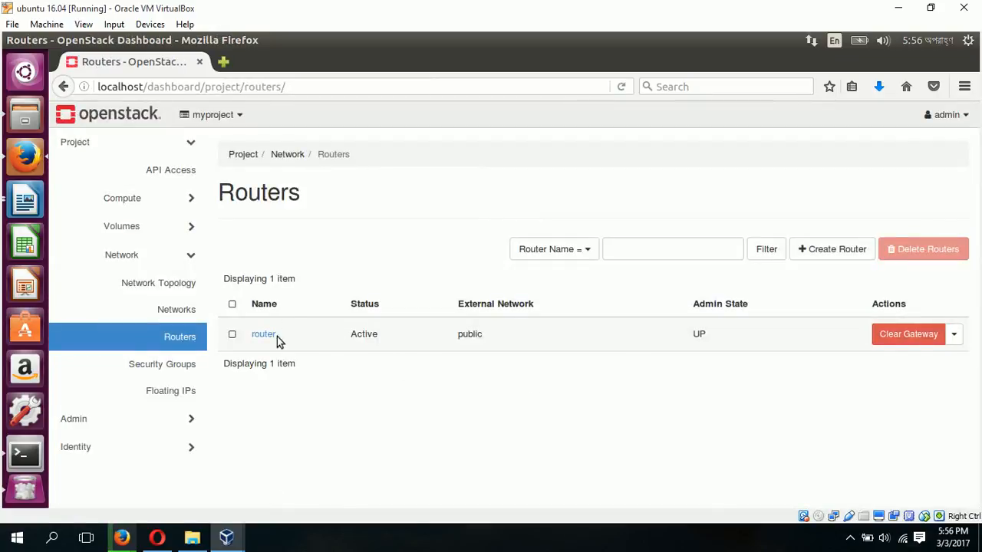
left_click(263, 335)
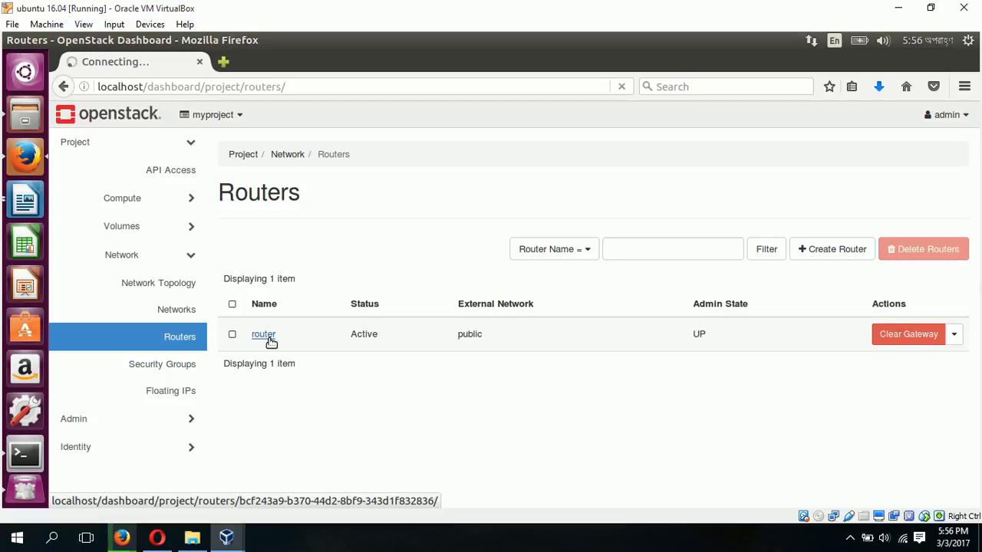
Go to the router's Interfaces list and start adding an interface
left_click(264, 335)
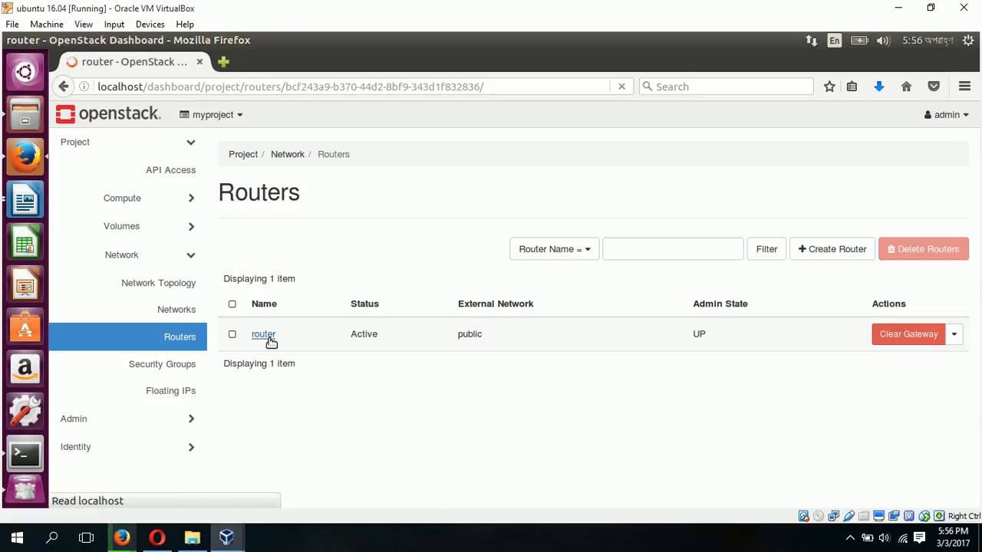
left_click(264, 334)
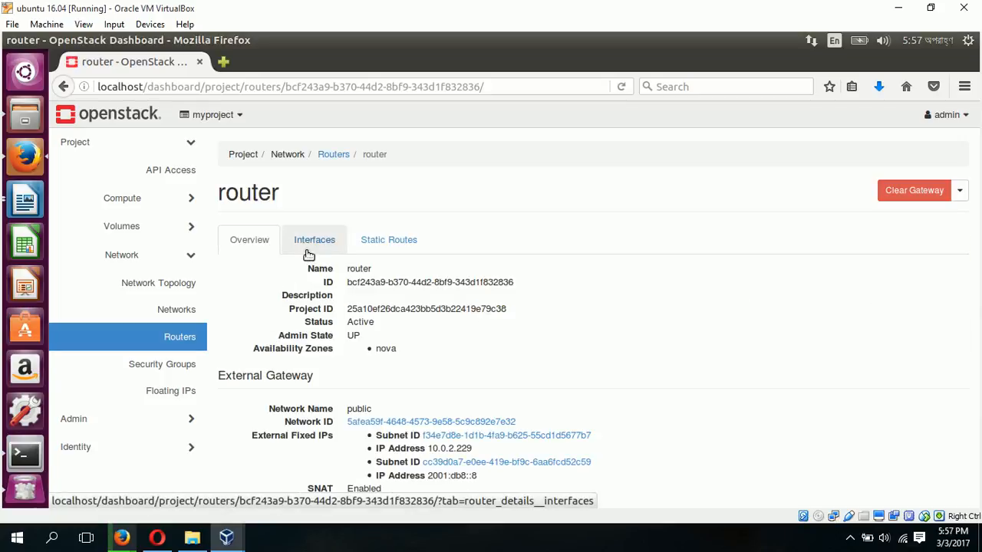
left_click(314, 239)
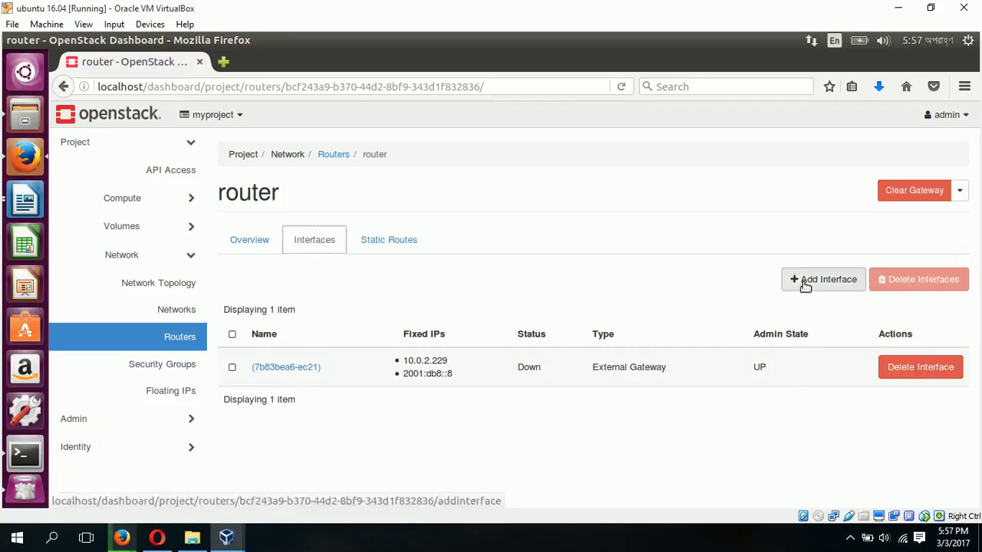
left_click(823, 279)
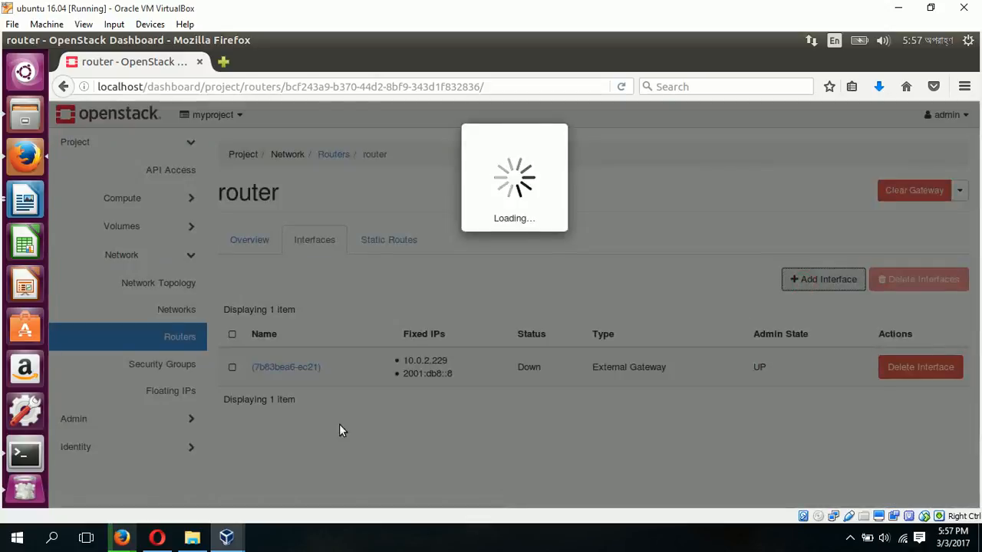
left_click(822, 279)
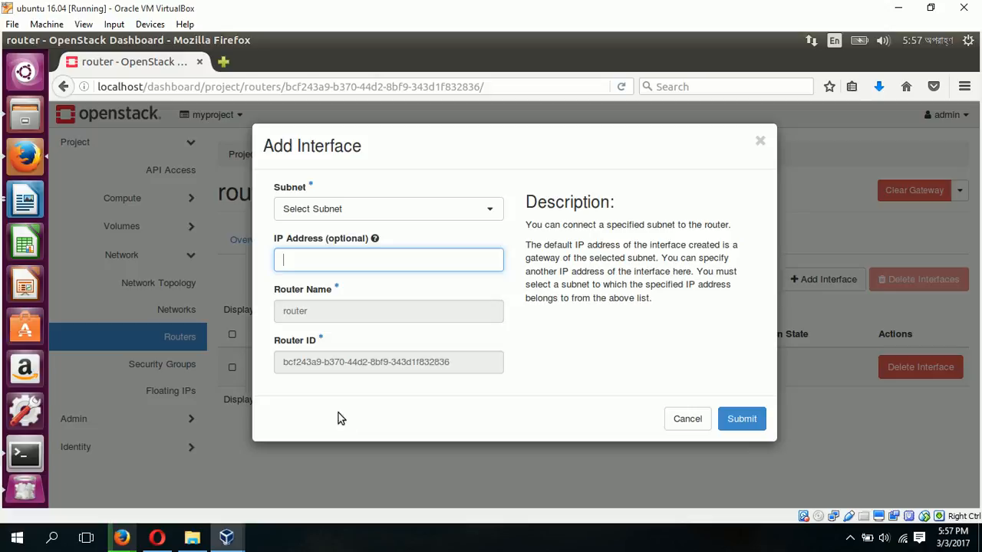
Attach private-subnet as the router's new internal interface at 192.168.122.1
left_click(387, 209)
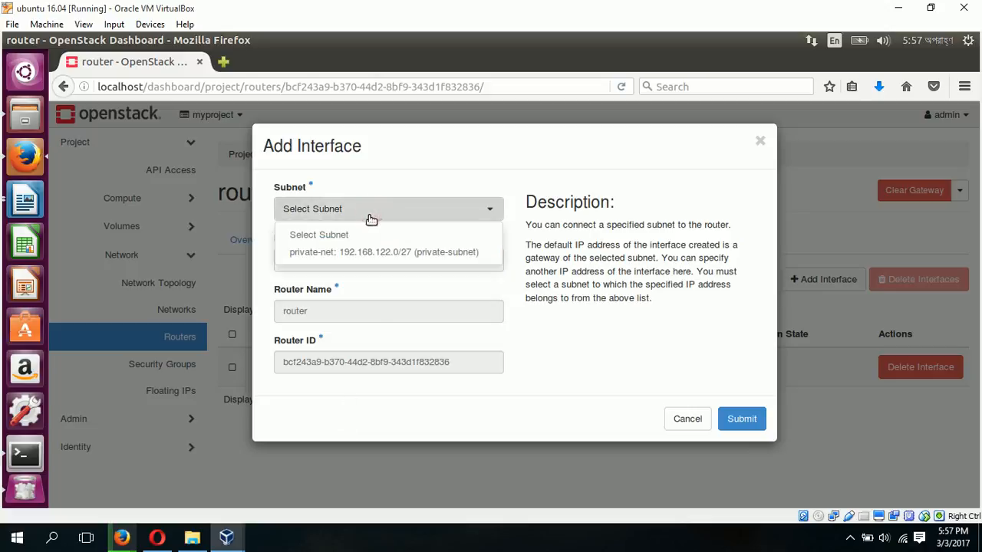
left_click(384, 252)
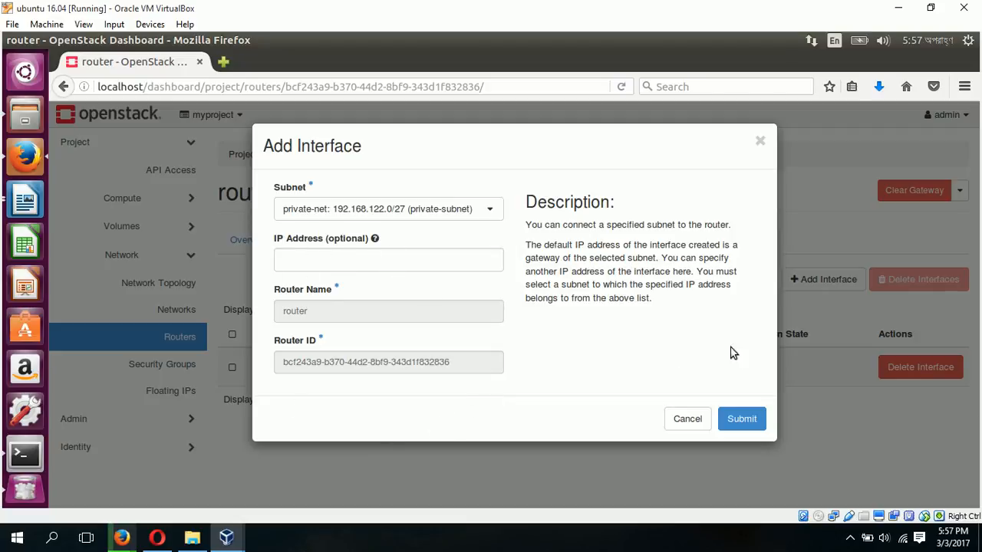
left_click(741, 419)
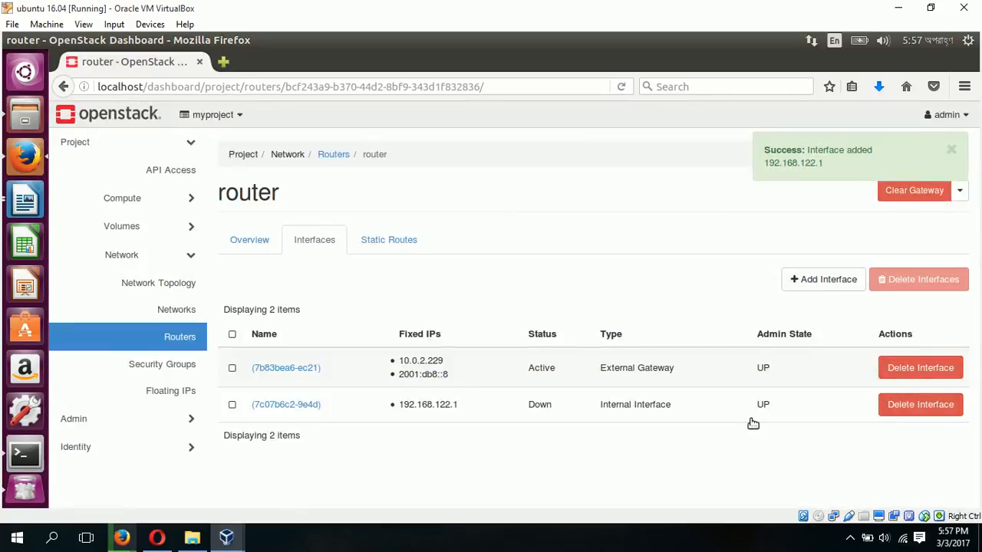
mouse_move(580, 485)
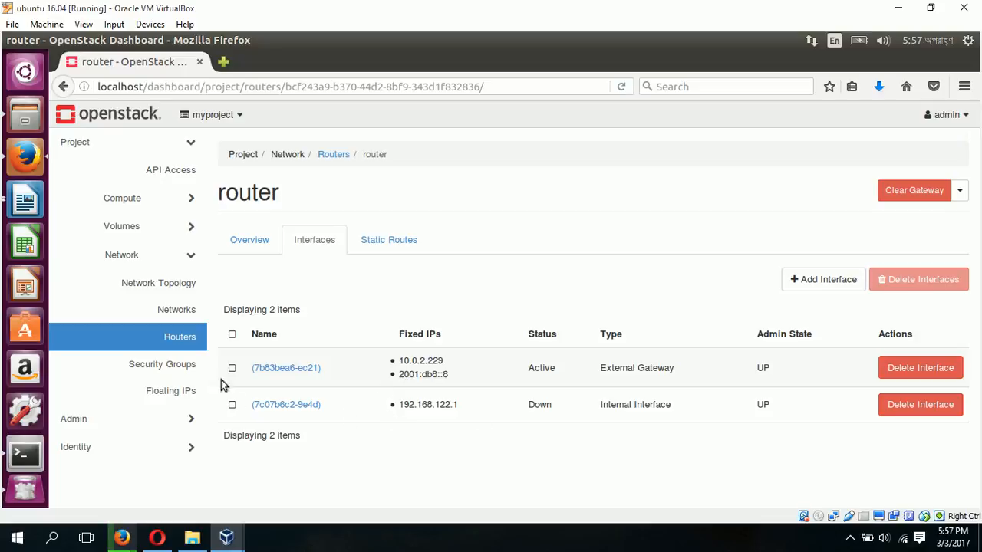
mouse_move(159, 282)
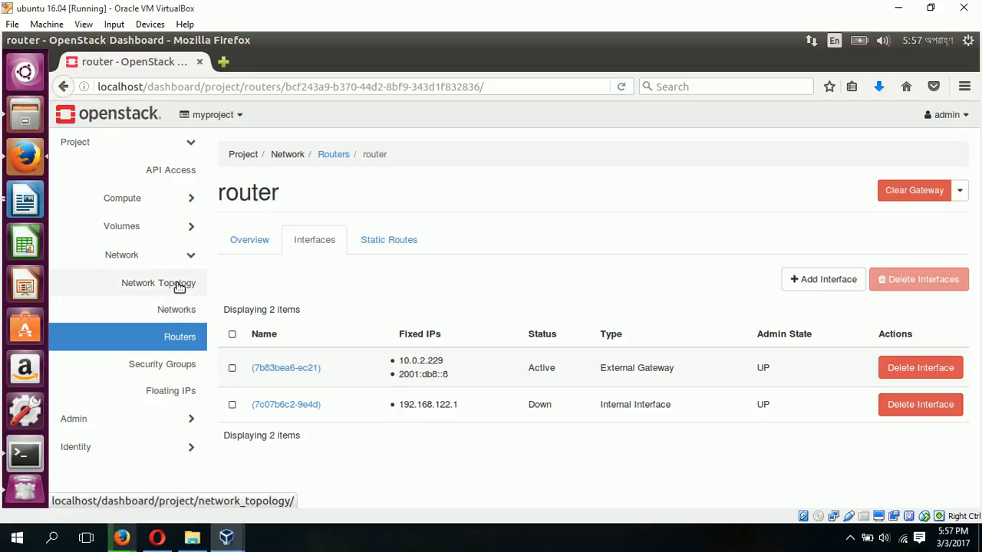
Show the Network Topology and the router's details between public and private-net
left_click(160, 283)
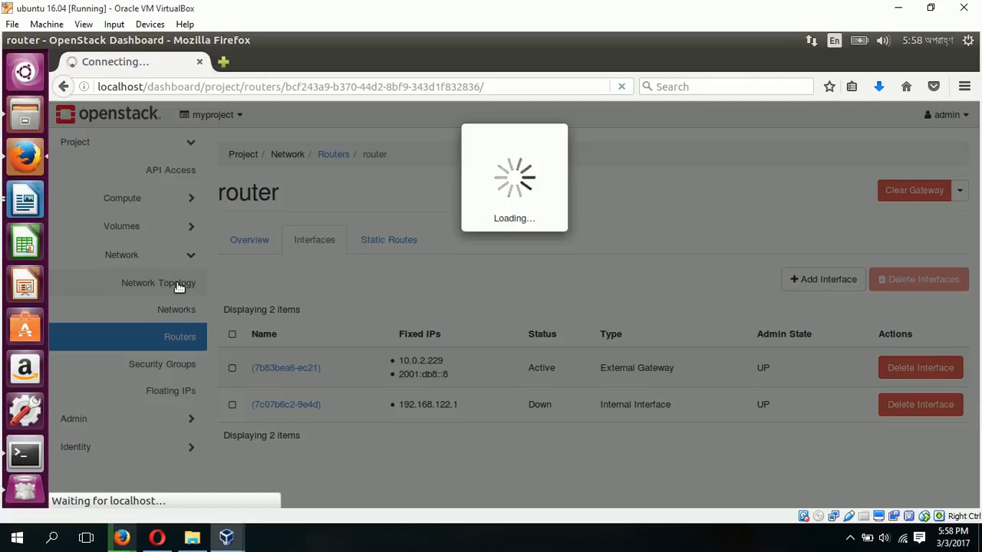
left_click(158, 282)
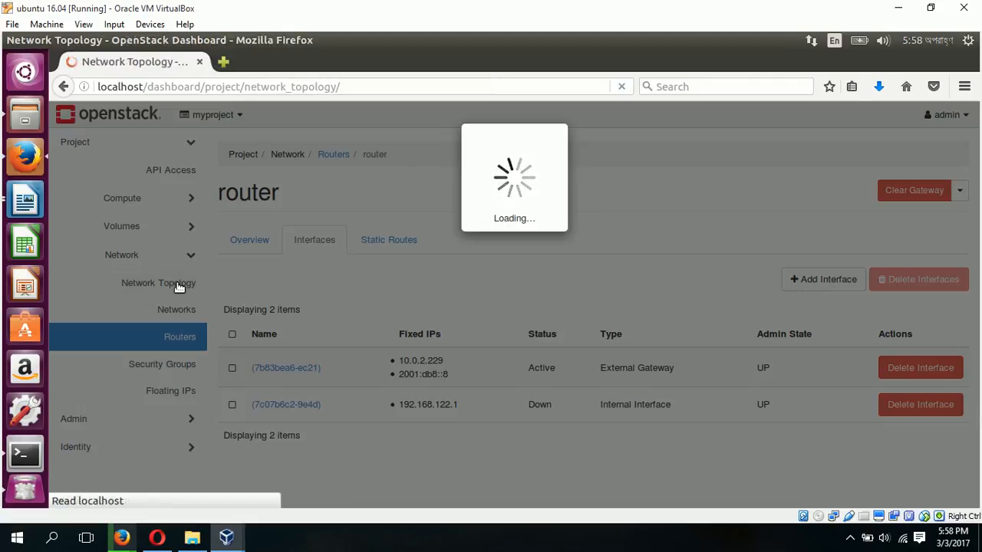
left_click(160, 283)
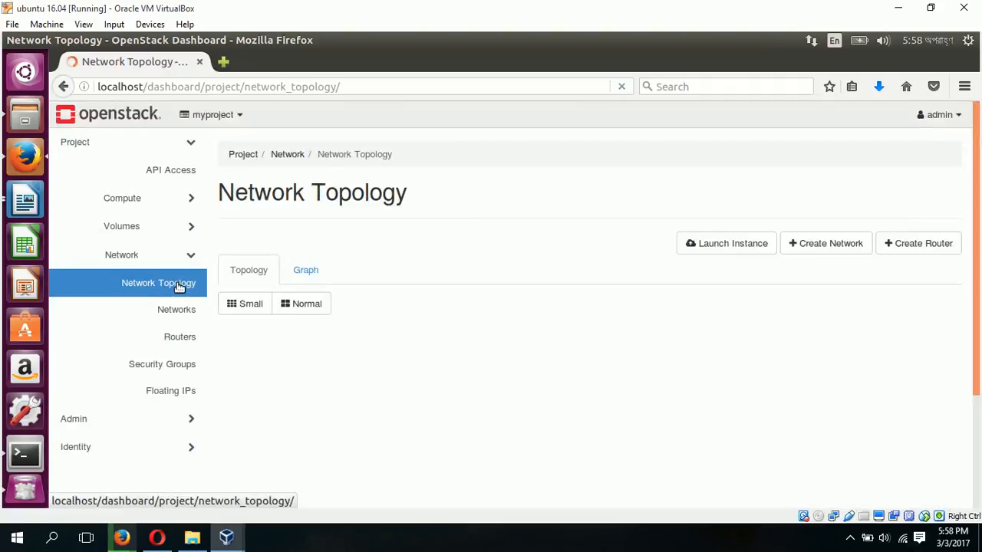
left_click(160, 283)
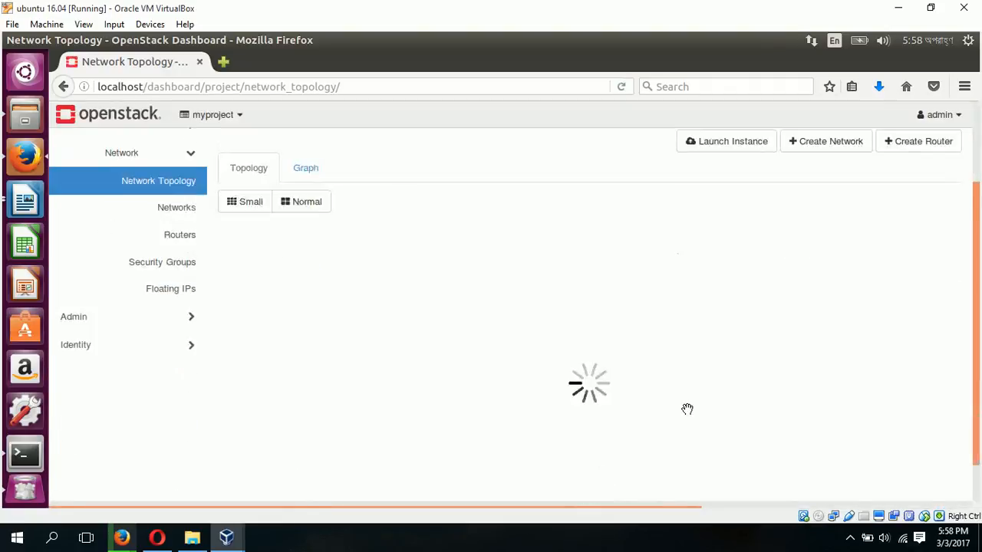
scroll("down", 3)
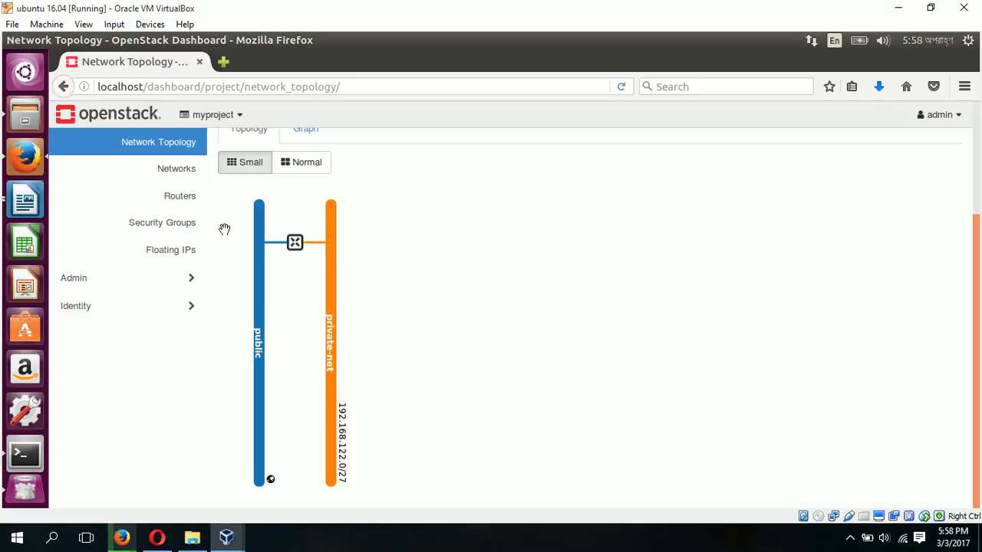
mouse_move(325, 350)
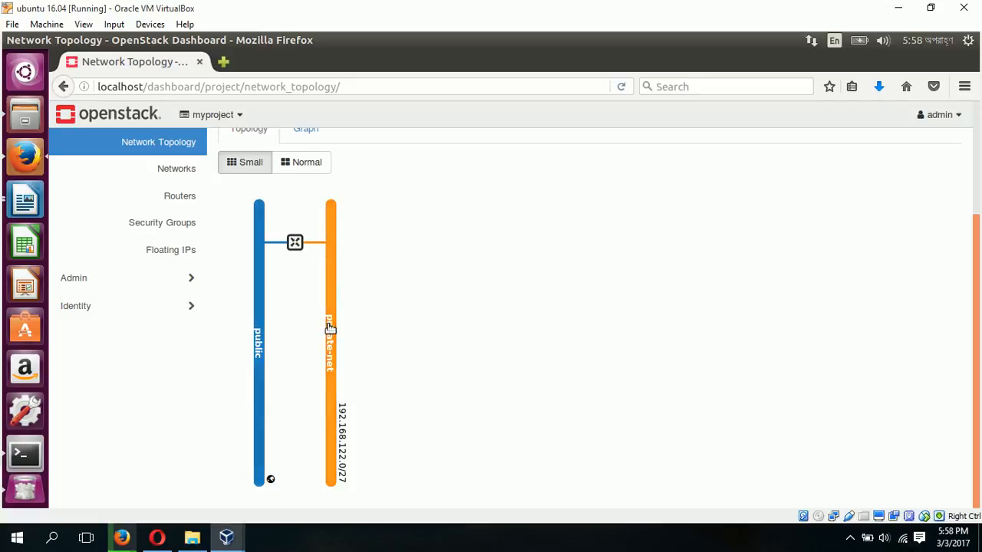
left_click(294, 243)
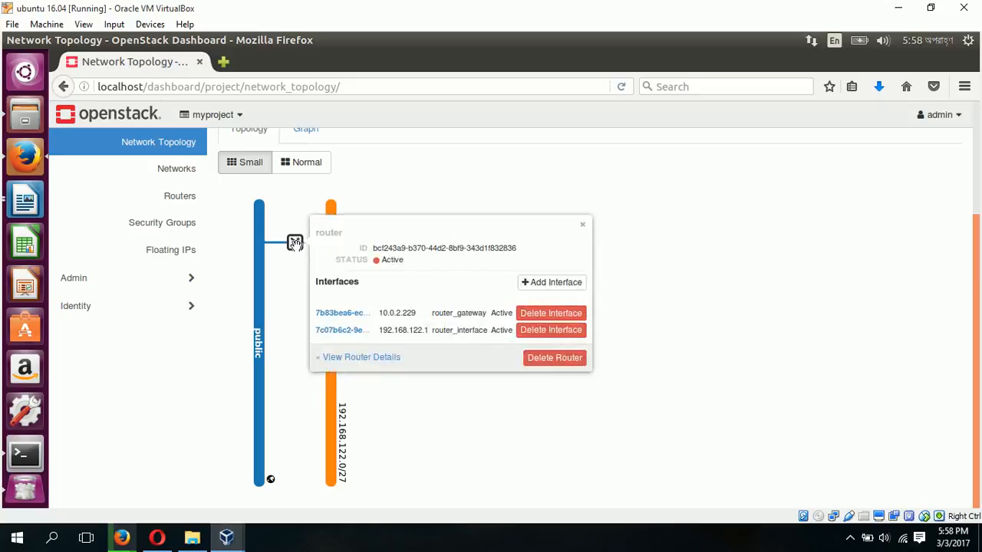
mouse_move(298, 426)
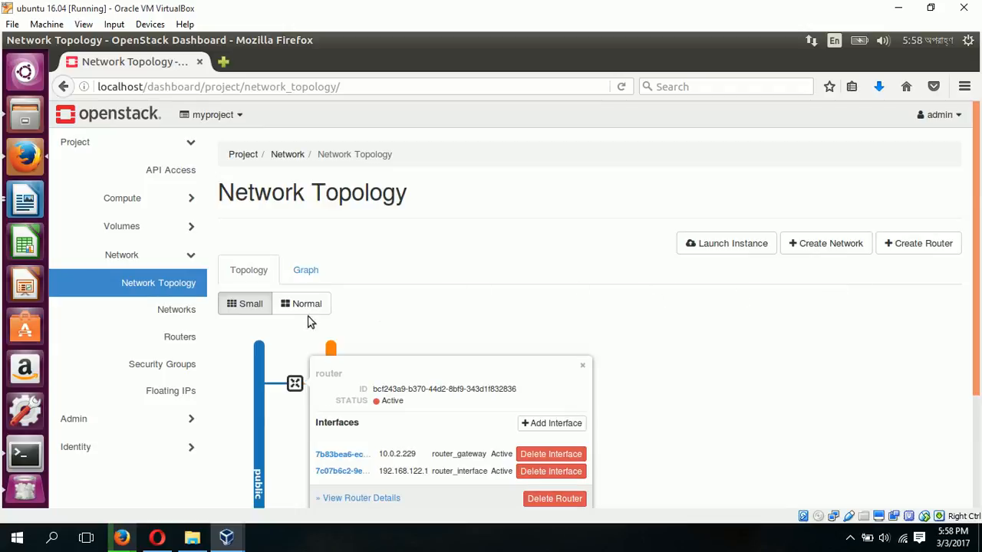
Switch Network Topology to the Graph view and look over the router and networks
left_click(305, 270)
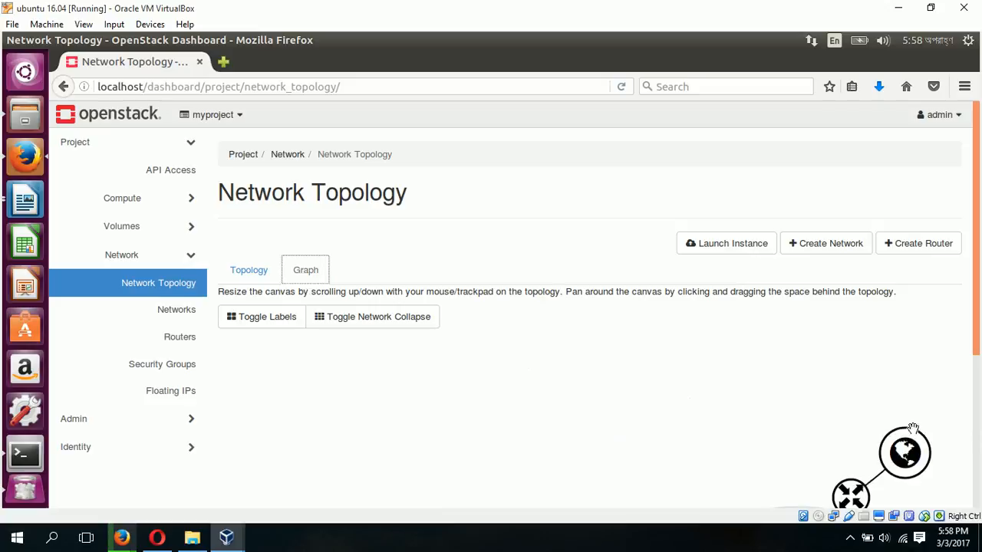
scroll("down", 3)
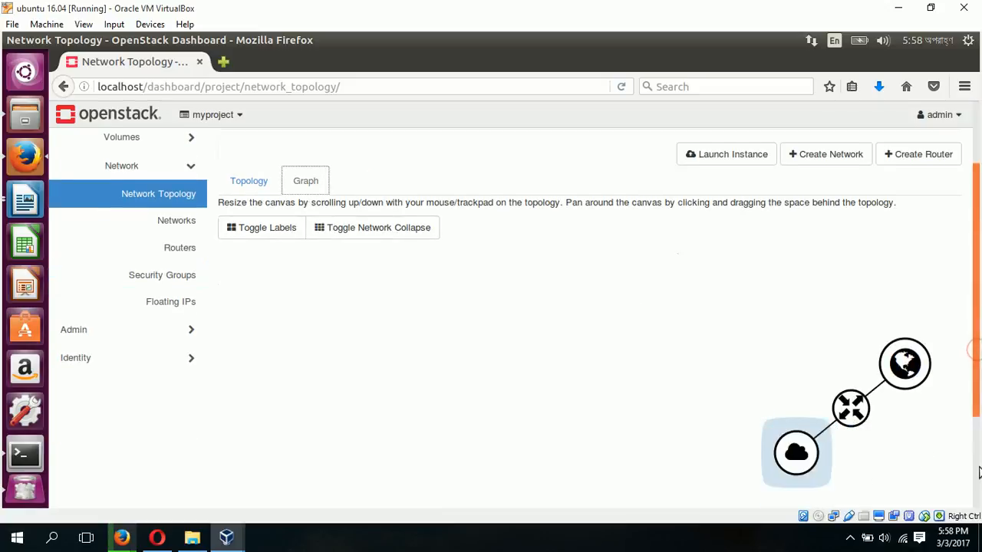
scroll("down", 3)
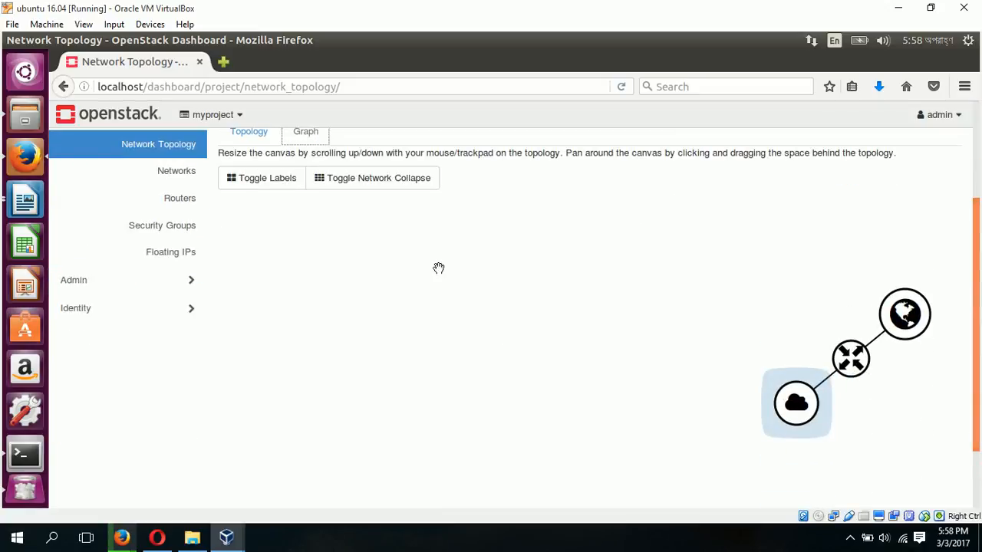
left_click(261, 178)
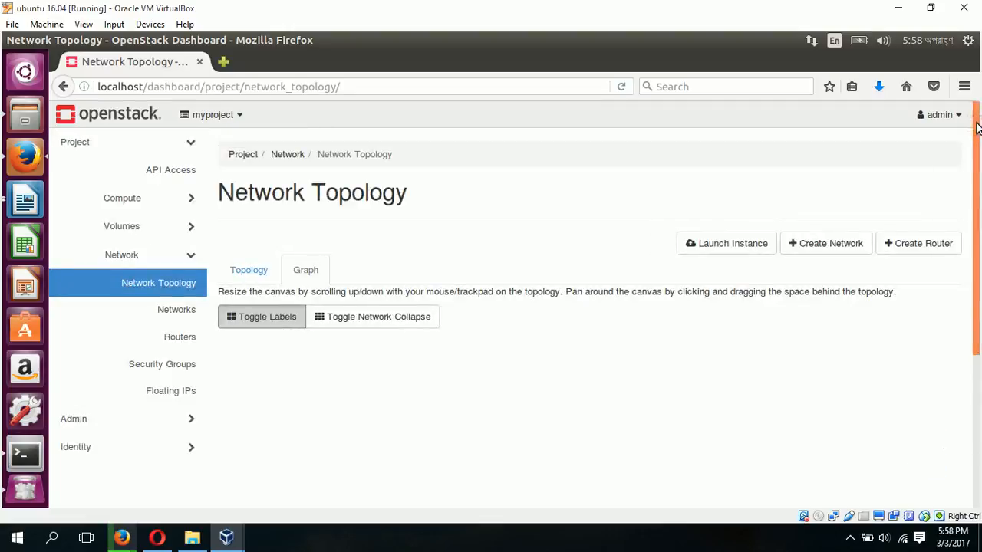
mouse_move(375, 245)
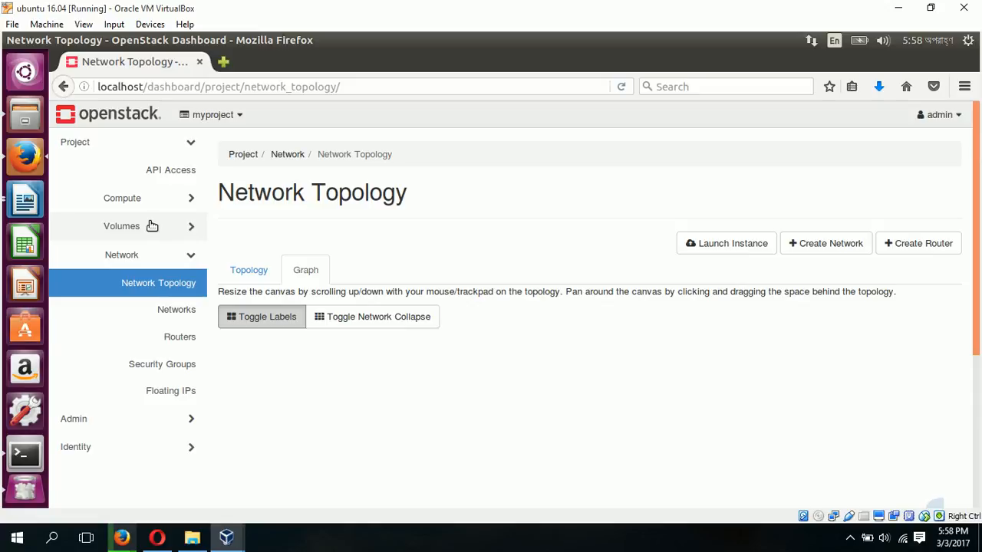
mouse_move(215, 317)
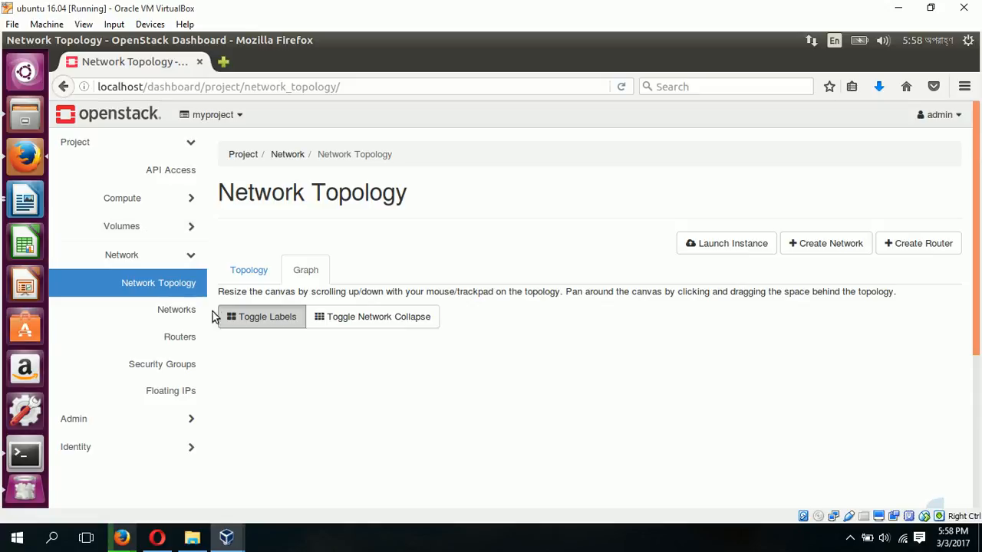
Go to Compute > Instances, showing the project's empty instance list
left_click(123, 198)
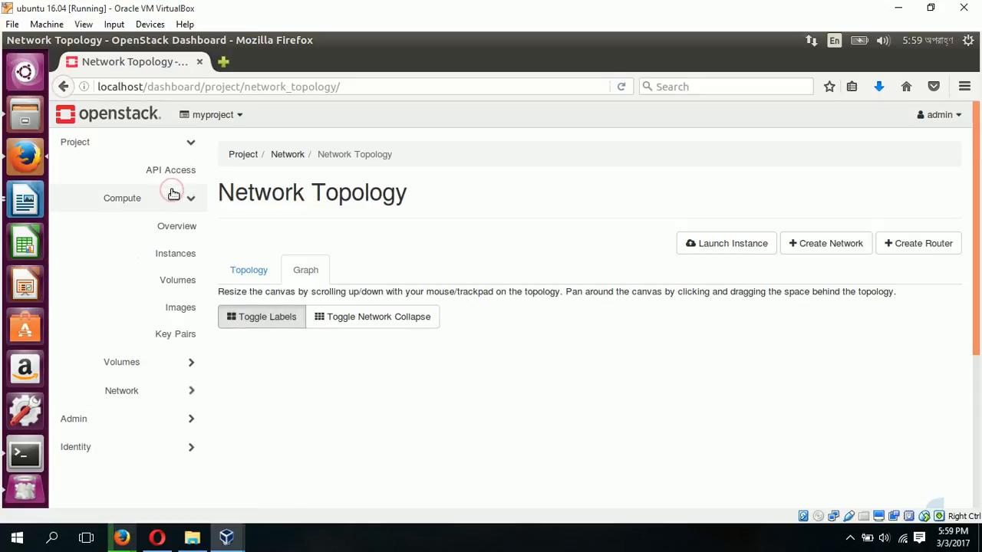
left_click(175, 253)
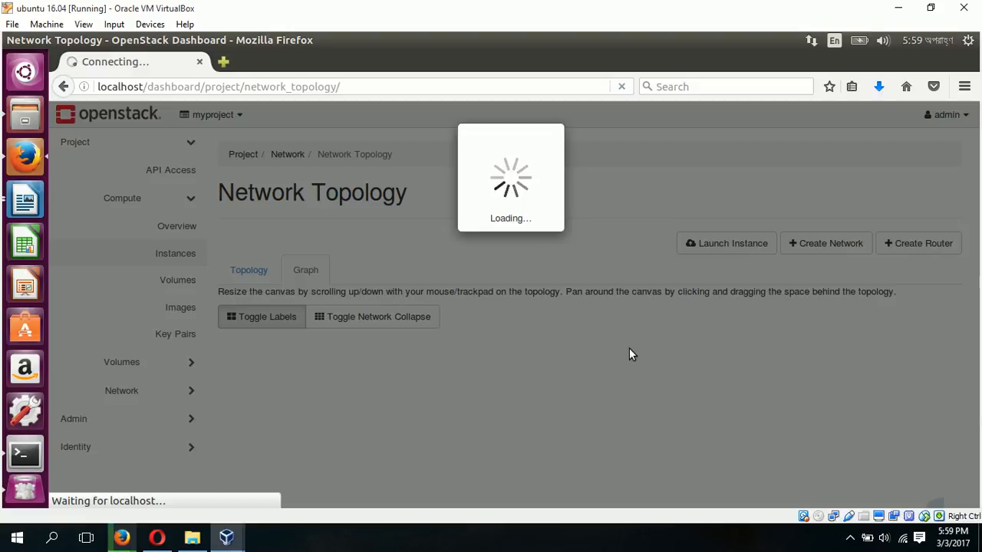
left_click(175, 254)
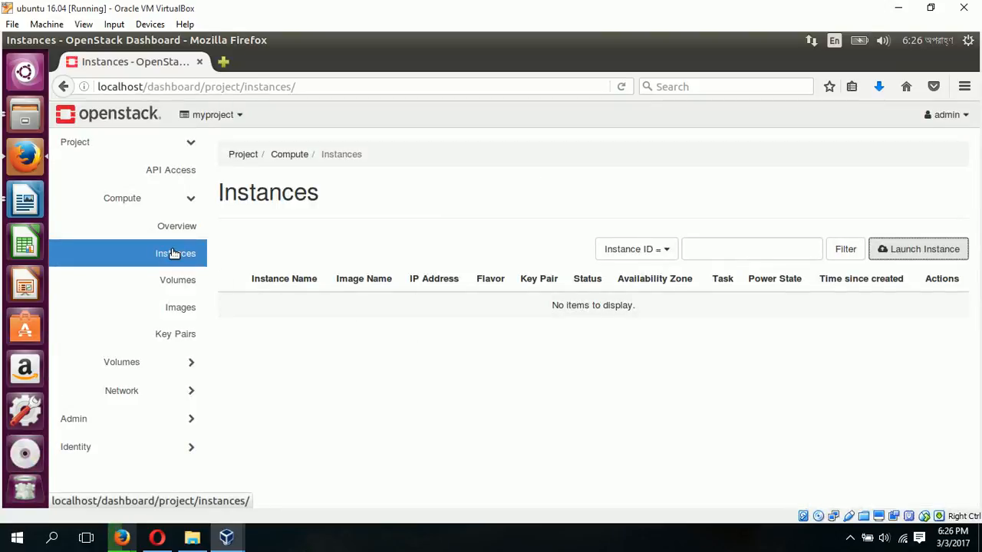
left_click(174, 253)
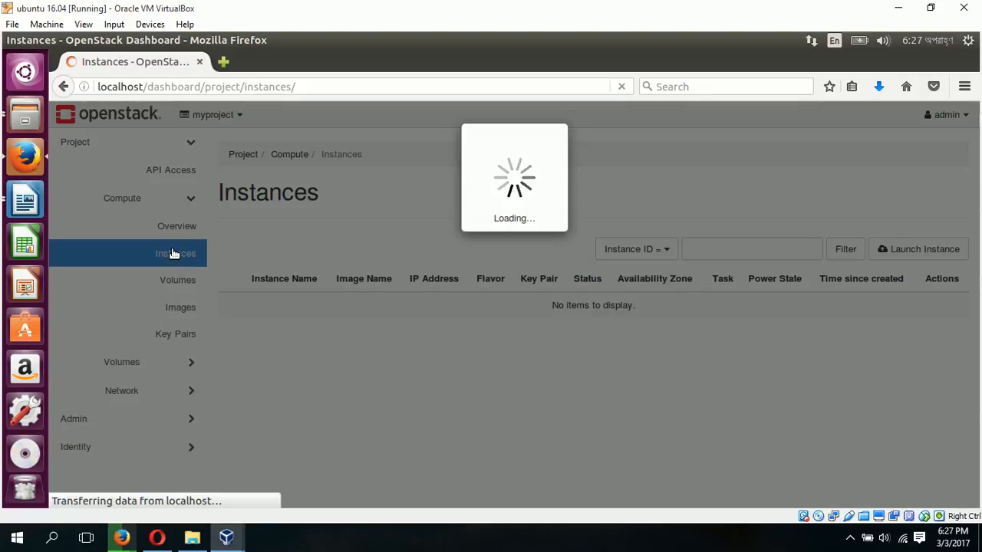
left_click(175, 253)
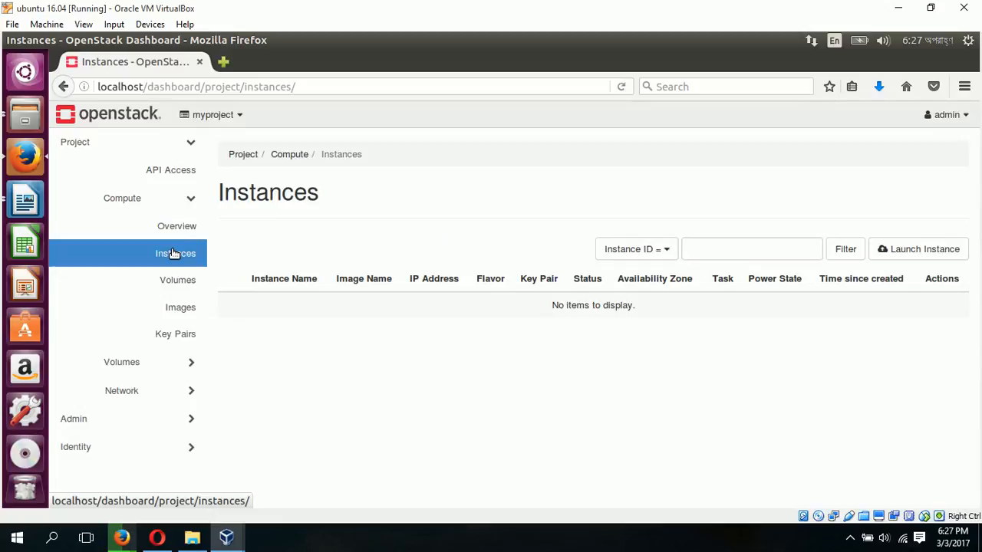
mouse_move(976, 369)
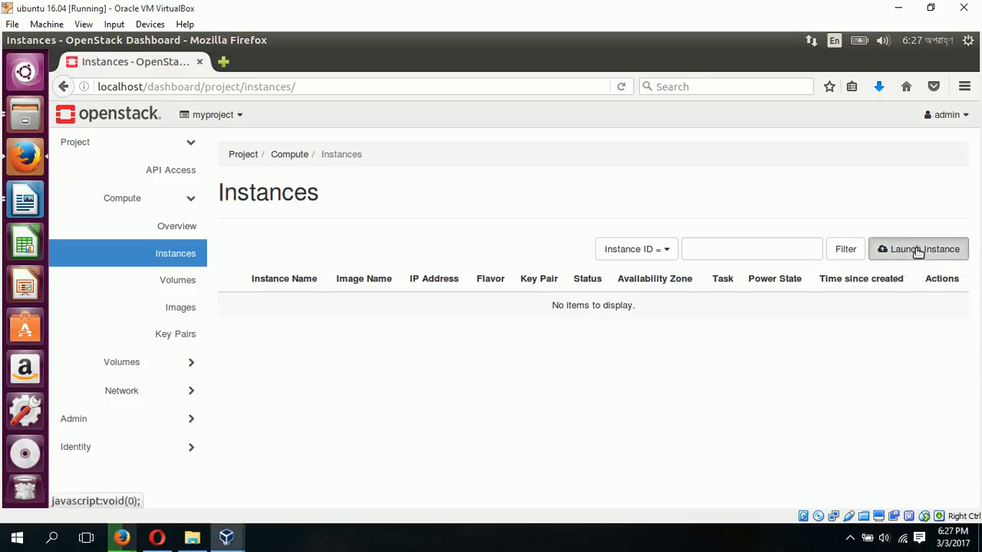
Start the Launch Instance wizard and name the instance webserver
left_click(918, 248)
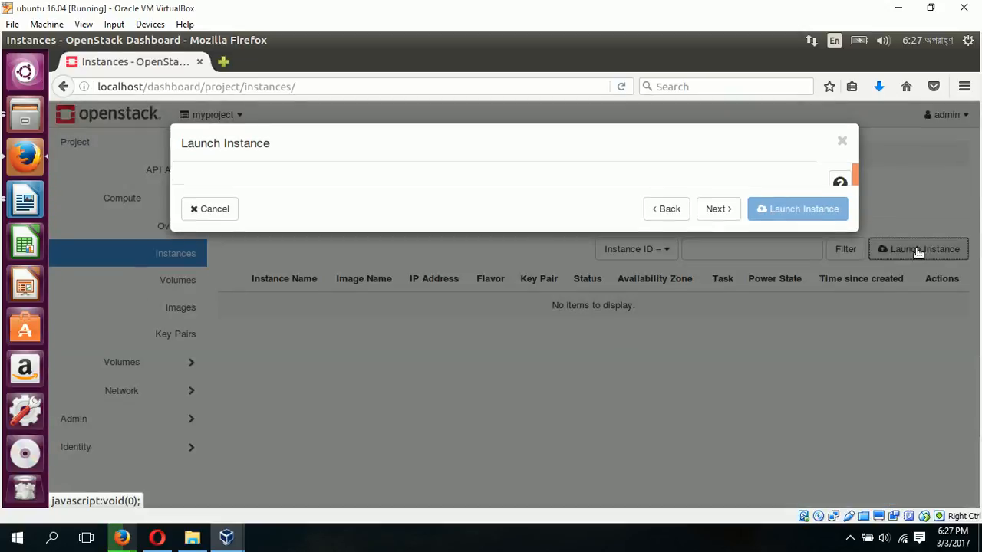
left_click(918, 249)
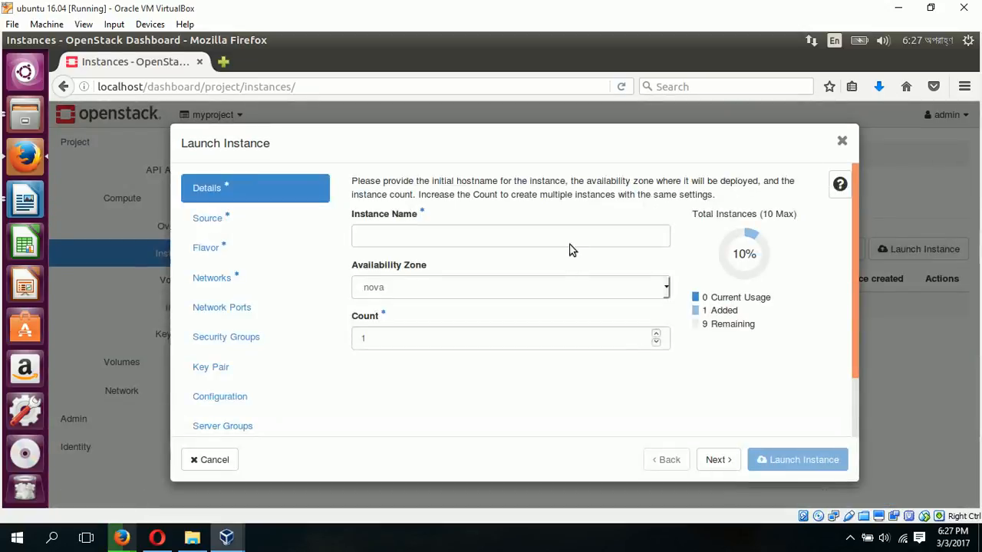
left_click(510, 237)
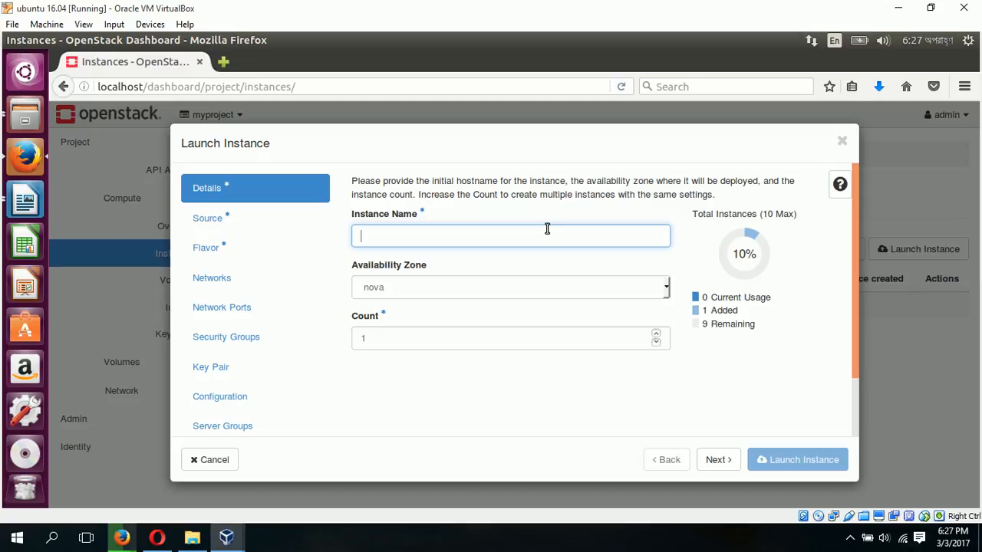
type("webs")
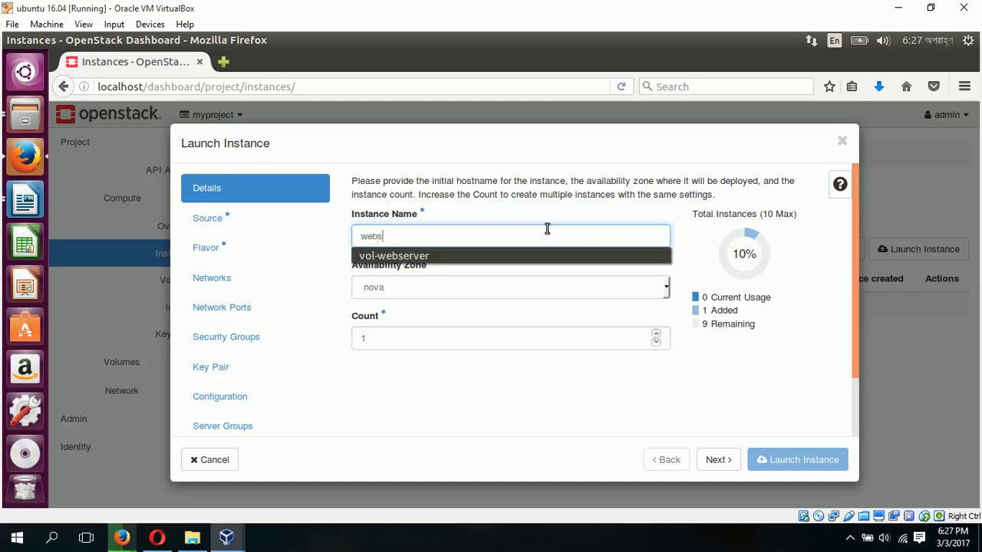
type("erve")
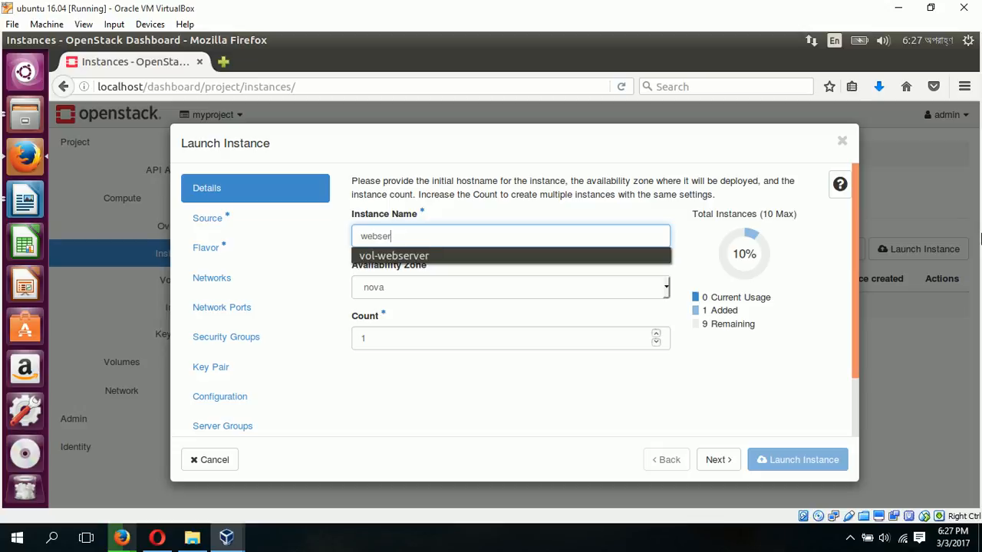
type("ver")
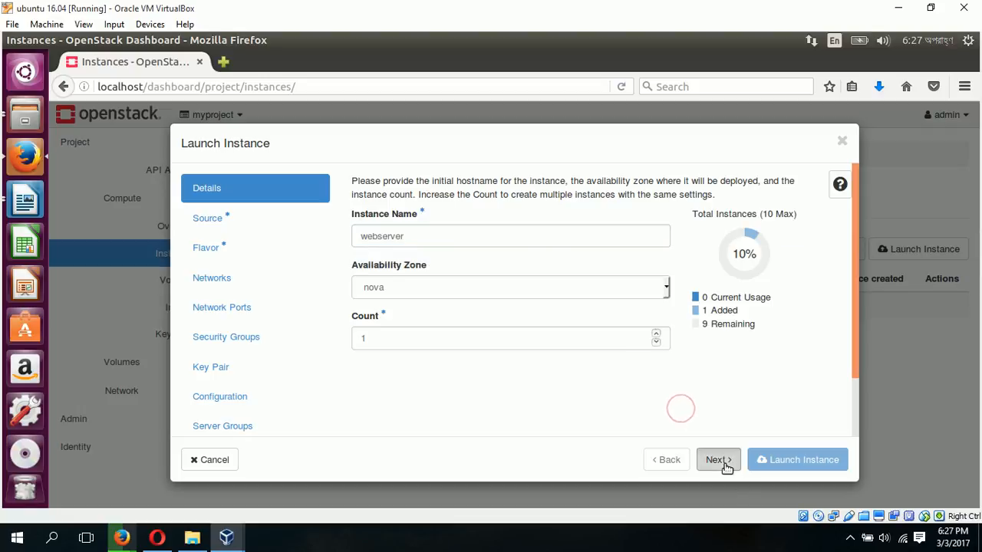
Allocate the CentOS 7 image as boot source and continue to the flavor list
left_click(718, 460)
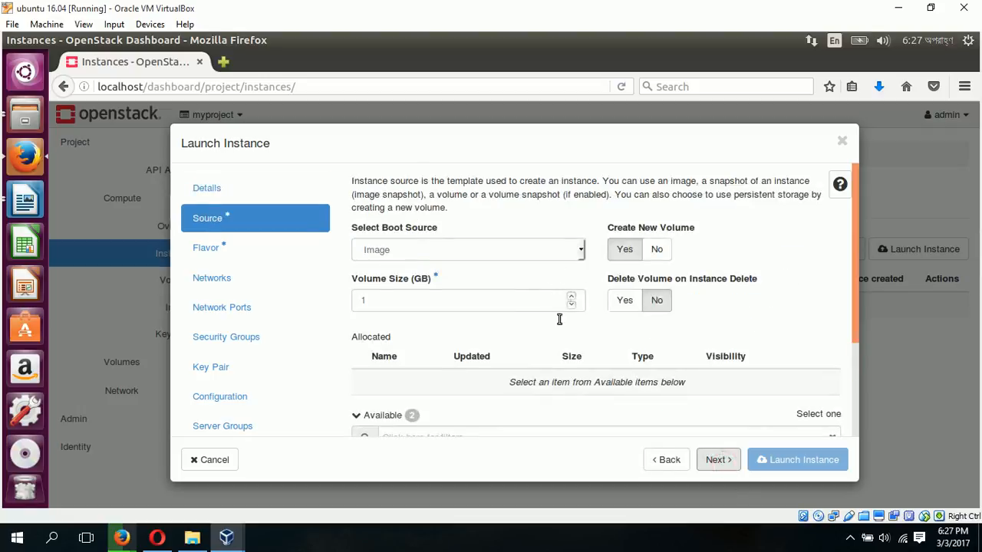
scroll("down", 3)
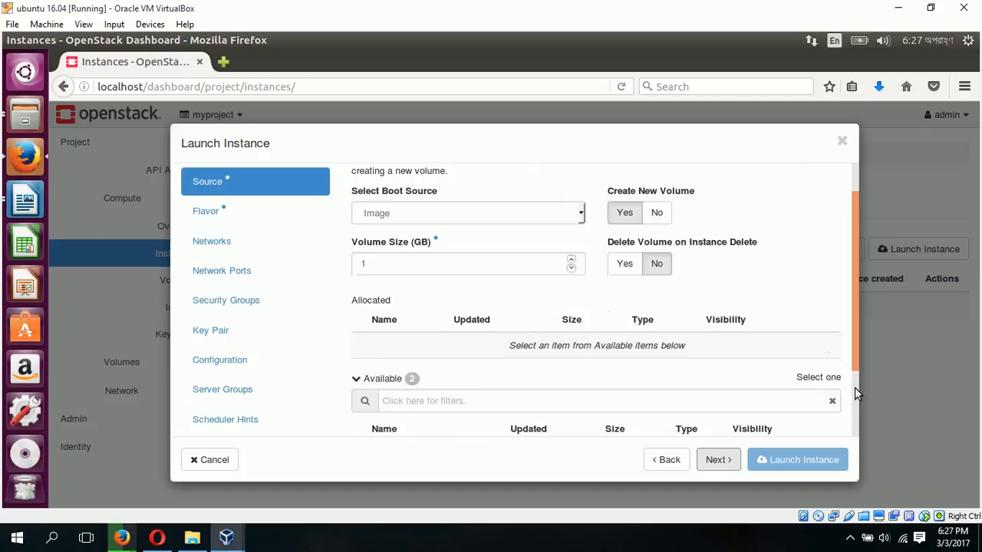
scroll("down", 3)
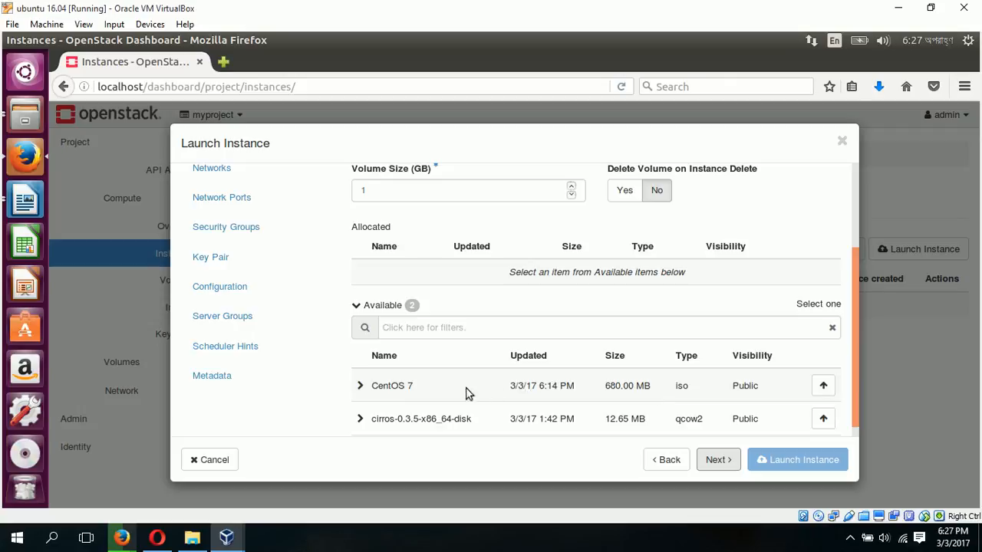
mouse_move(442, 393)
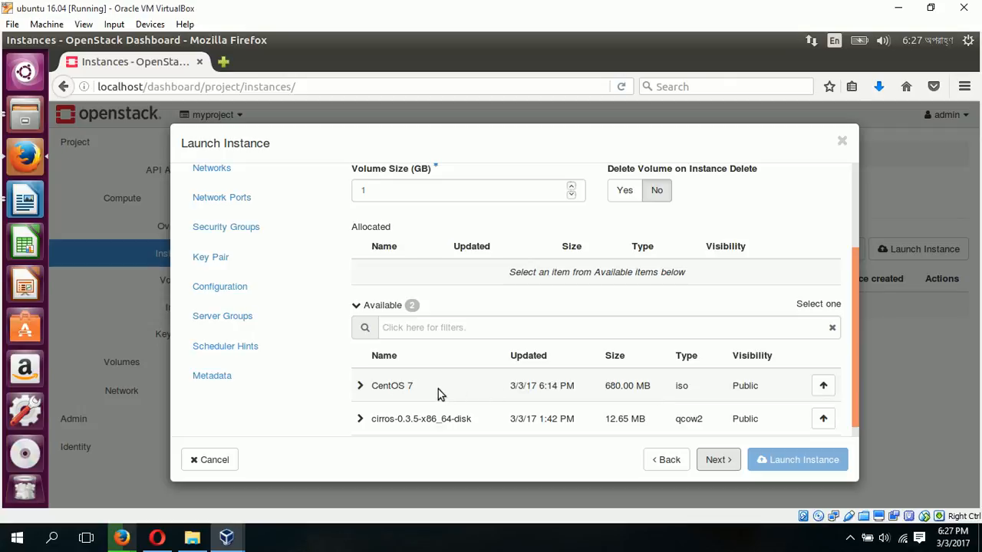
mouse_move(764, 401)
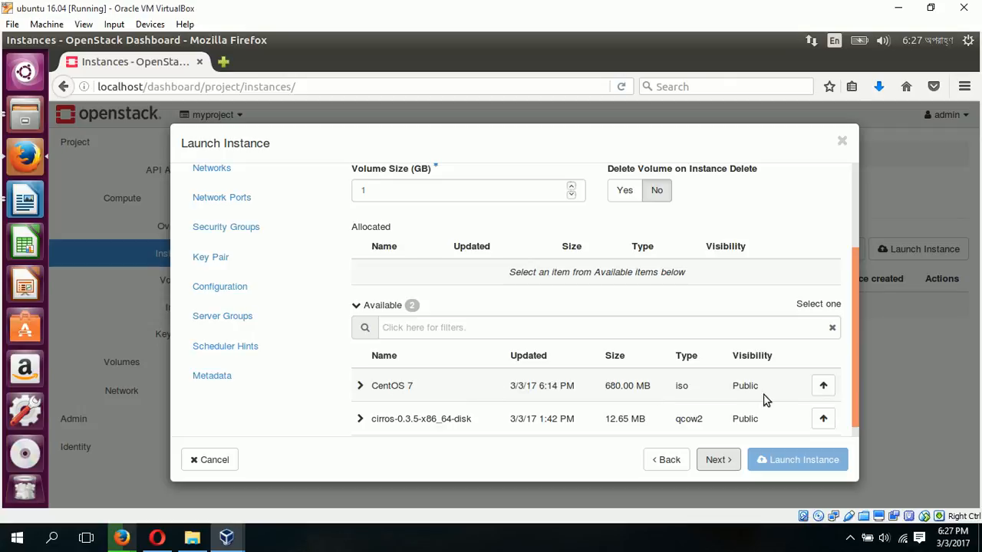
left_click(823, 385)
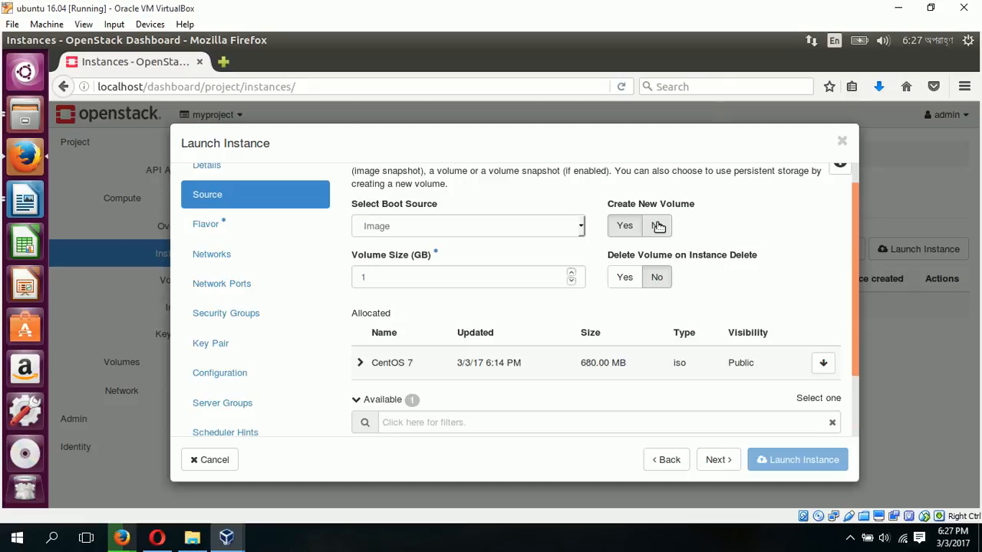
left_click(657, 226)
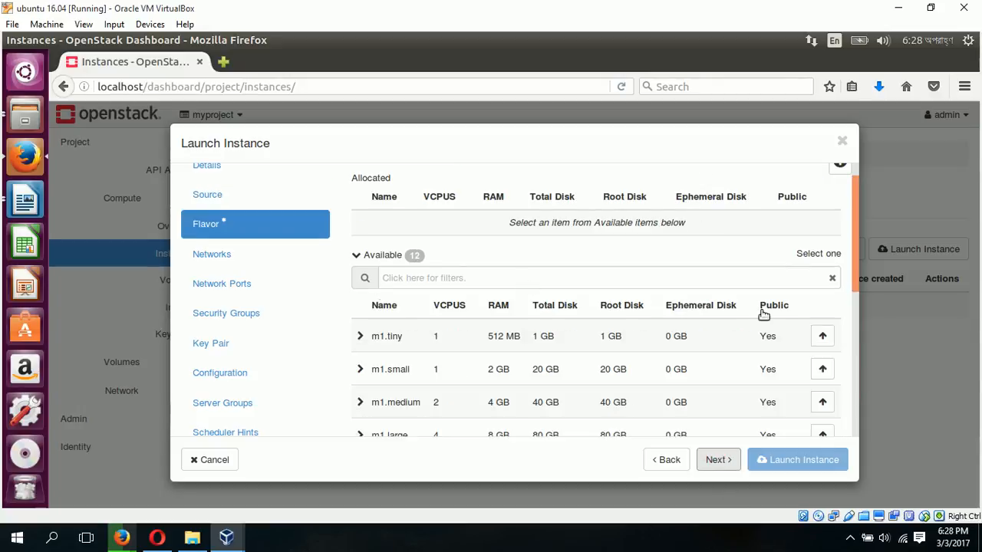
Allocate the ds1G flavor, keep private-net on Networks, and advance to Network Ports
scroll("down", 3)
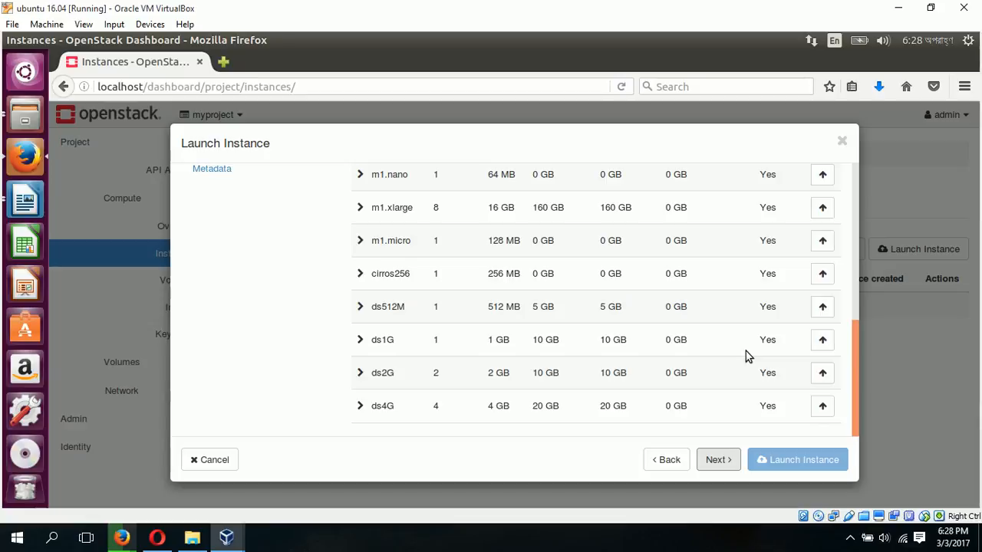
mouse_move(442, 321)
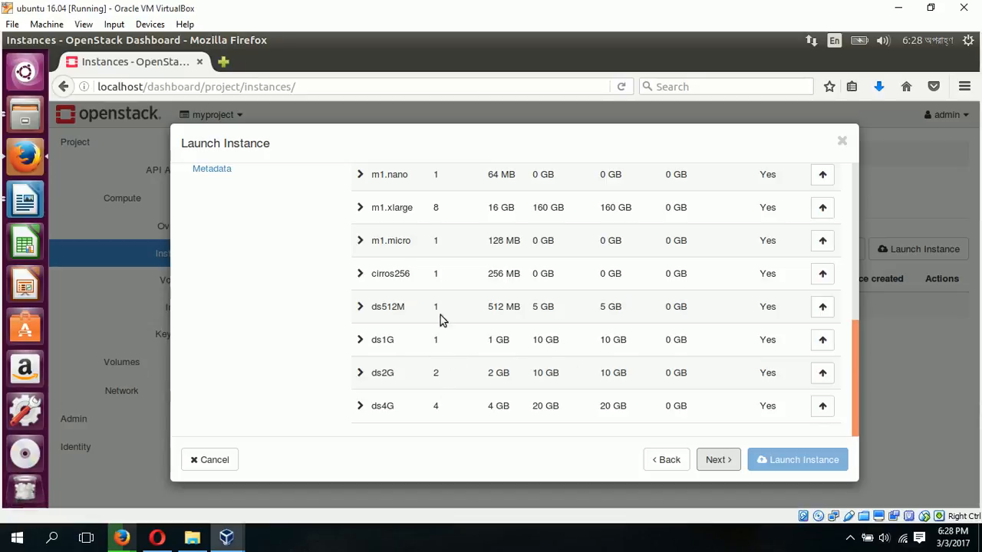
mouse_move(372, 350)
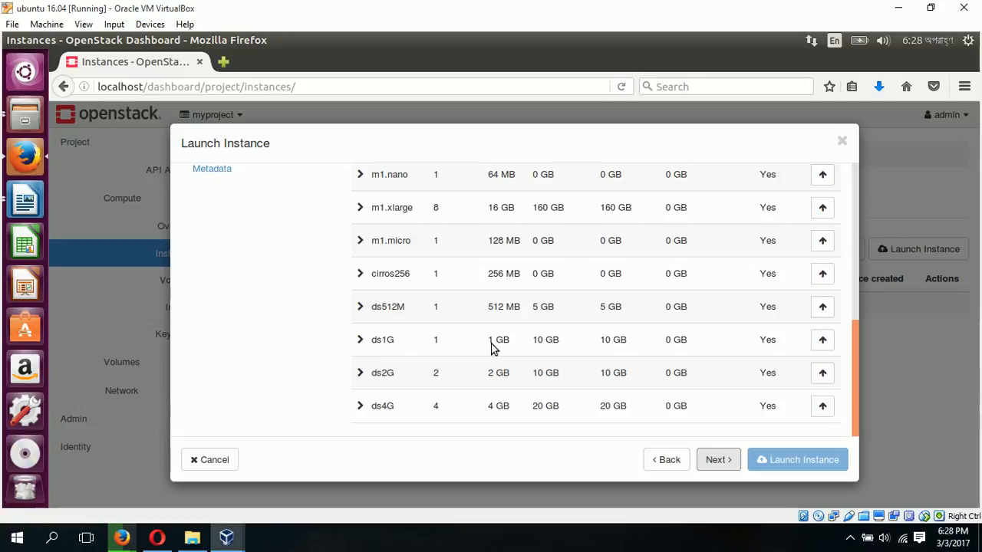
mouse_move(442, 345)
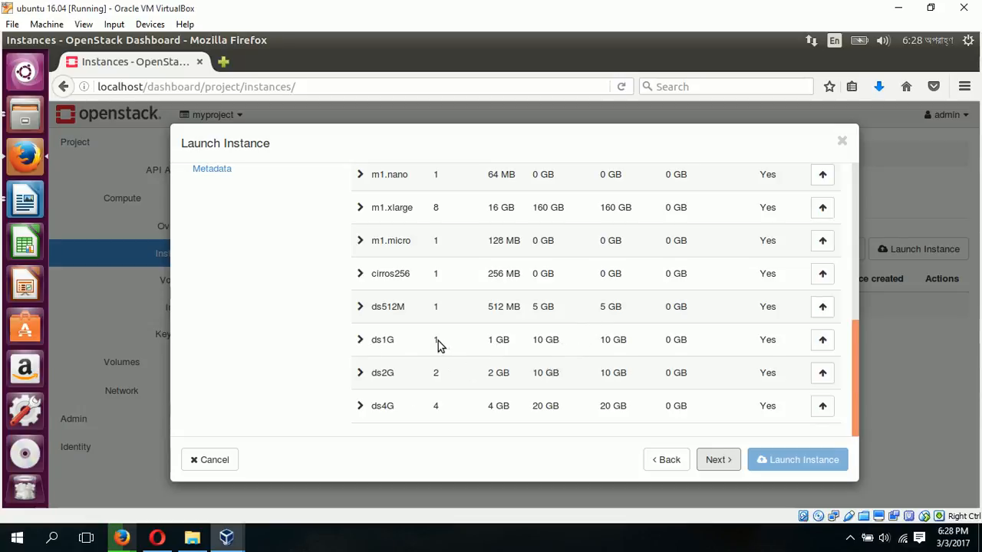
mouse_move(525, 347)
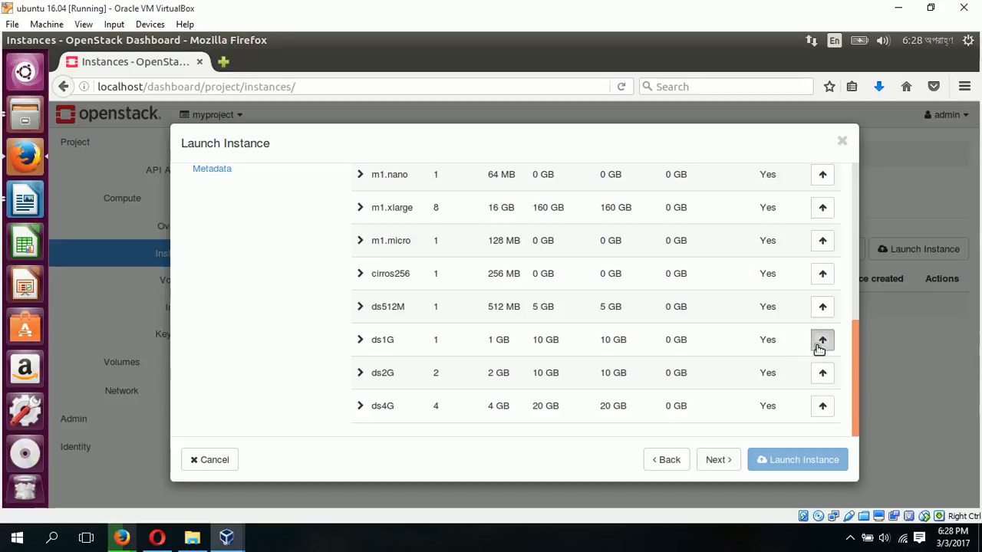
left_click(822, 340)
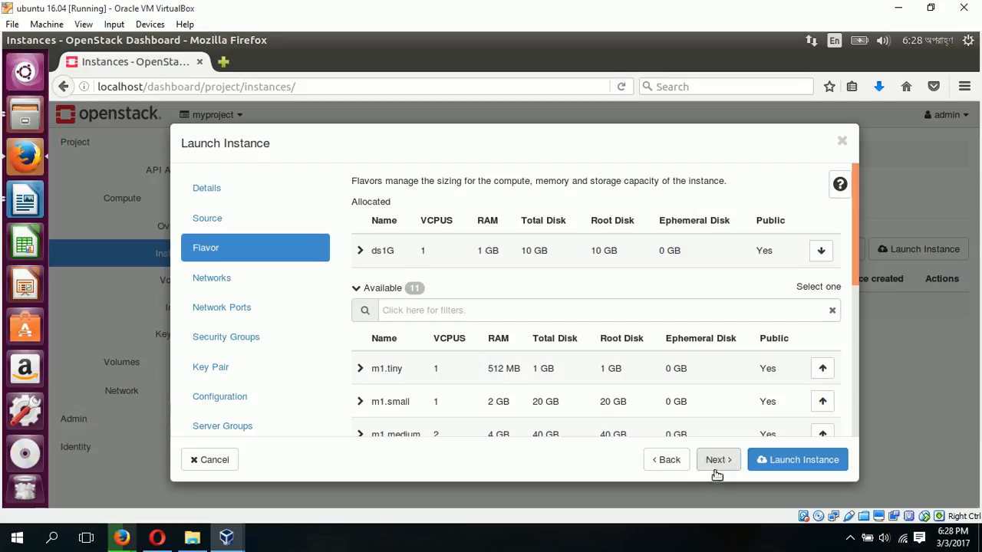
left_click(718, 460)
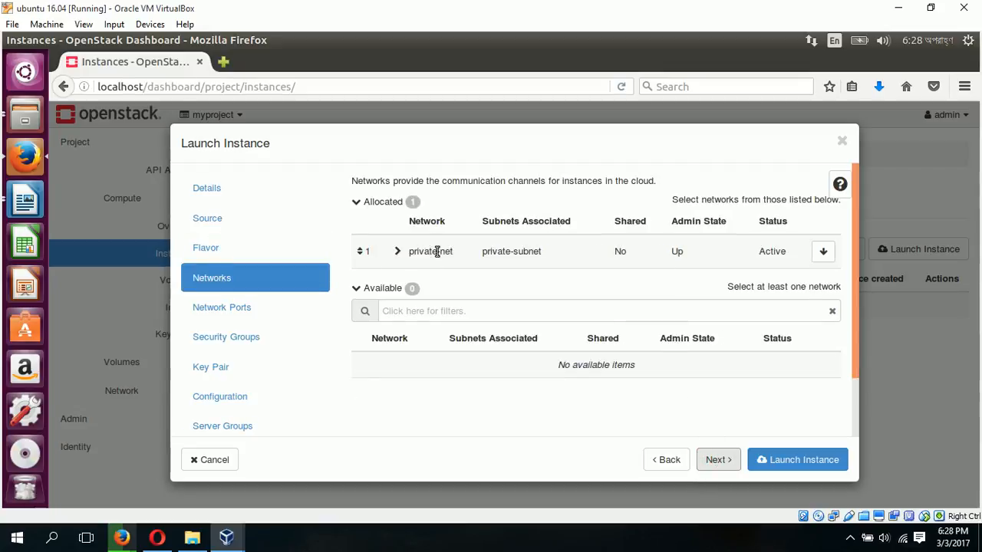
left_click(718, 460)
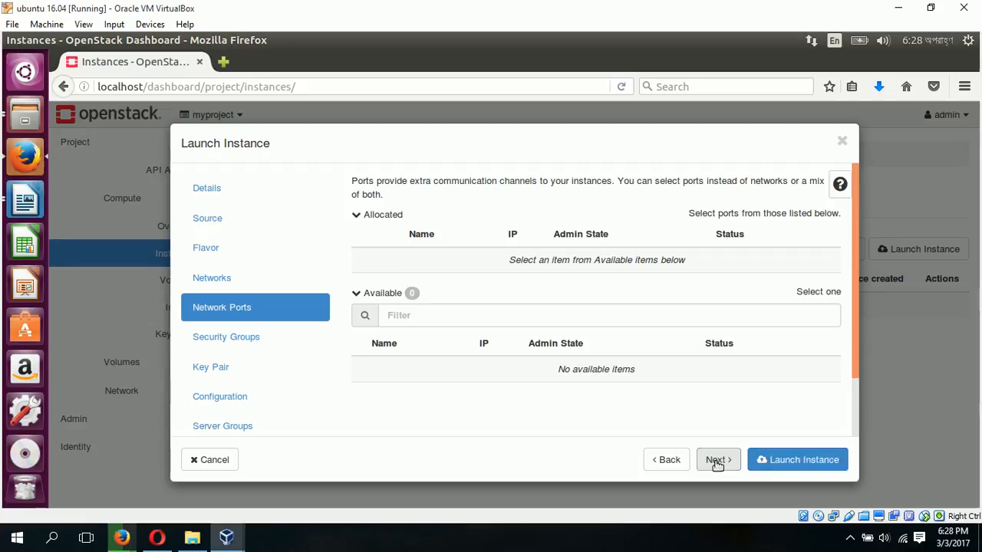
Advance to Key Pair and create a new key pair named mykey
left_click(717, 461)
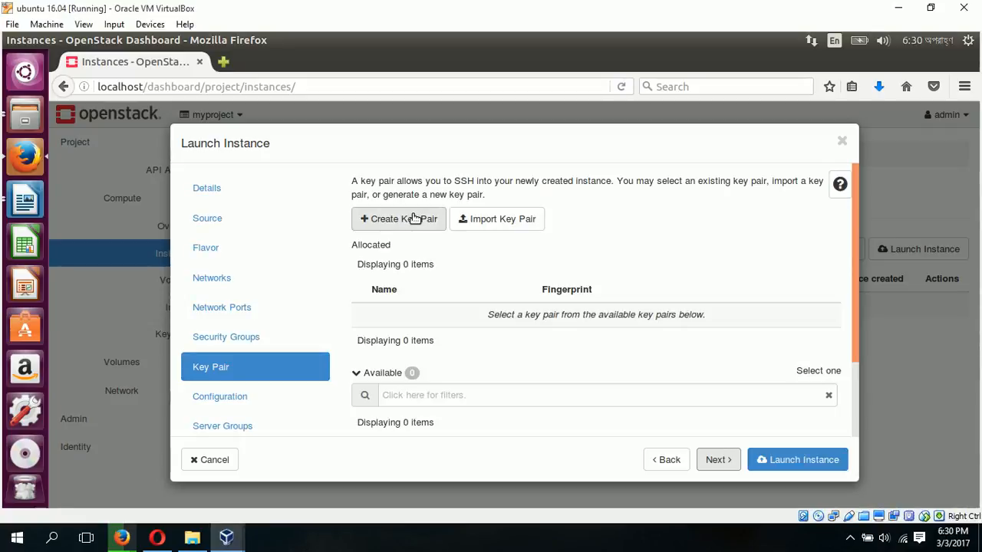
left_click(399, 218)
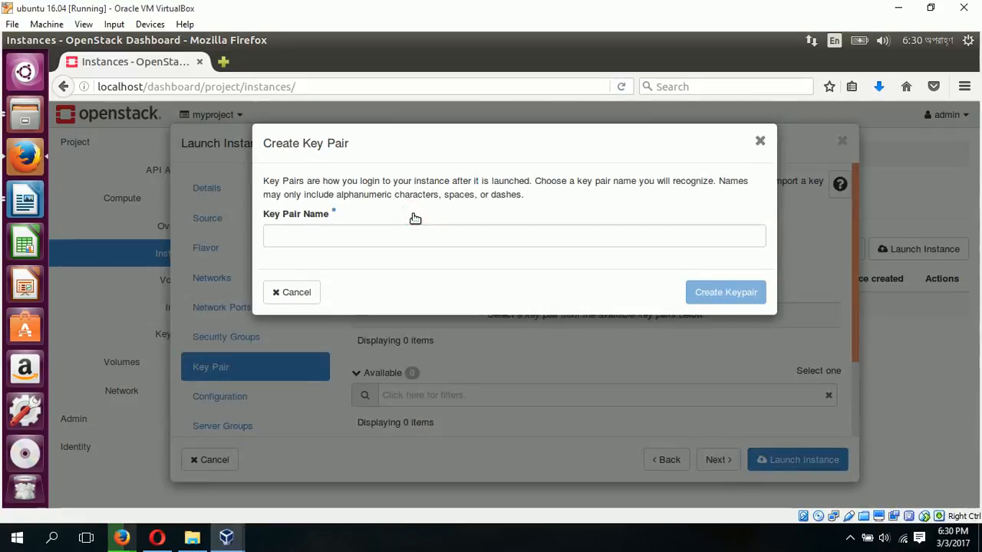
left_click(514, 236)
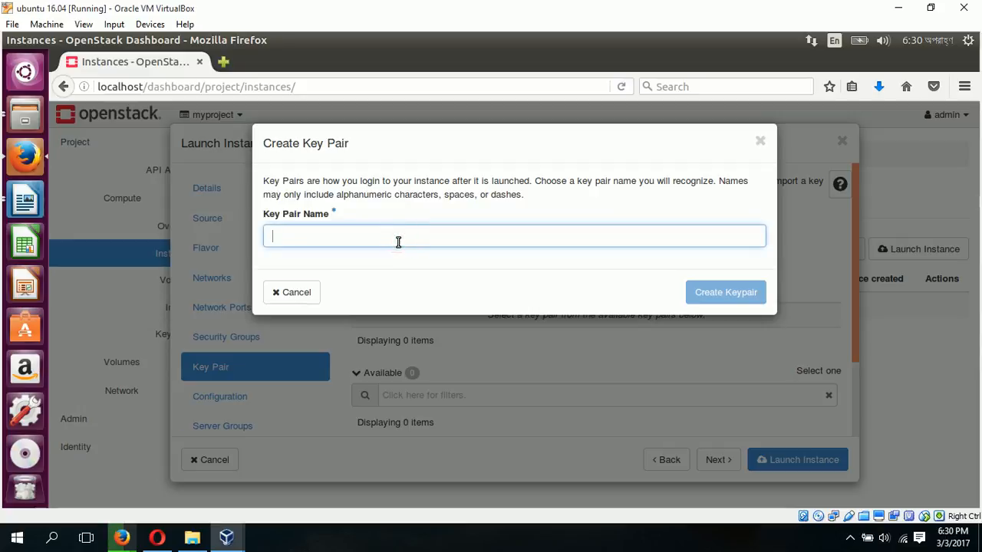
type("m")
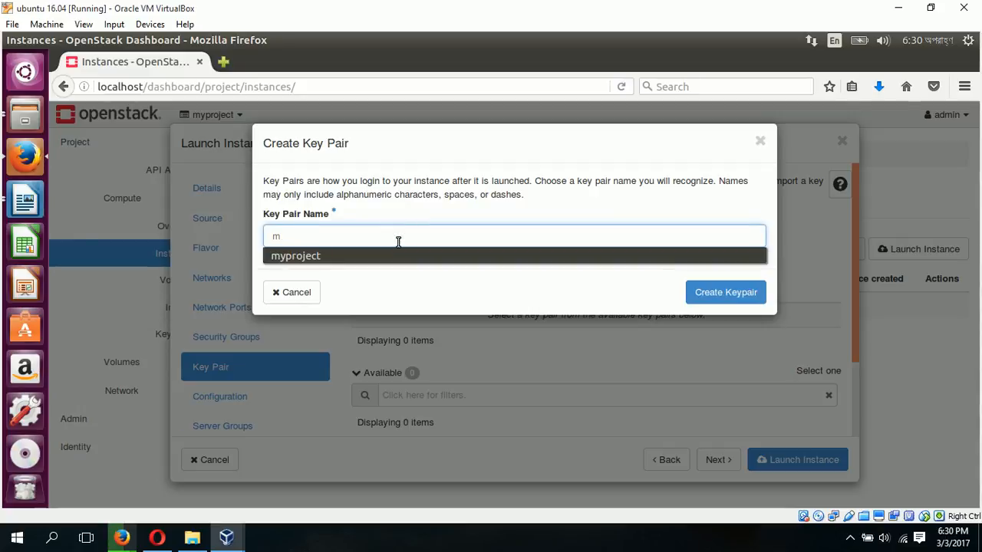
type("ykey")
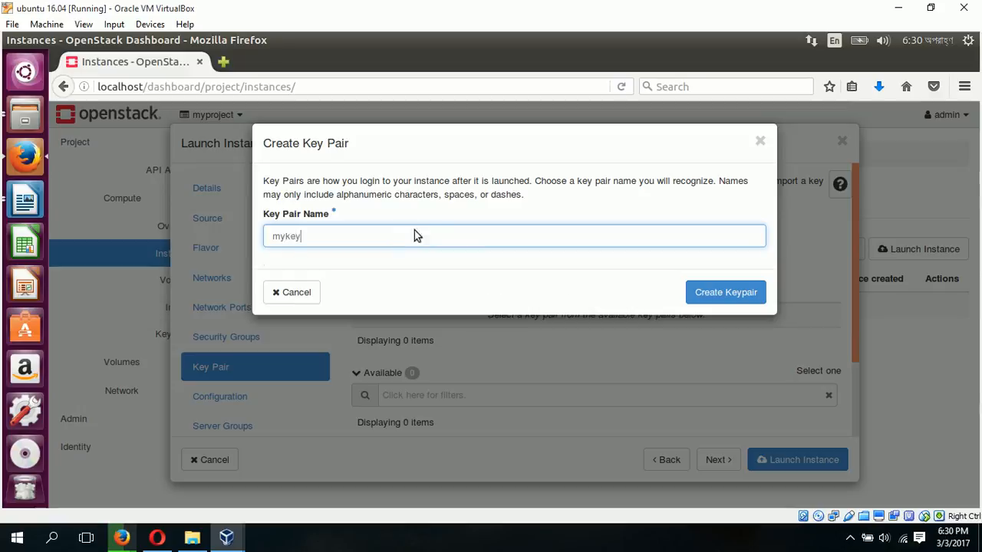
left_click(724, 291)
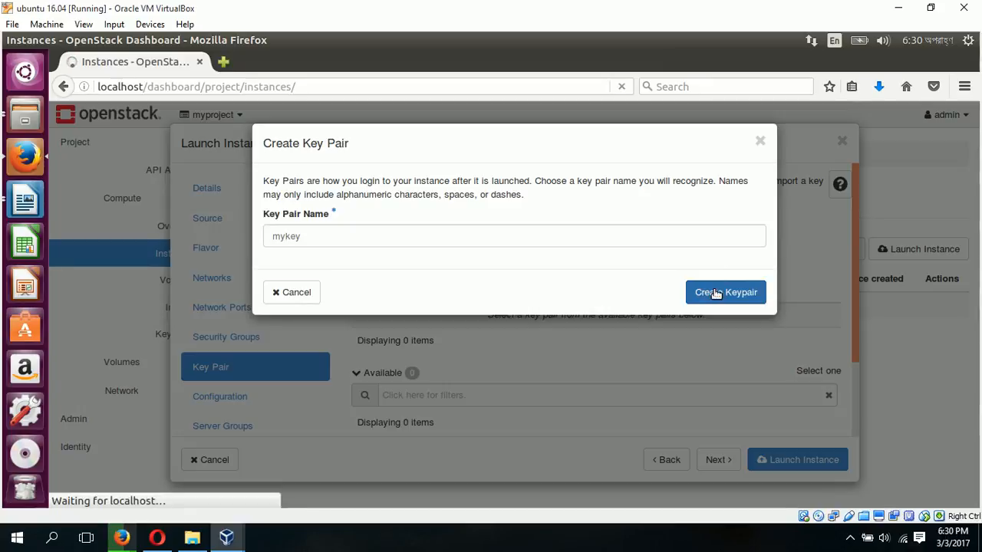
left_click(724, 291)
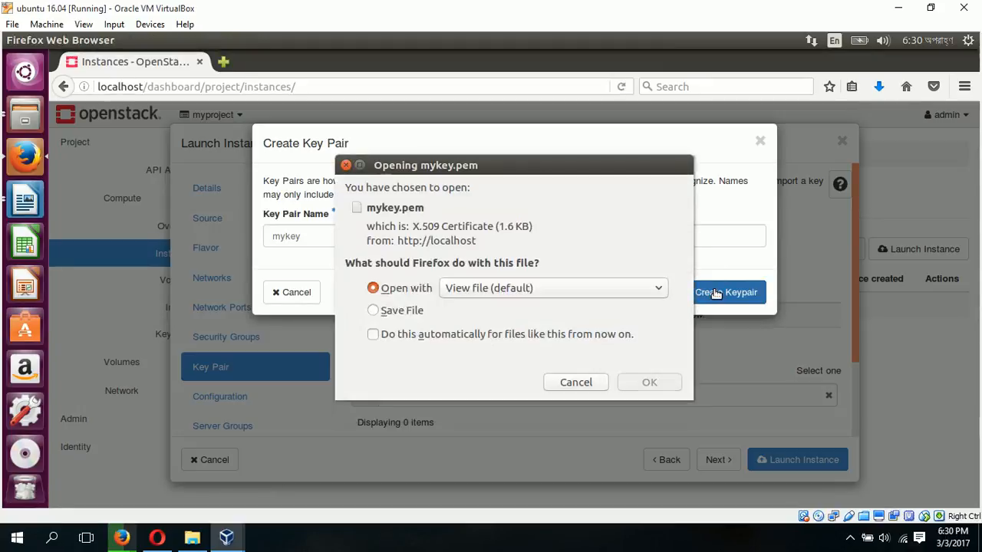
Save the downloaded mykey.pem key file to disk
left_click(373, 309)
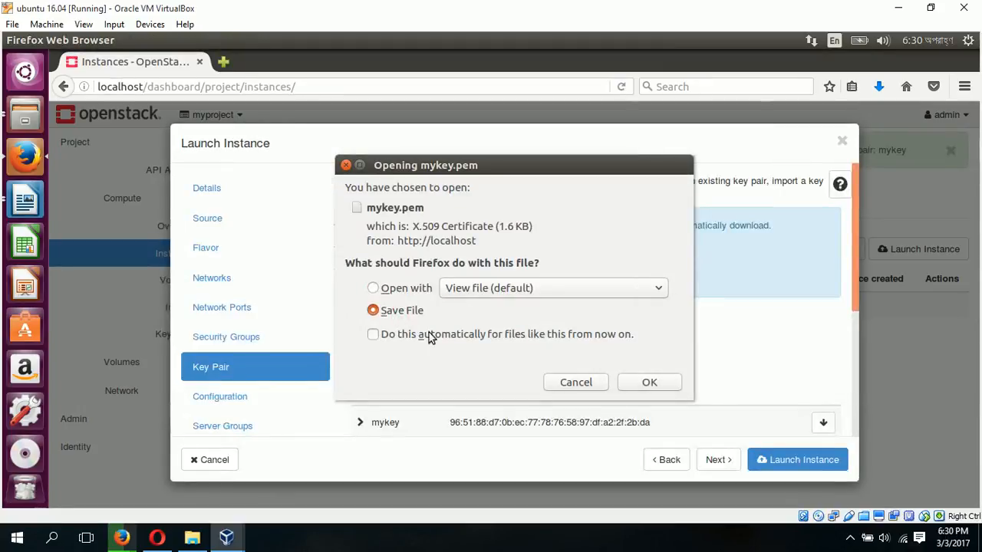
left_click(649, 382)
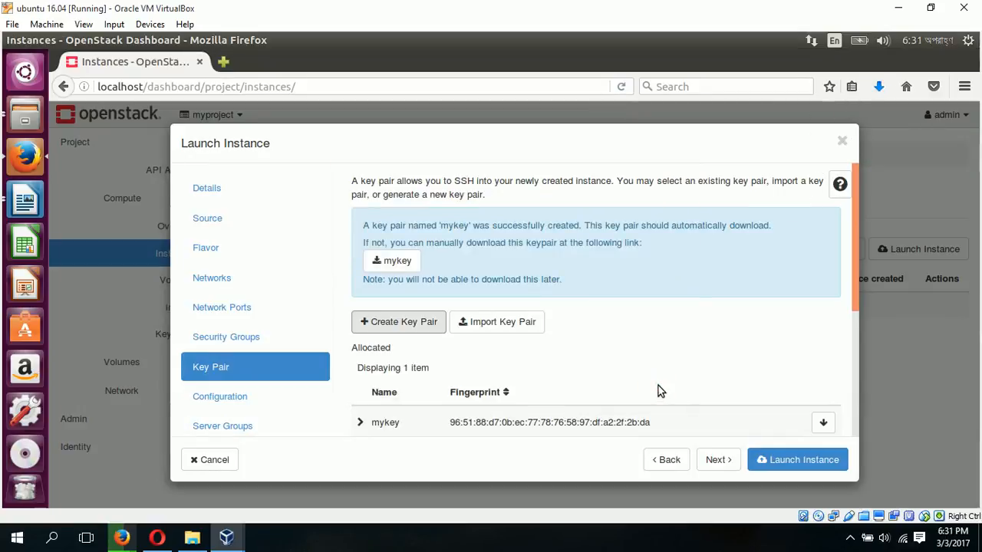
Advance through Configuration, Server Groups and Scheduler Hints, then launch the webserver instance
left_click(718, 460)
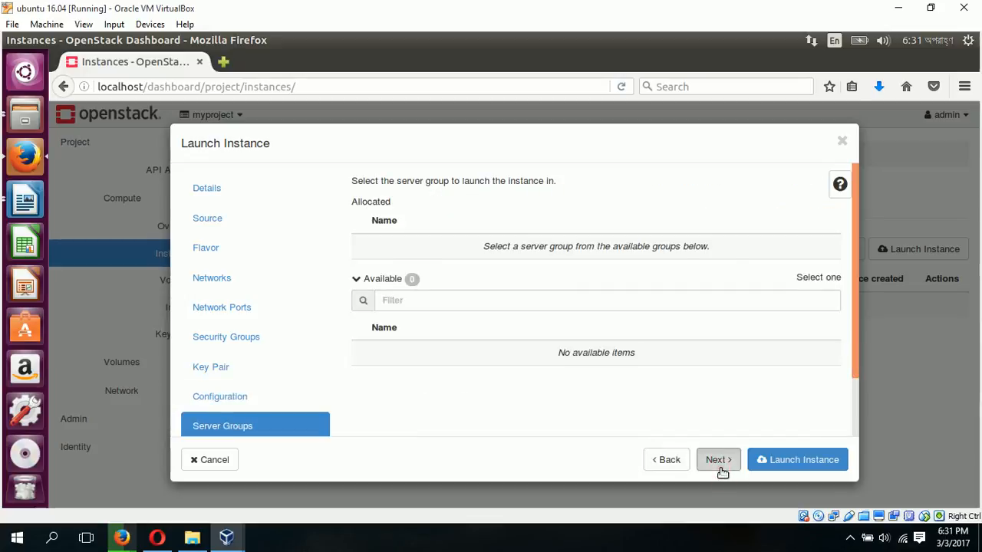
left_click(718, 460)
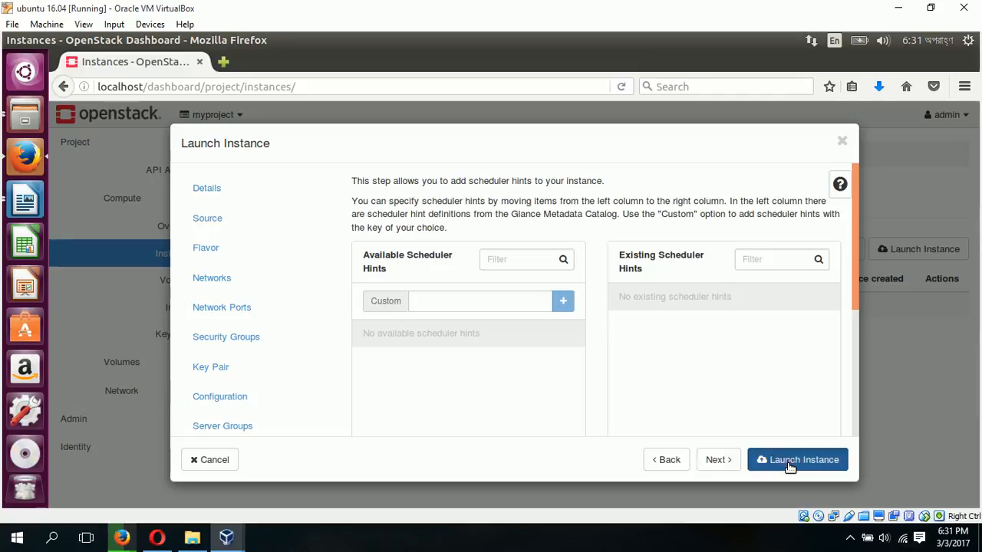
left_click(797, 460)
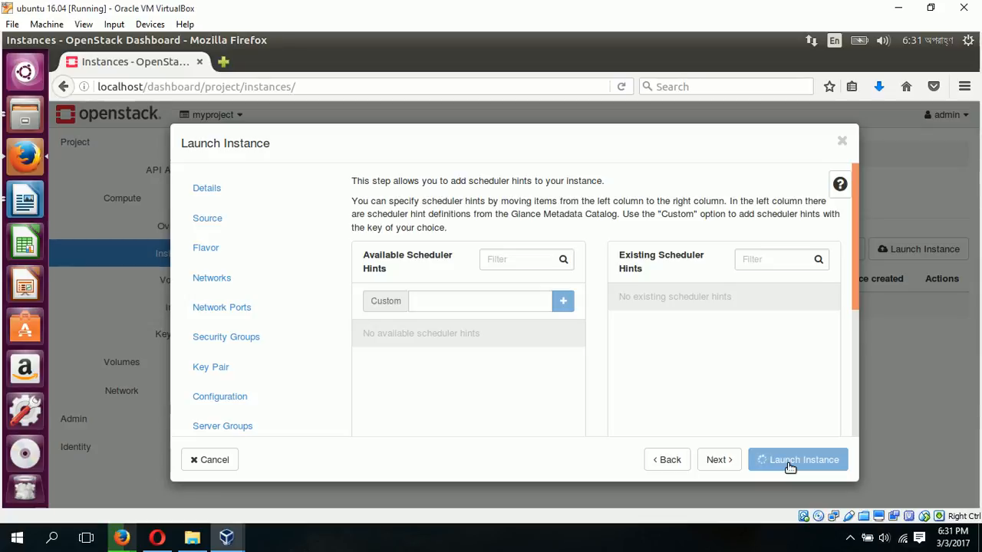
left_click(798, 460)
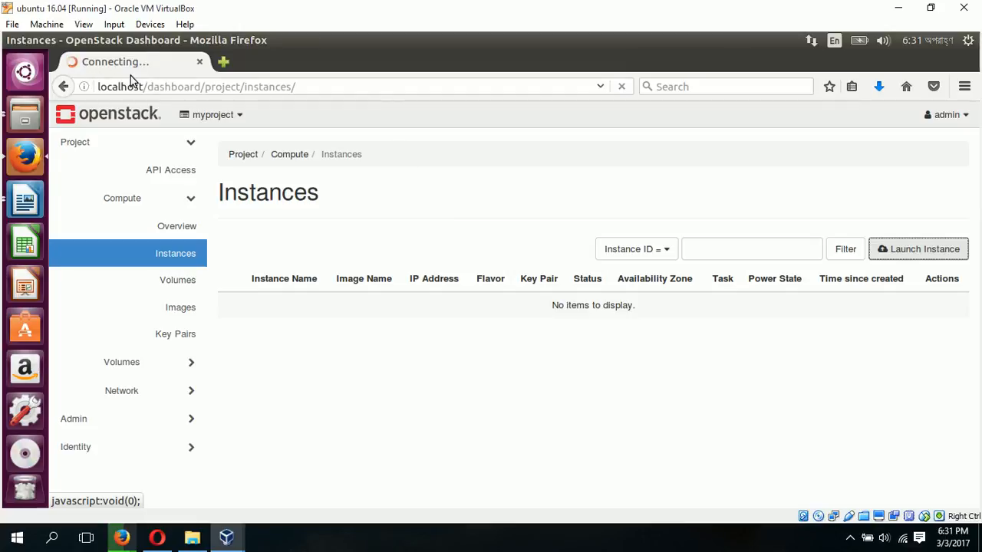
mouse_move(516, 224)
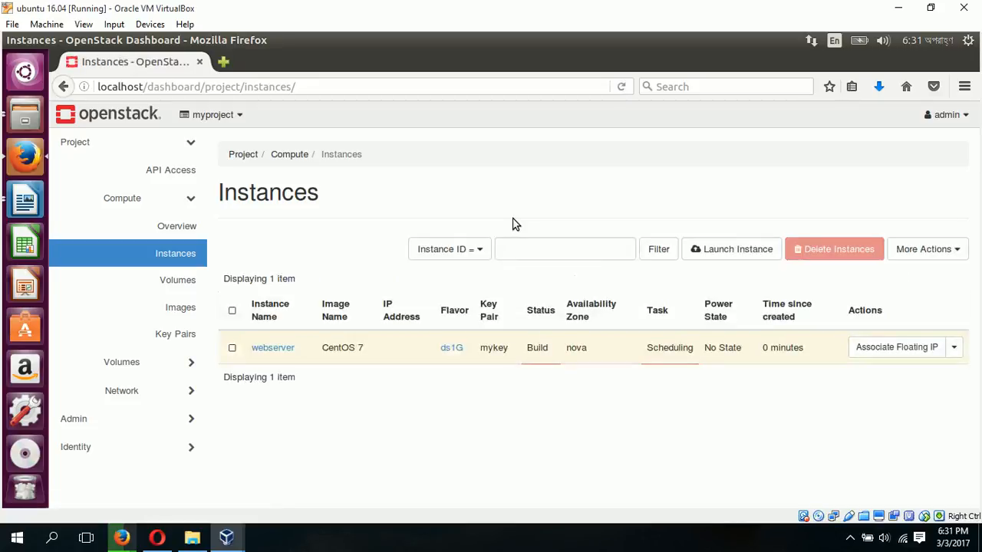
mouse_move(356, 387)
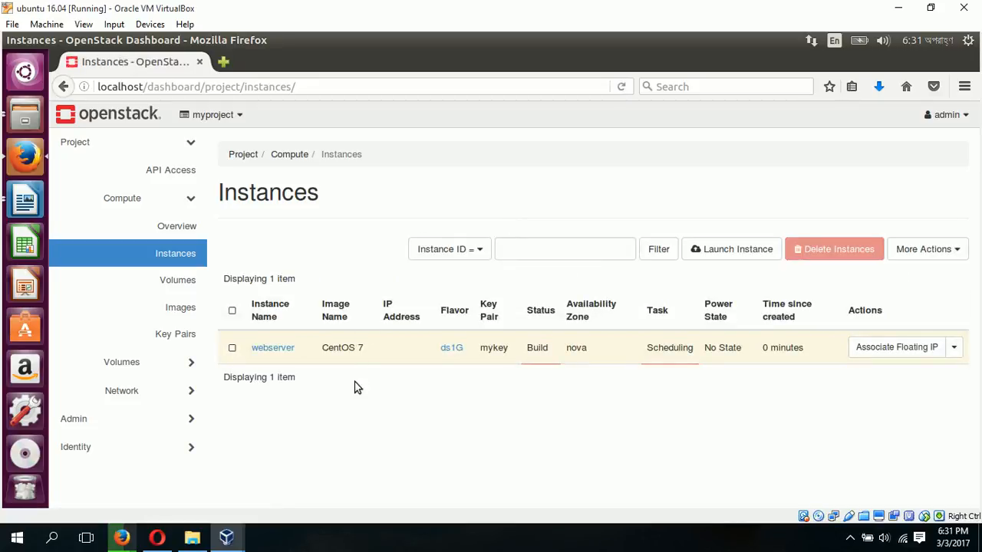
mouse_move(574, 361)
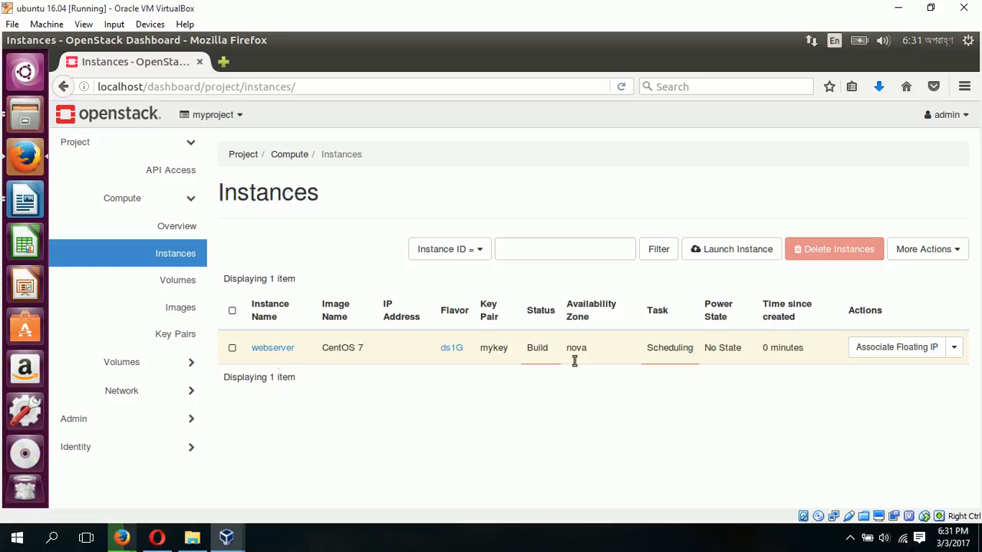
mouse_move(683, 321)
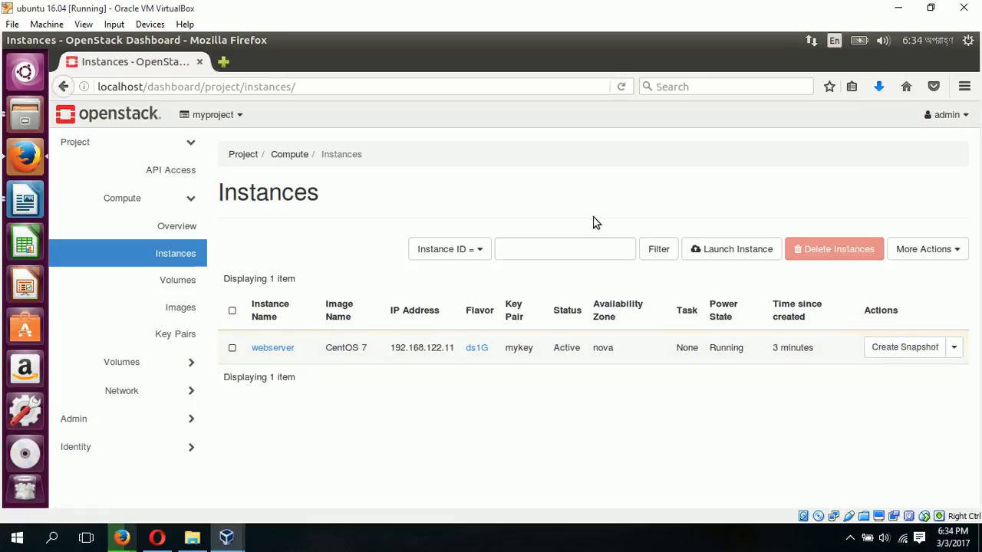
mouse_move(285, 339)
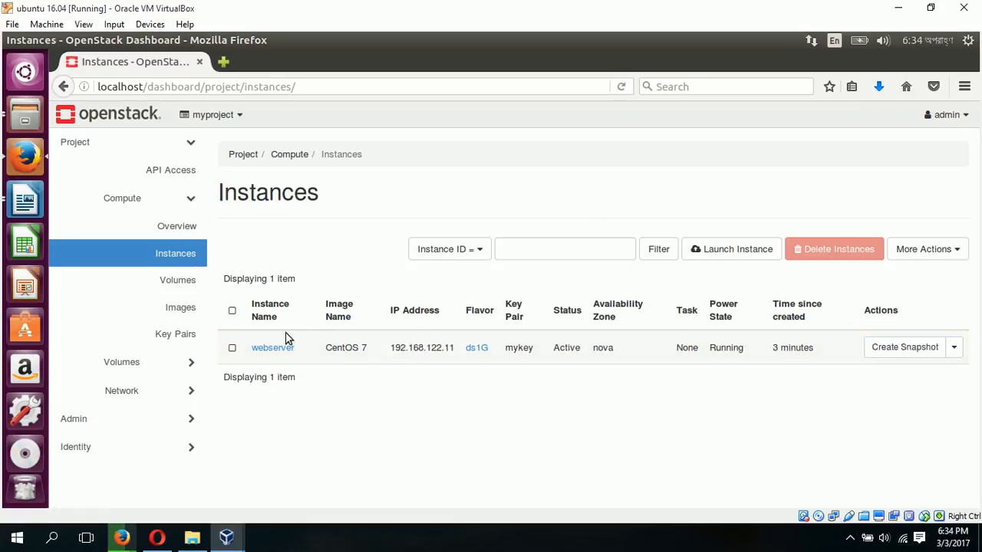
mouse_move(764, 328)
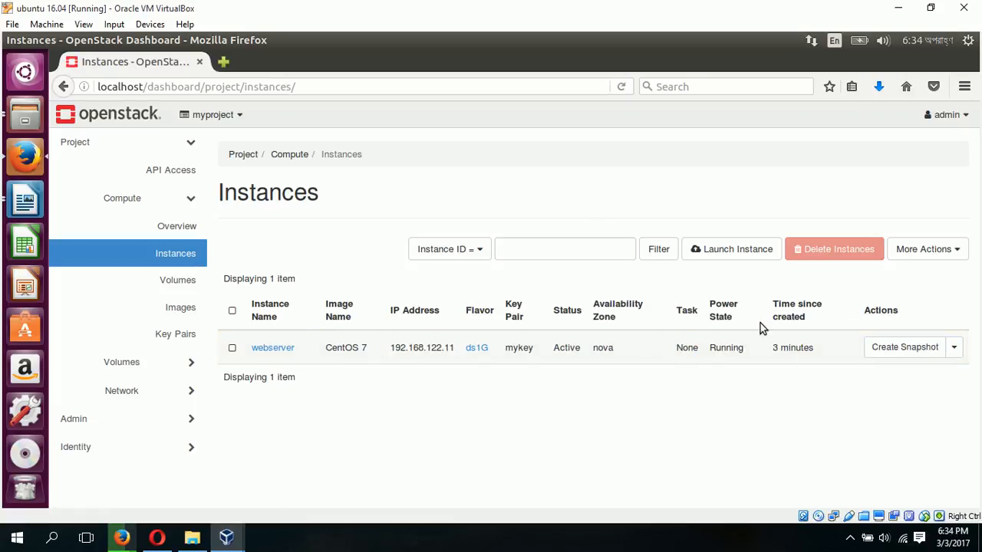